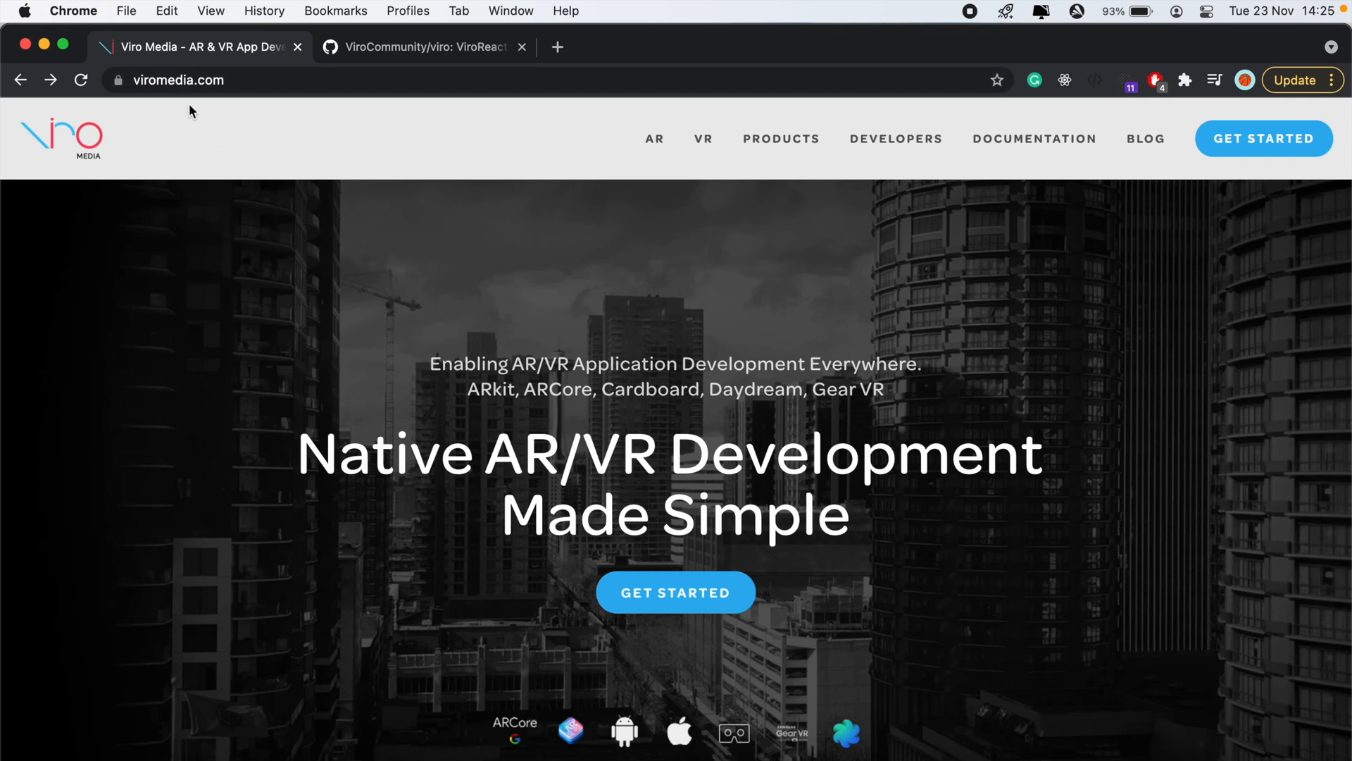
mouse_move(655, 139)
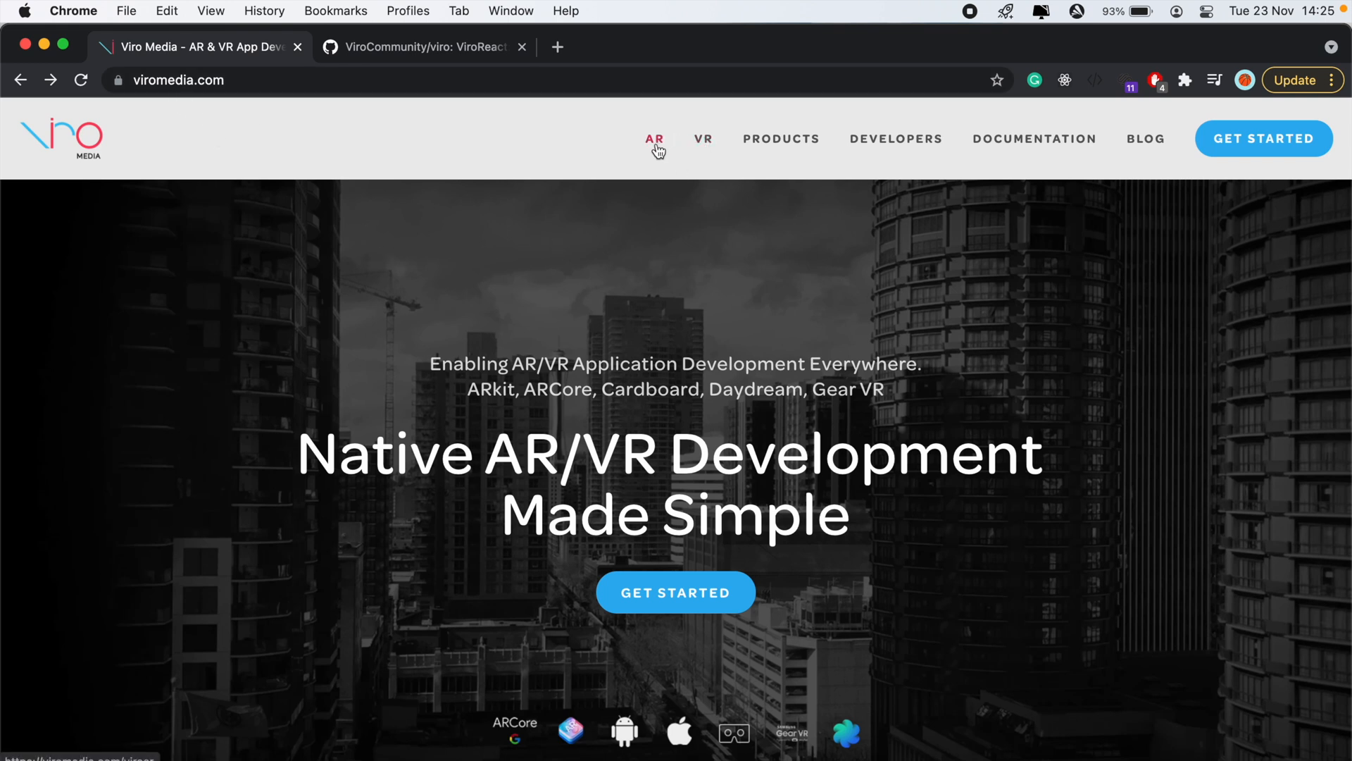
mouse_move(303, 337)
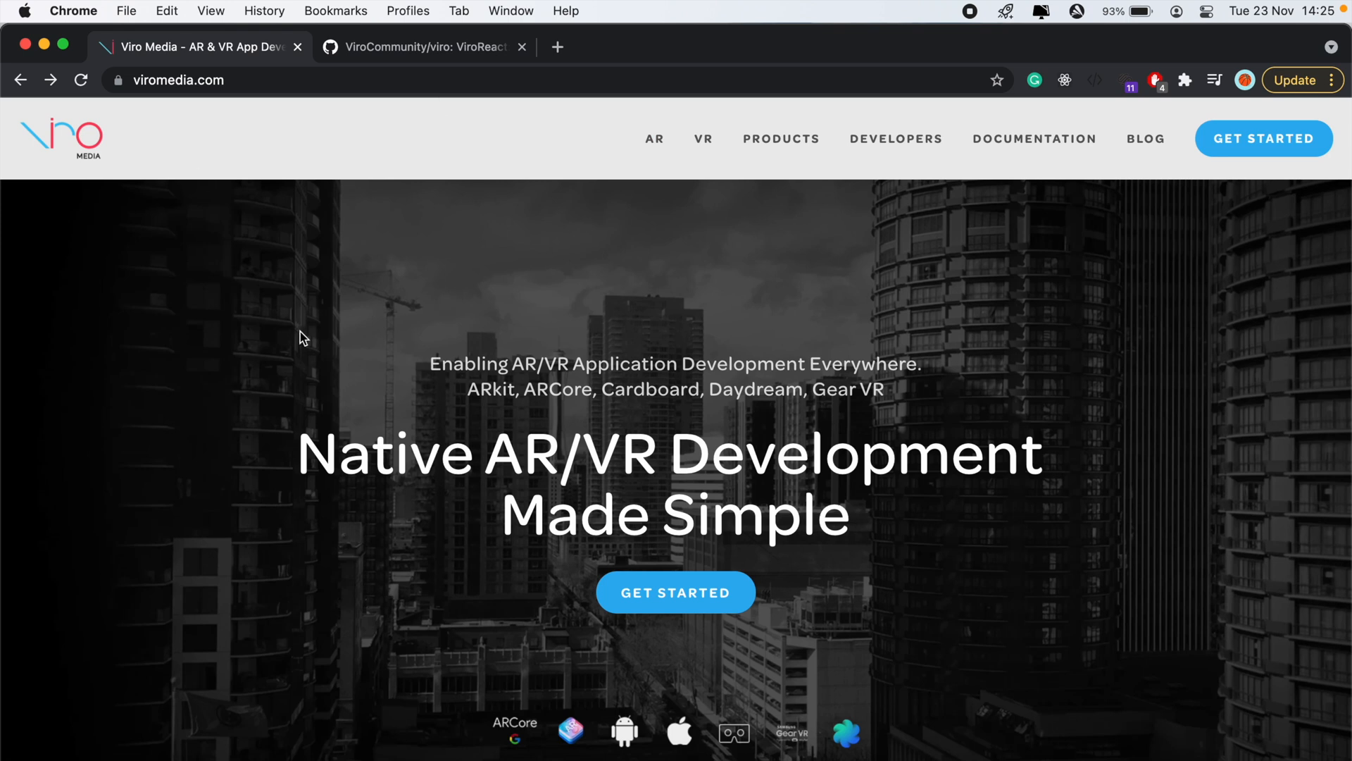
Go from the viromedia.com homepage to the Quick Start (Mac/Linux) docs via Get Started
scroll("down", 3)
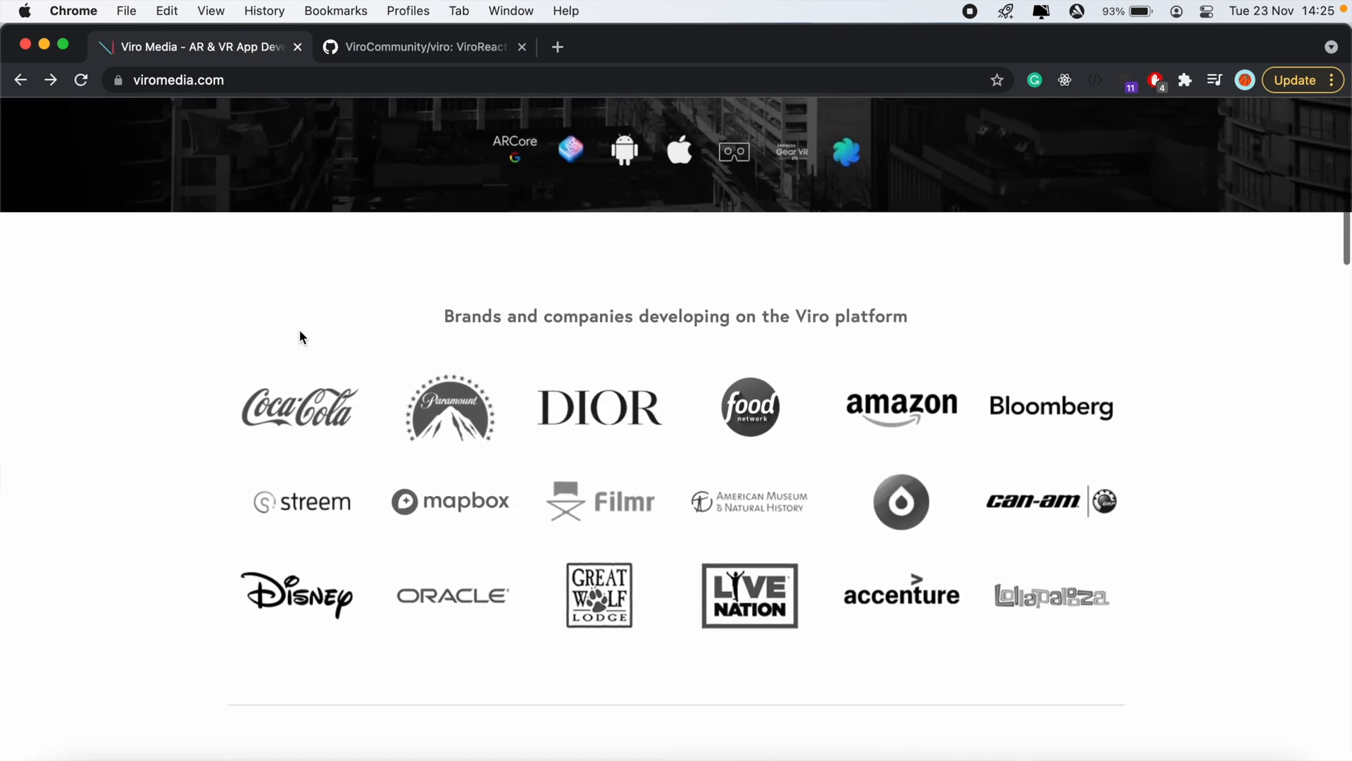
scroll("up", 3)
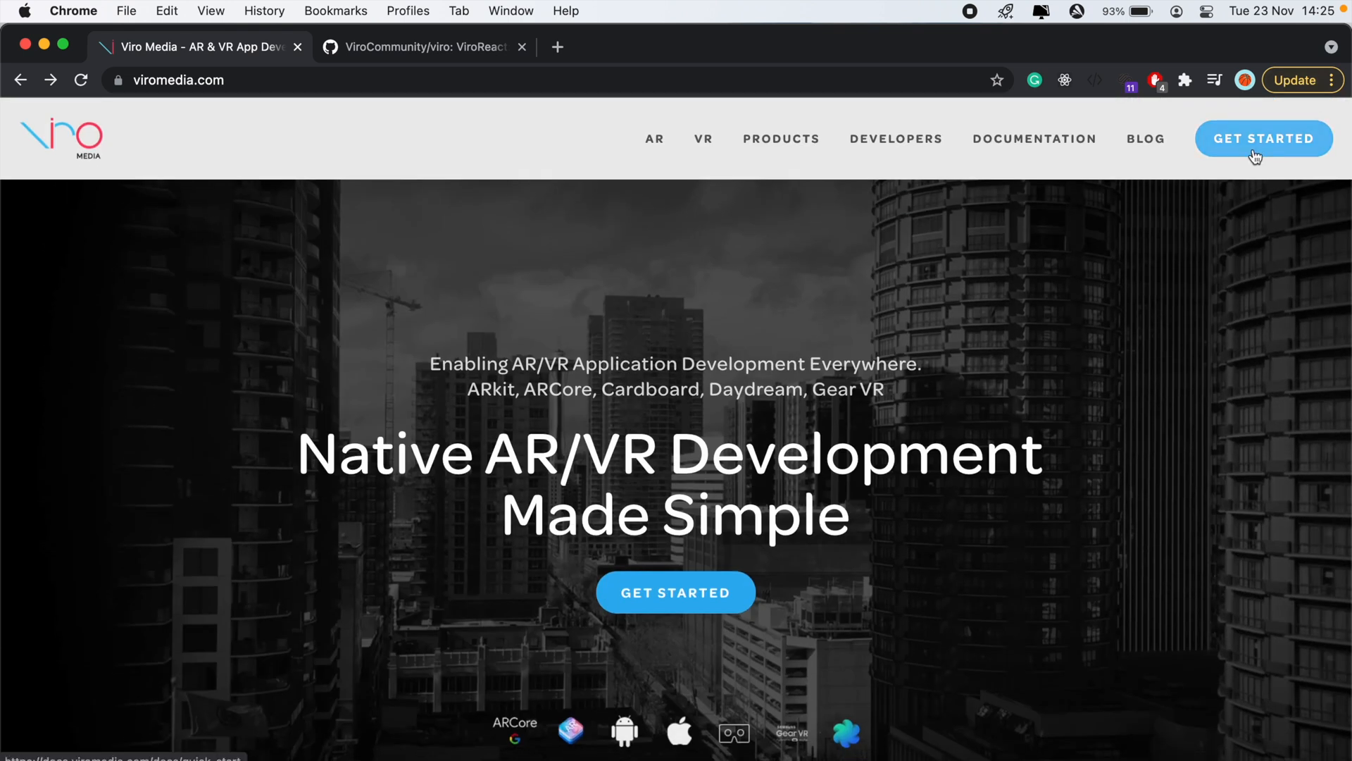
left_click(1264, 138)
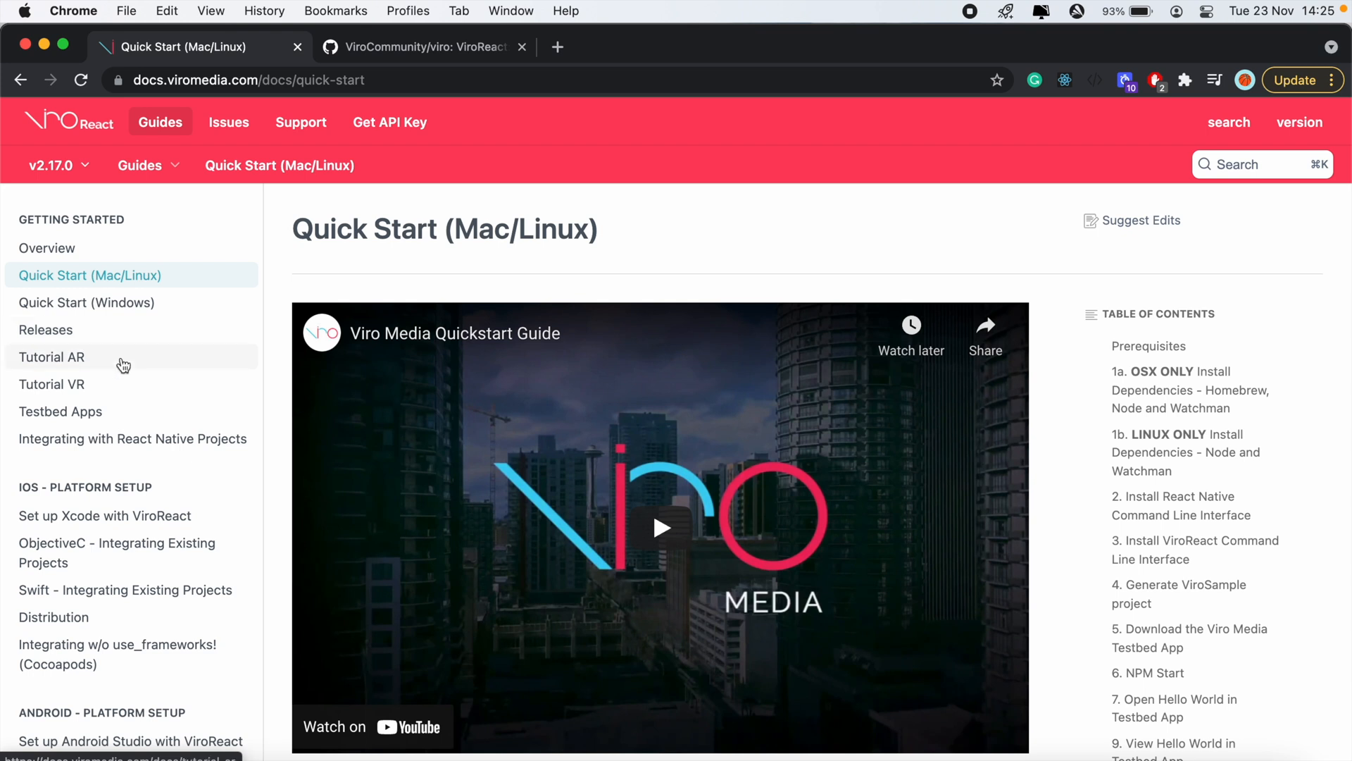
mouse_move(223, 214)
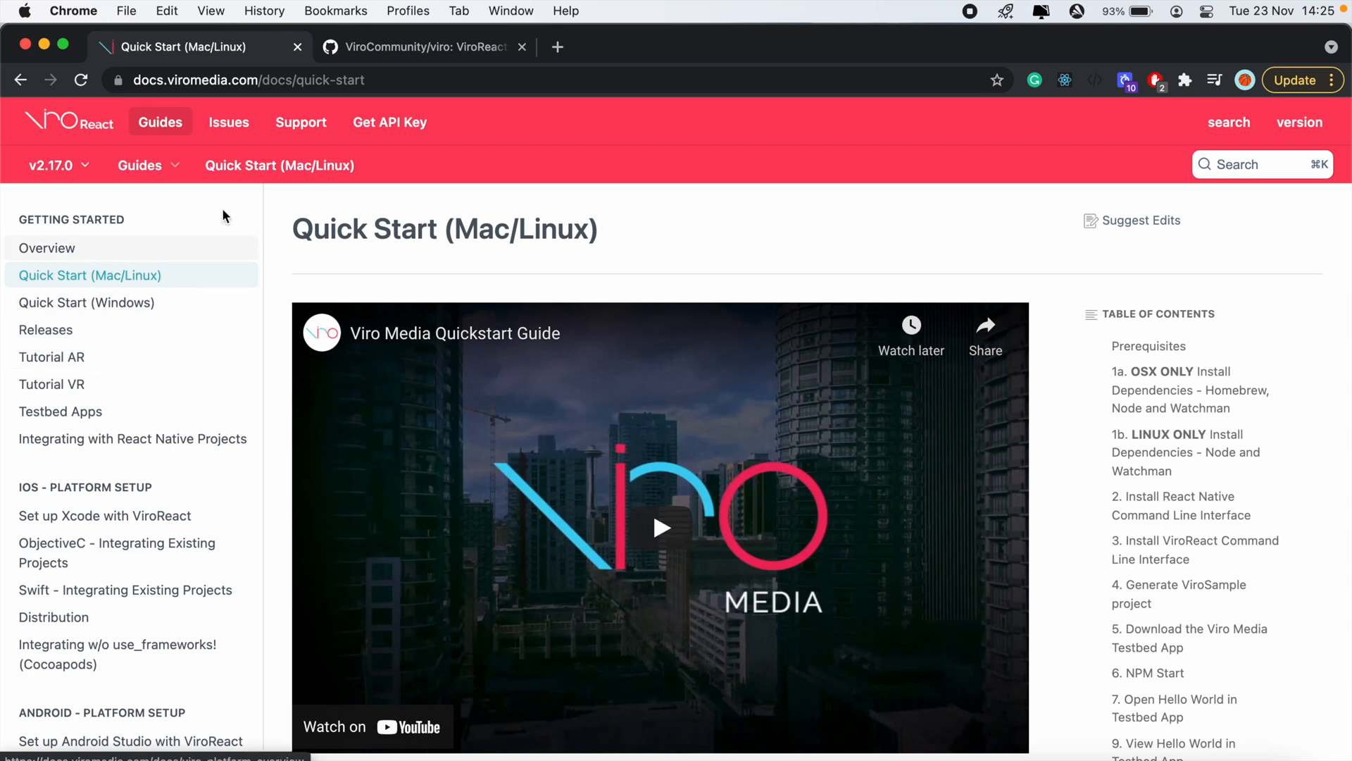
mouse_move(375, 46)
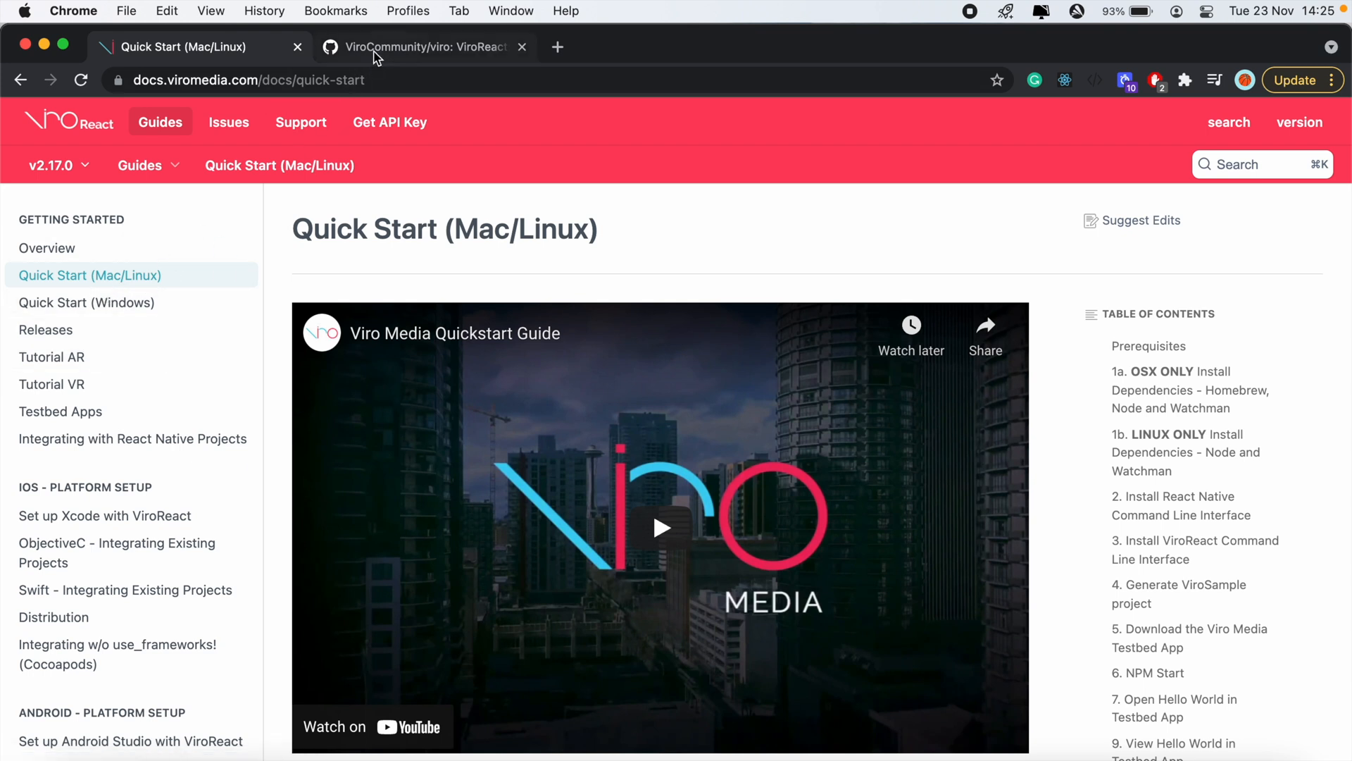
Read through the ViroCommunity viro README on GitHub, cross-checking the Quick Start guide
left_click(422, 47)
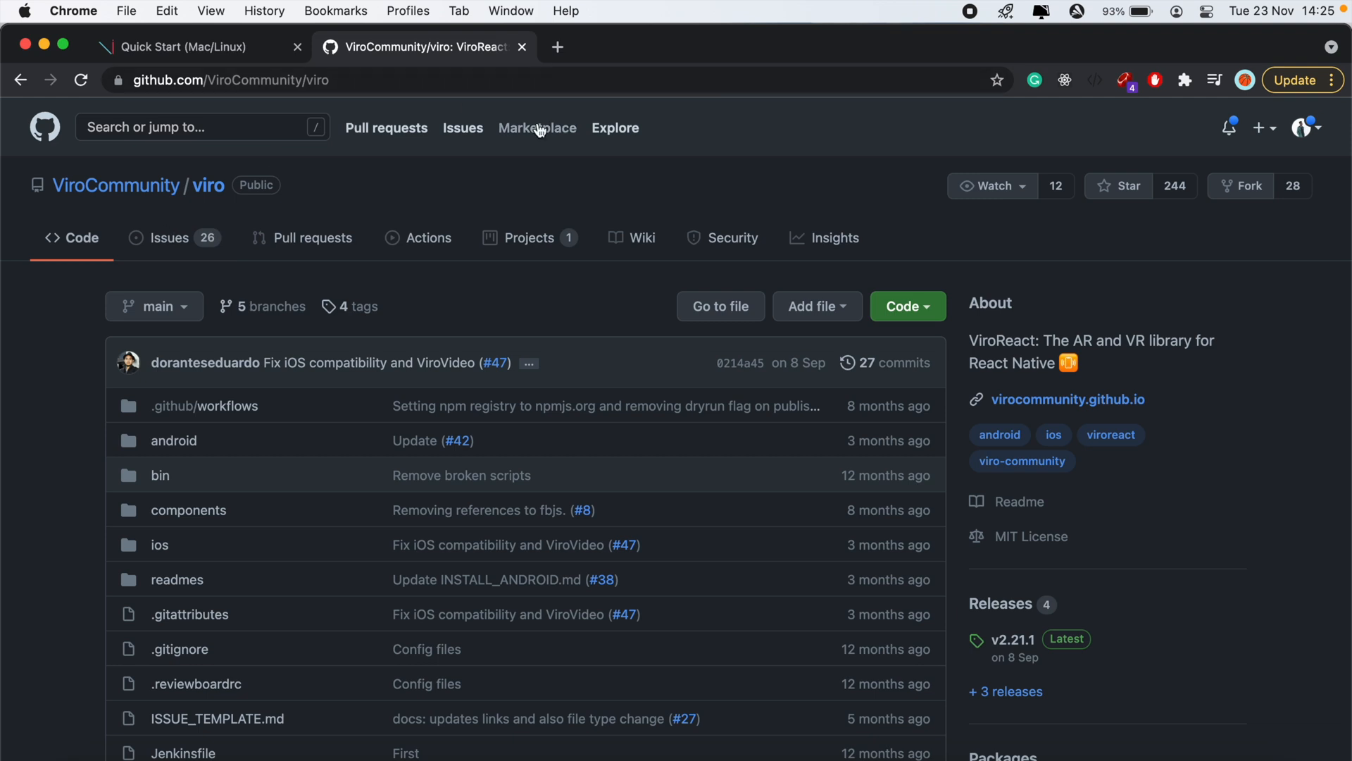
scroll("down", 3)
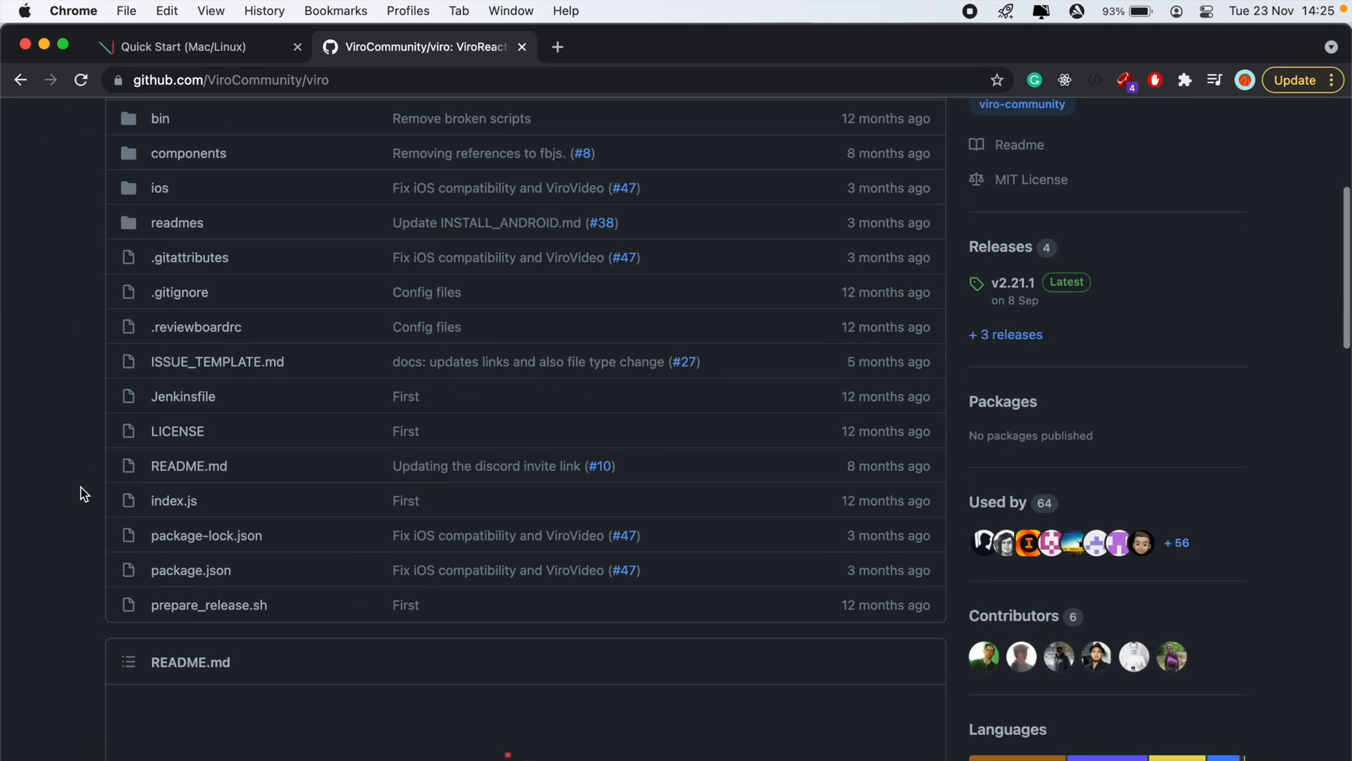
scroll("down", 3)
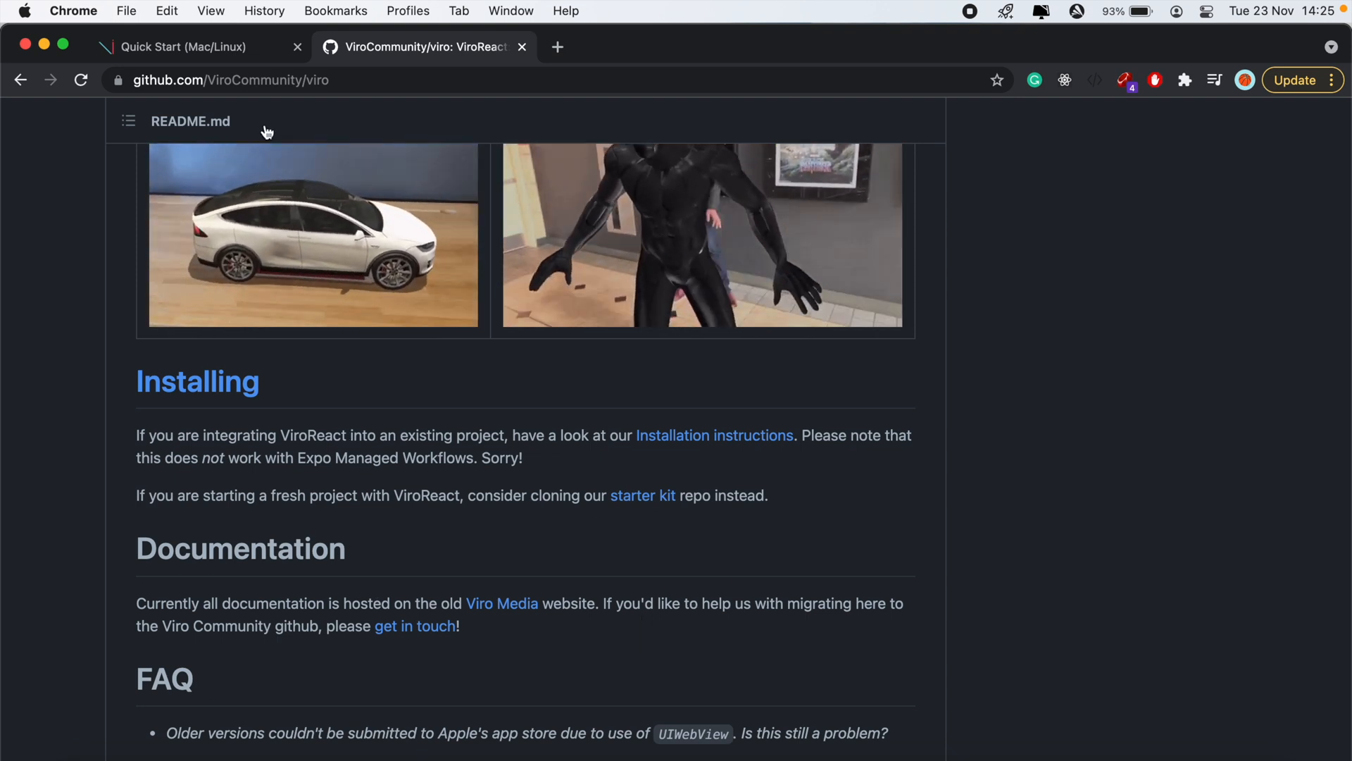
left_click(182, 46)
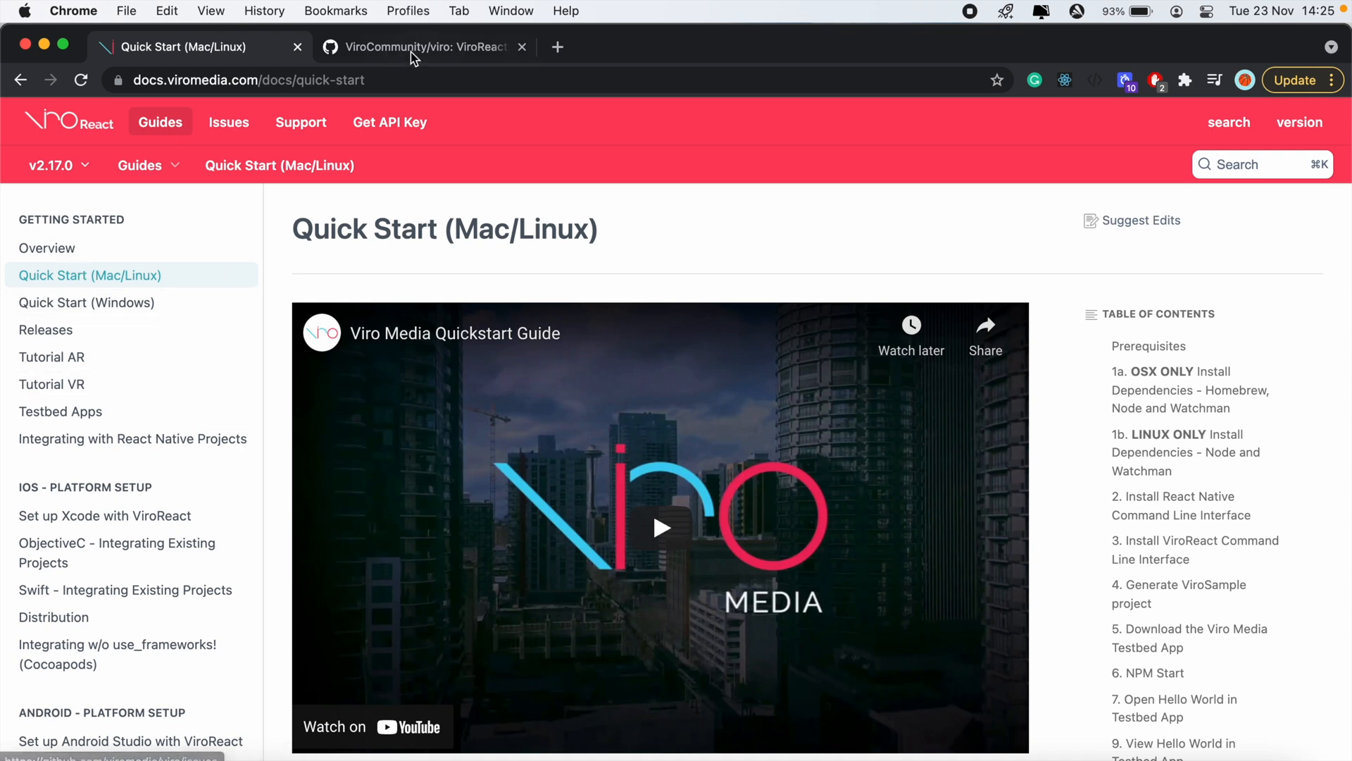
left_click(423, 46)
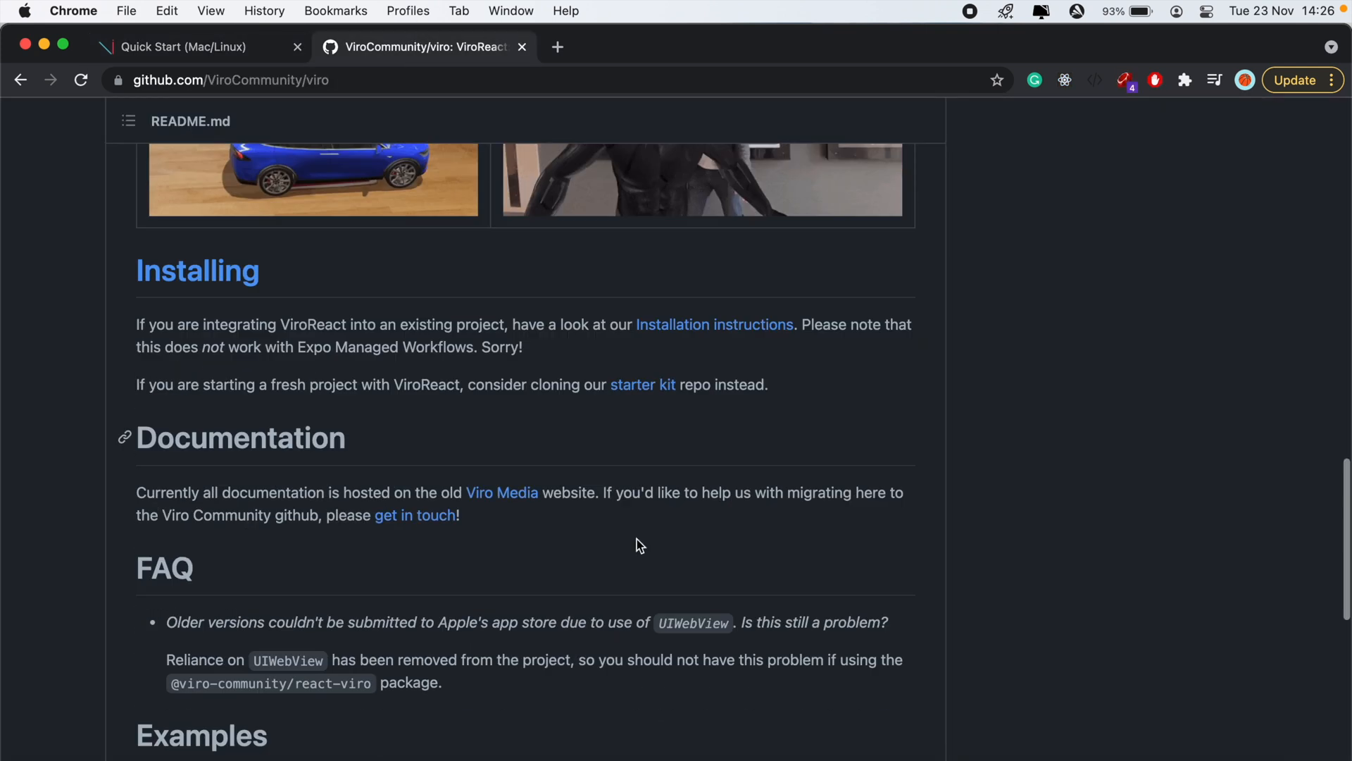
scroll("down", 3)
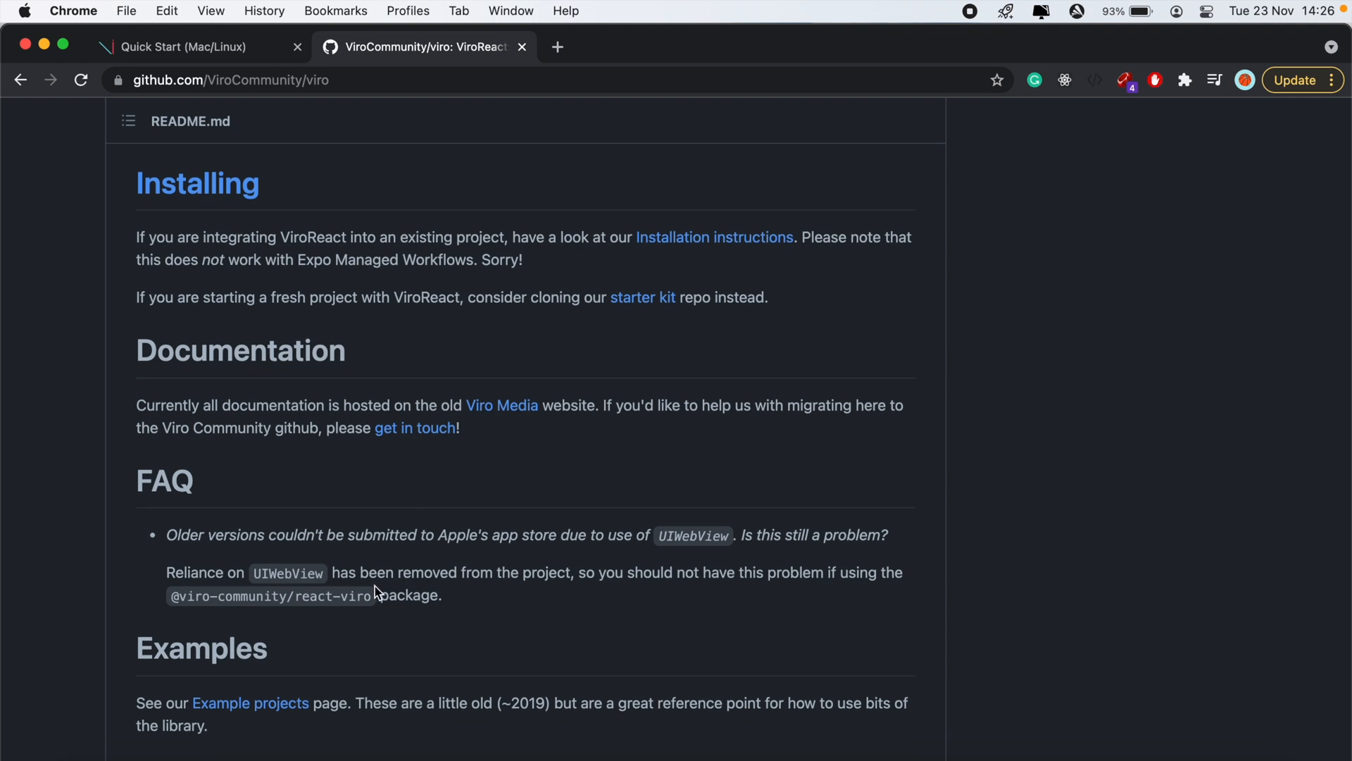
mouse_move(110, 348)
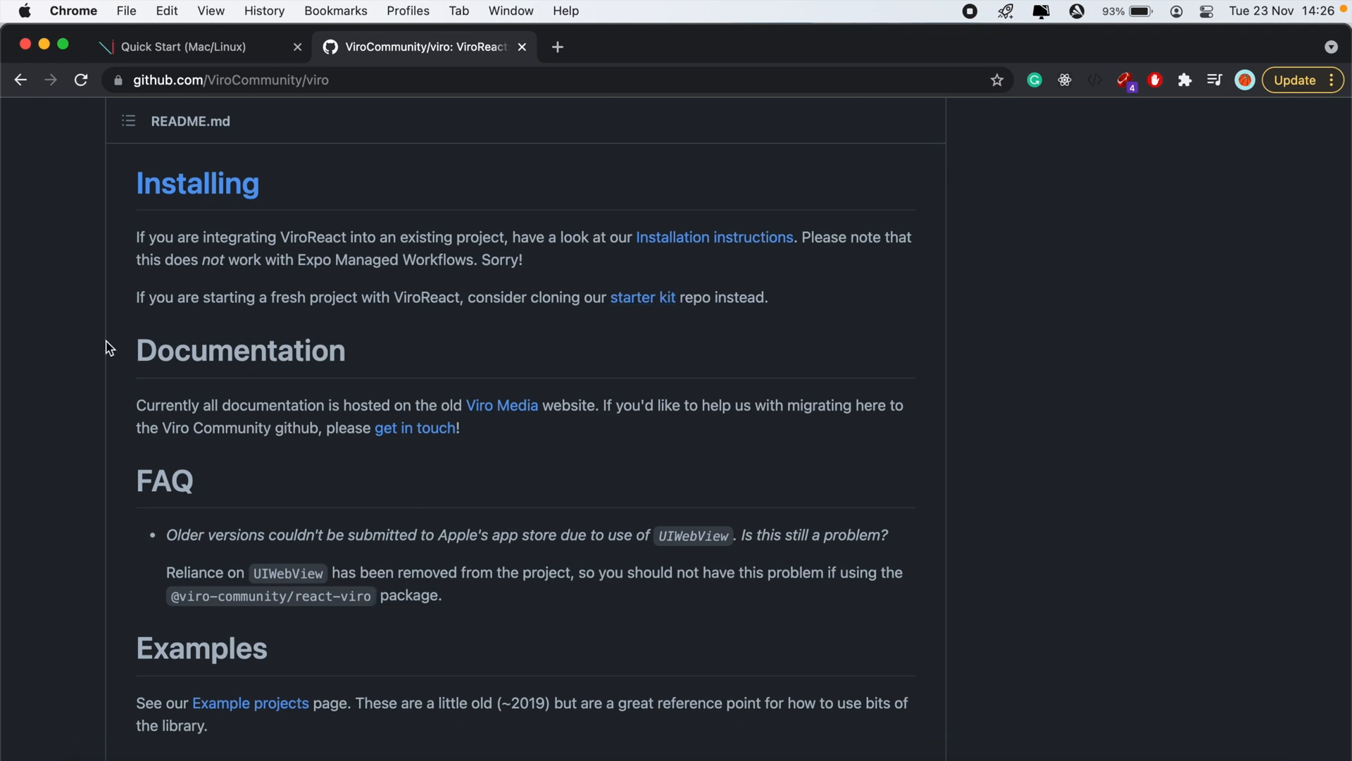
mouse_move(409, 303)
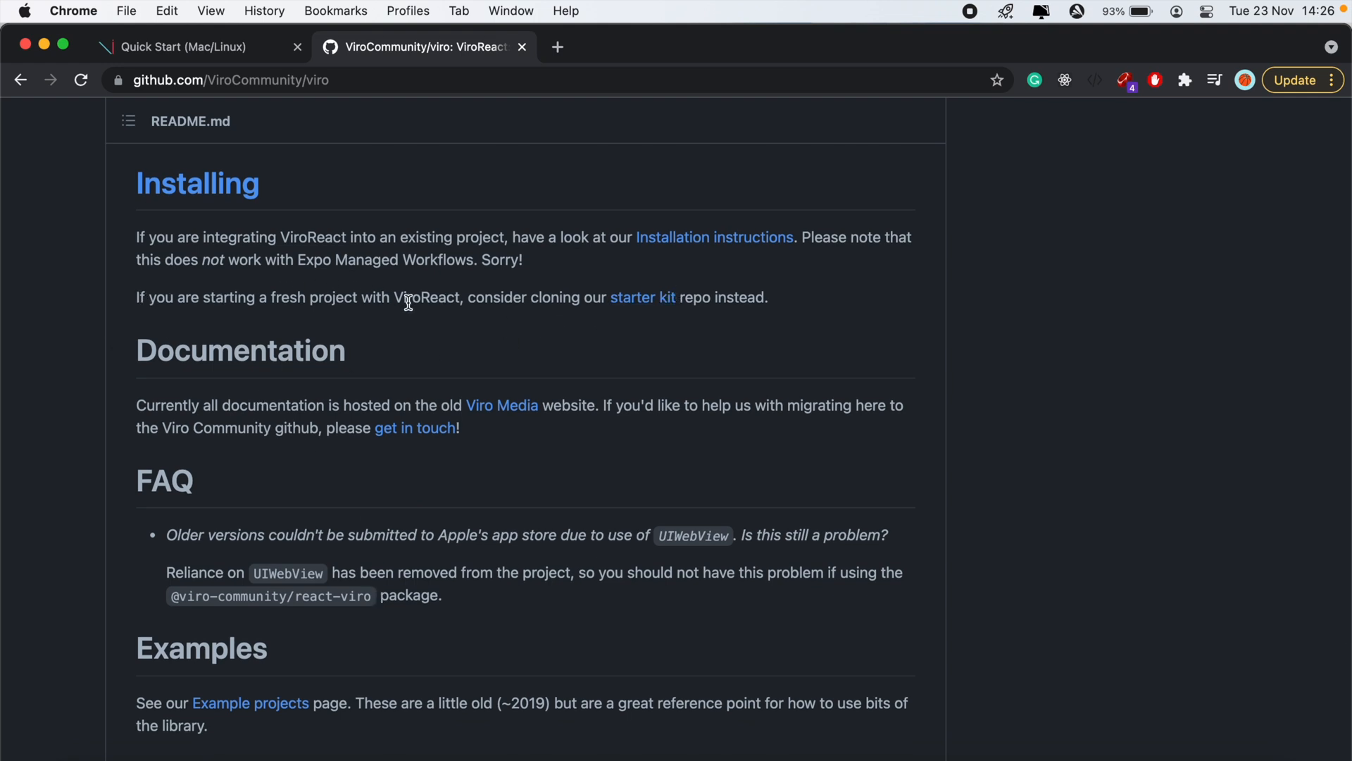
mouse_move(642, 297)
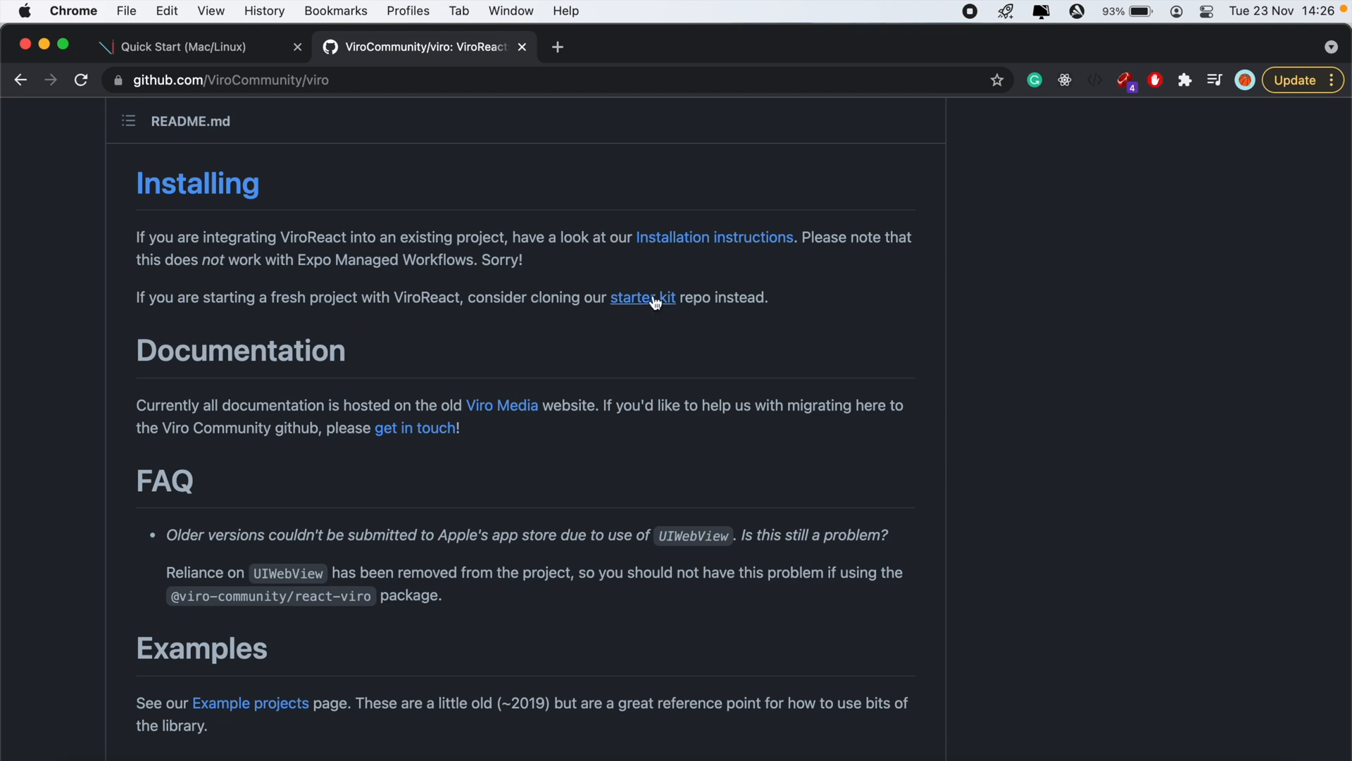
mouse_move(639, 305)
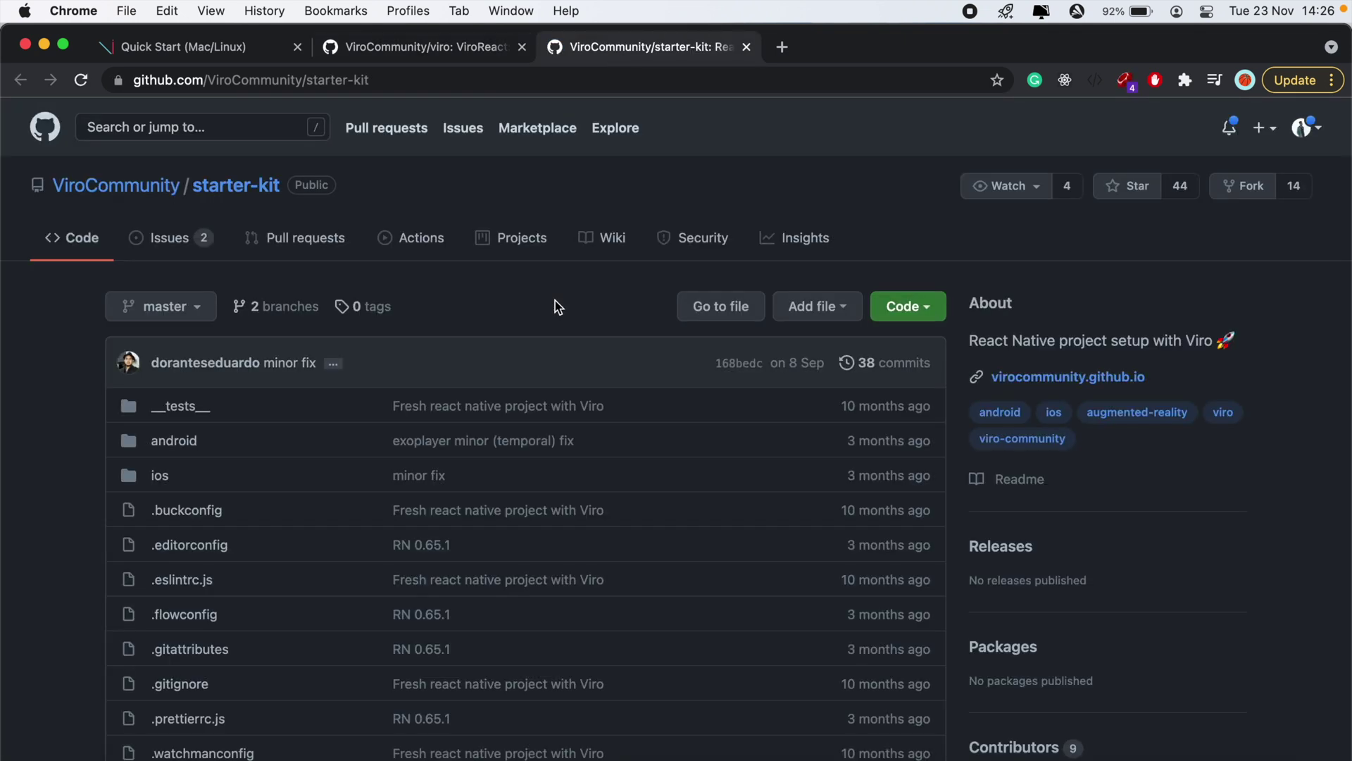
Copy the starter-kit repository's HTTPS clone address from its Code menu
left_click(905, 306)
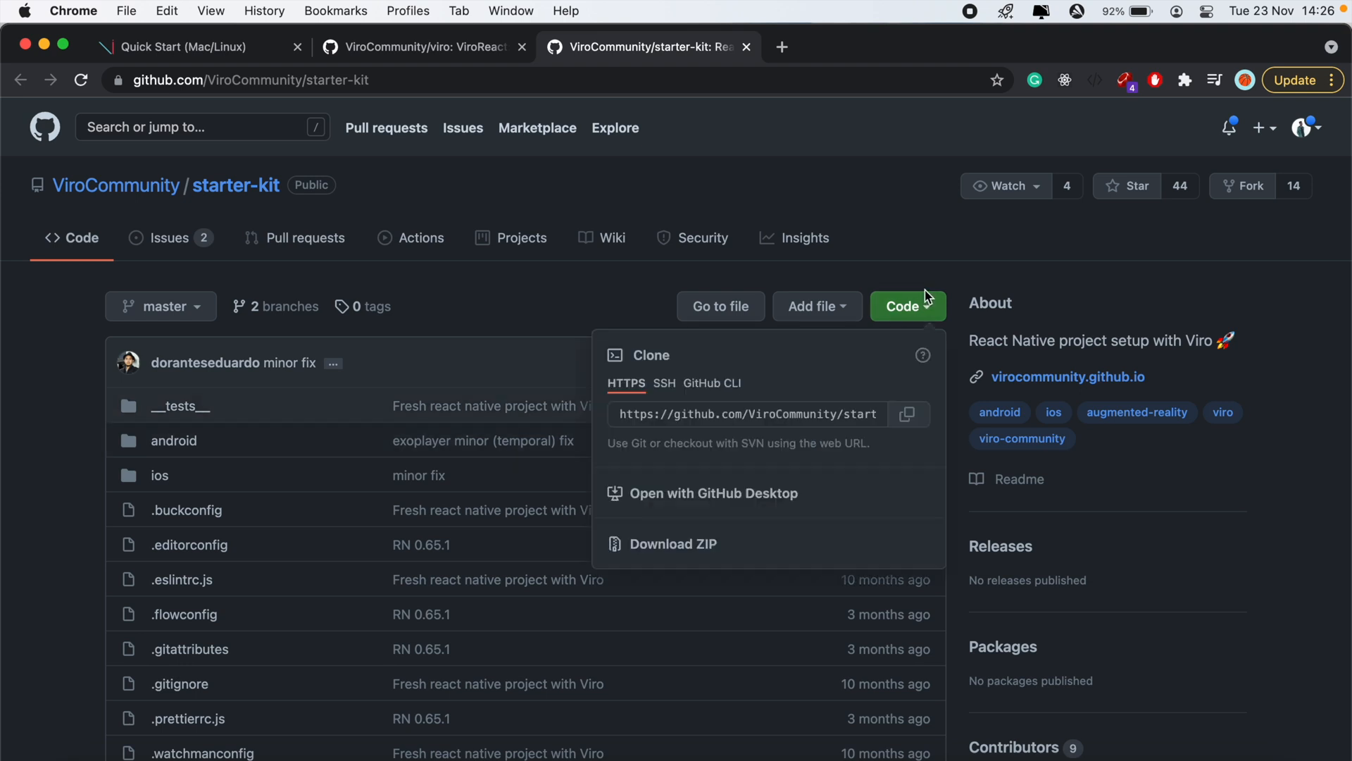
left_click(68, 537)
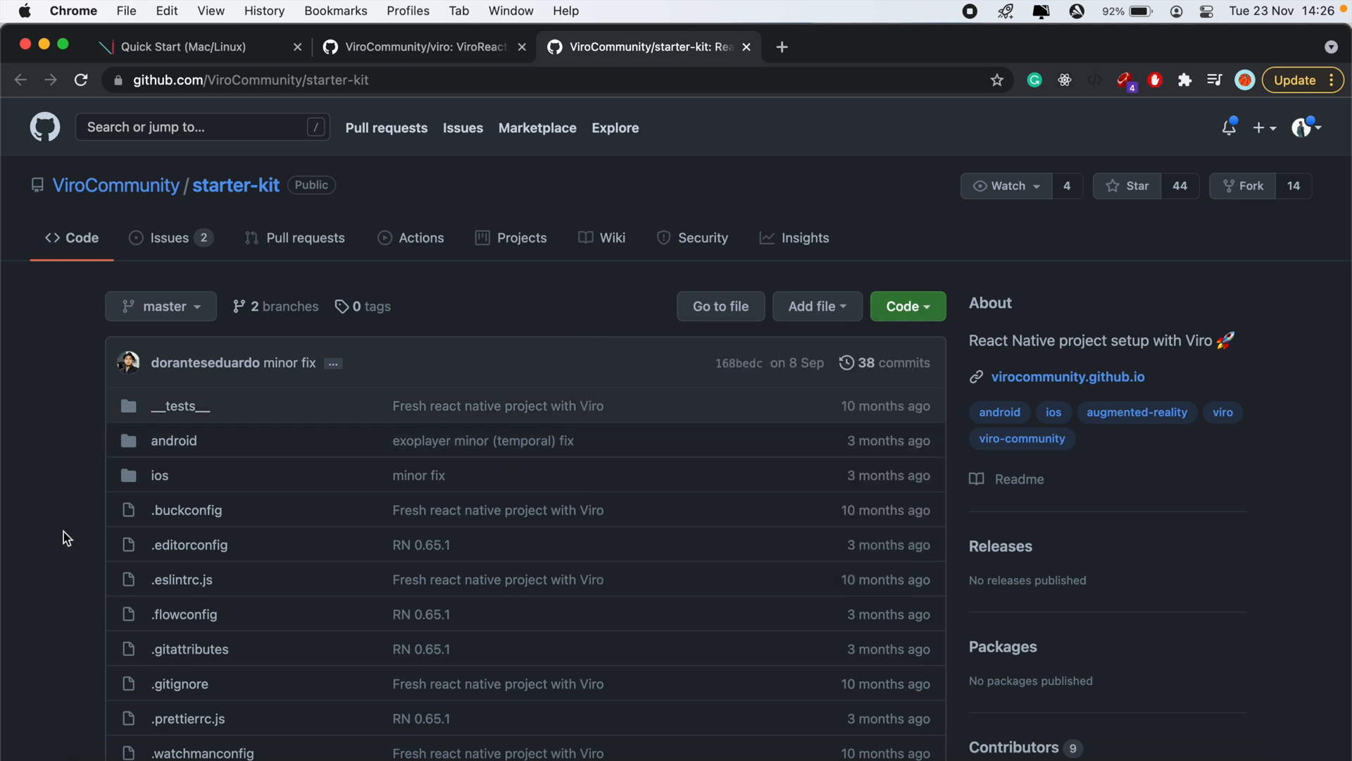
scroll("down", 3)
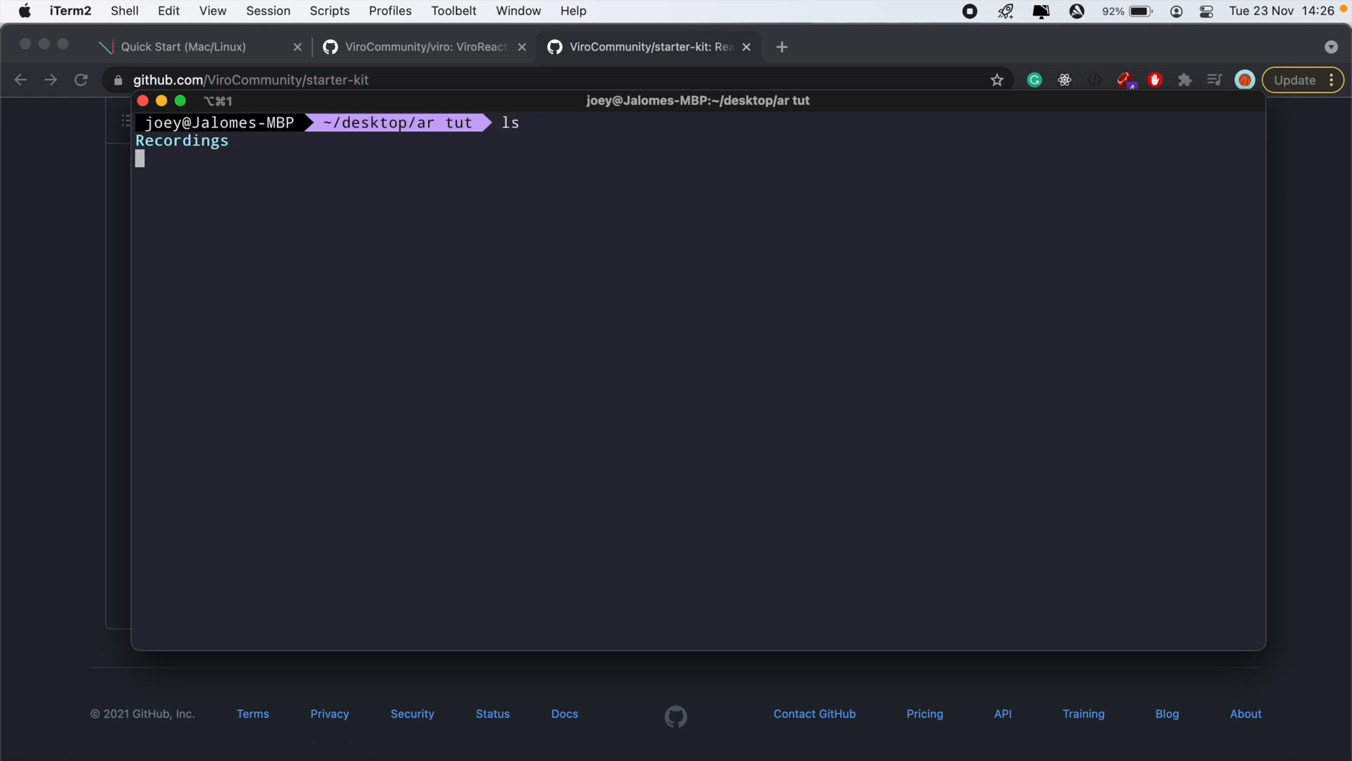
key("Return")
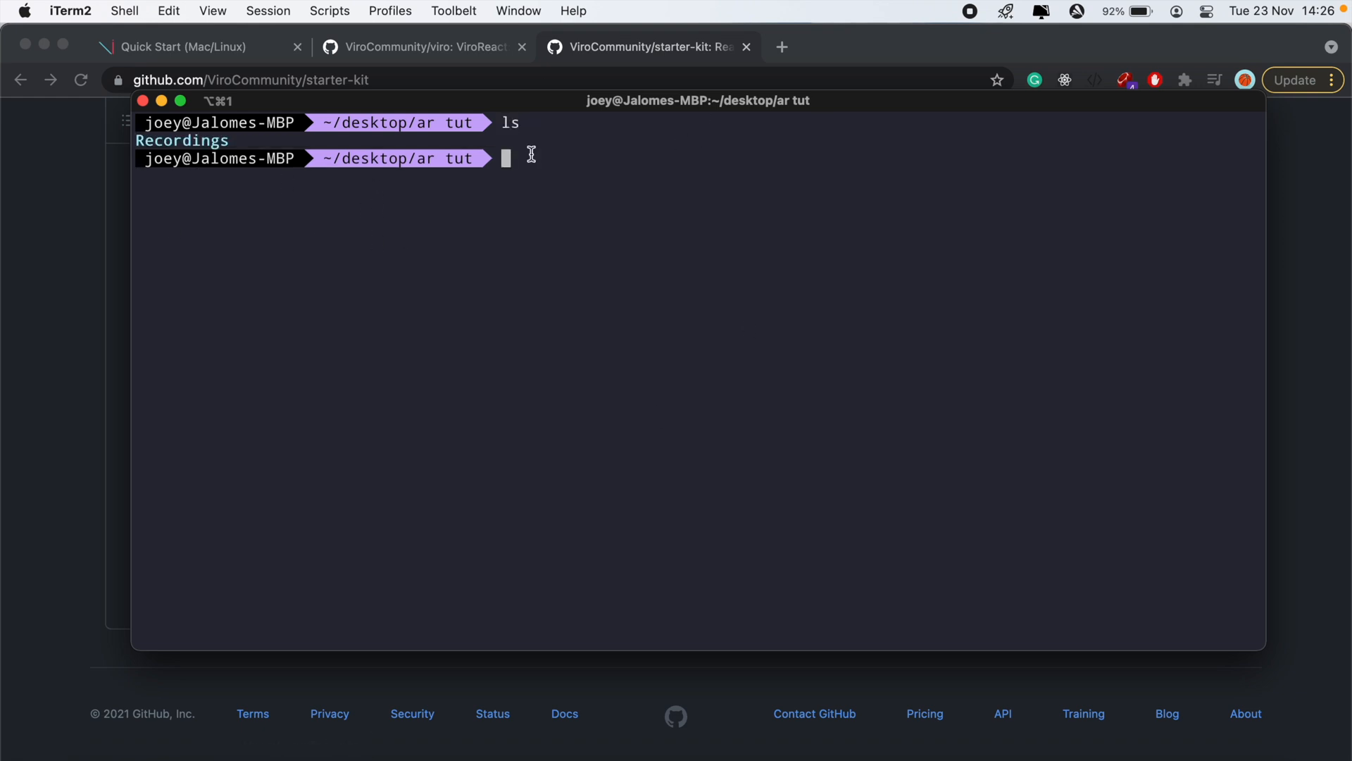
mouse_move(362, 205)
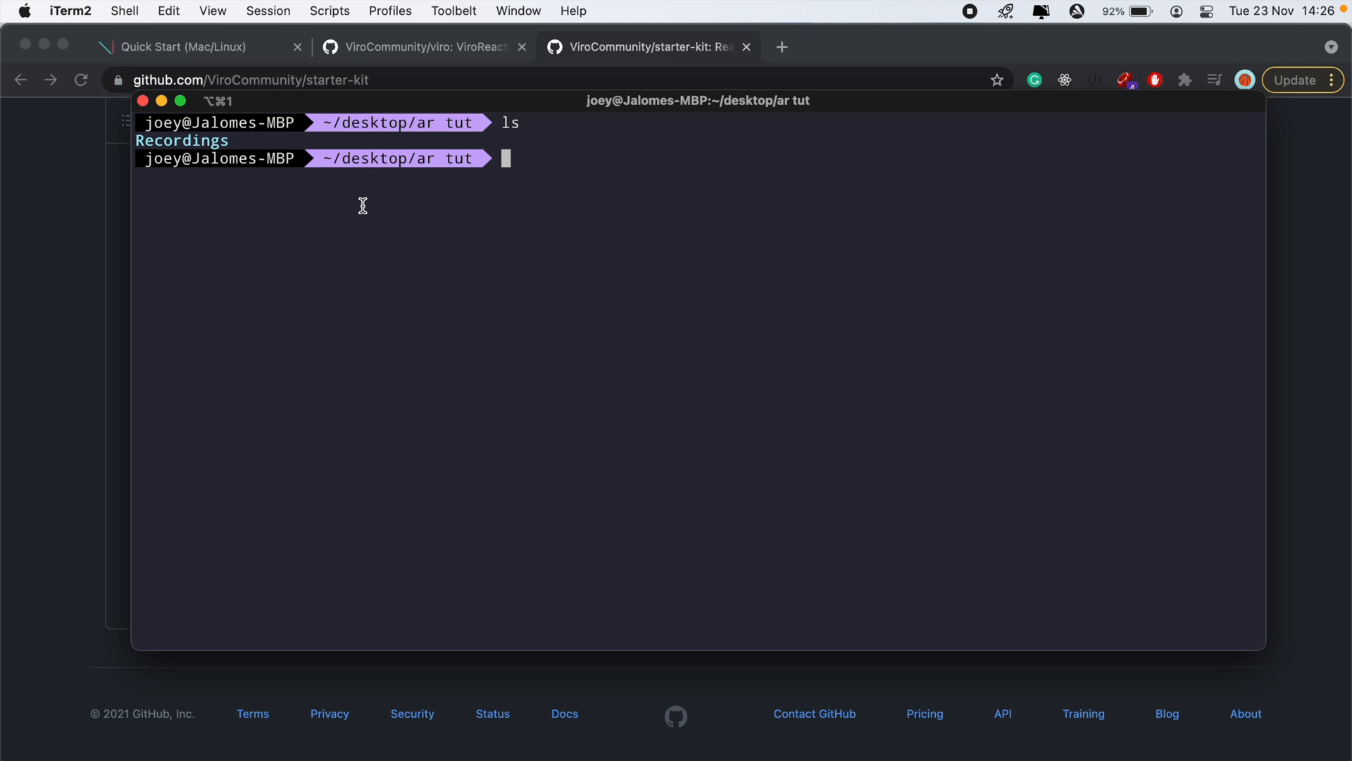
type("git clone")
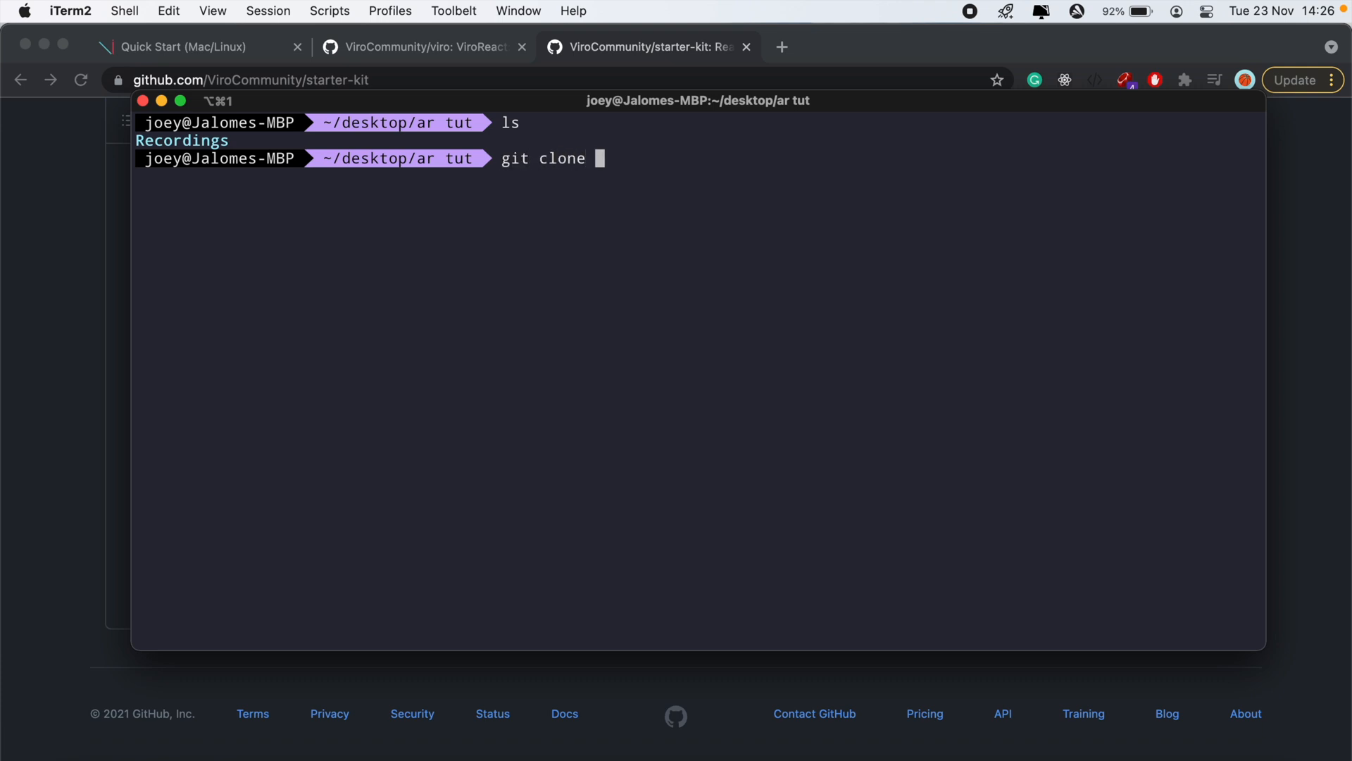
key("Return")
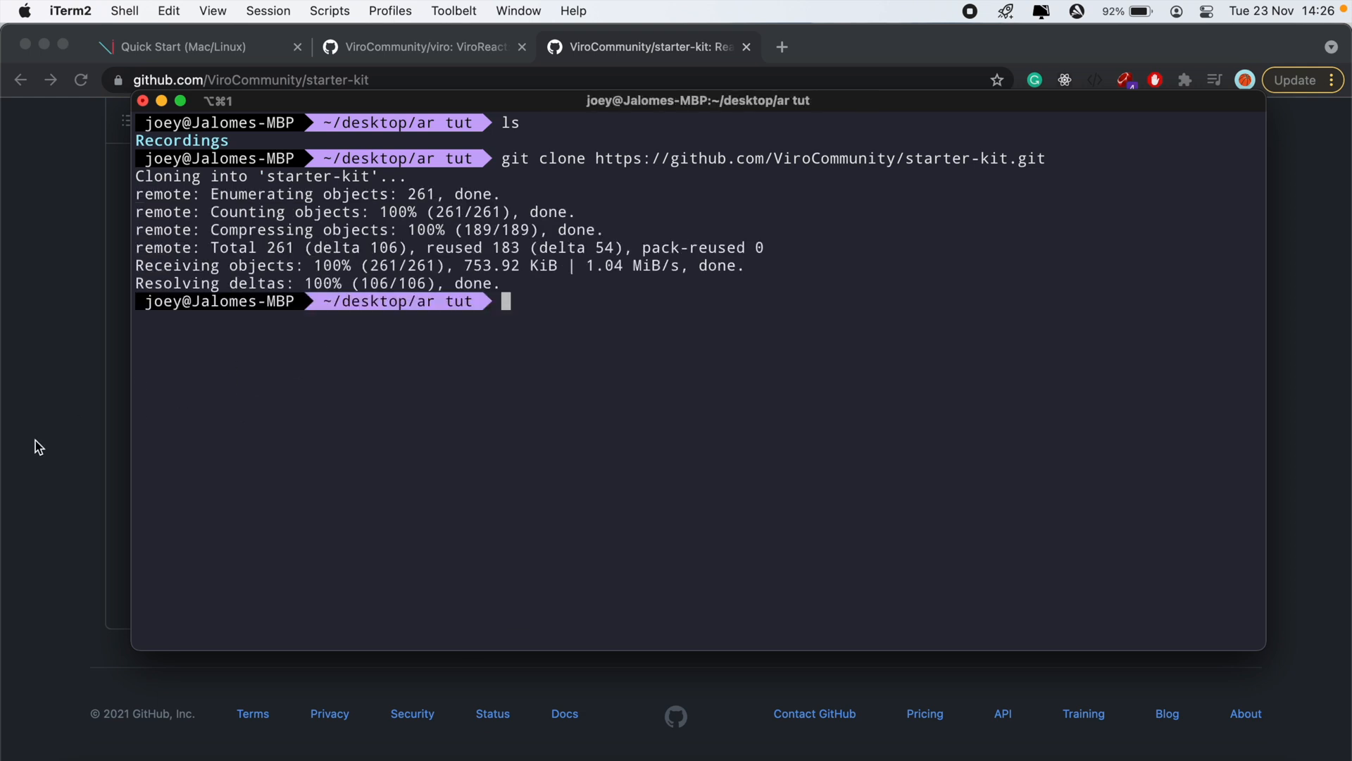
key("Return")
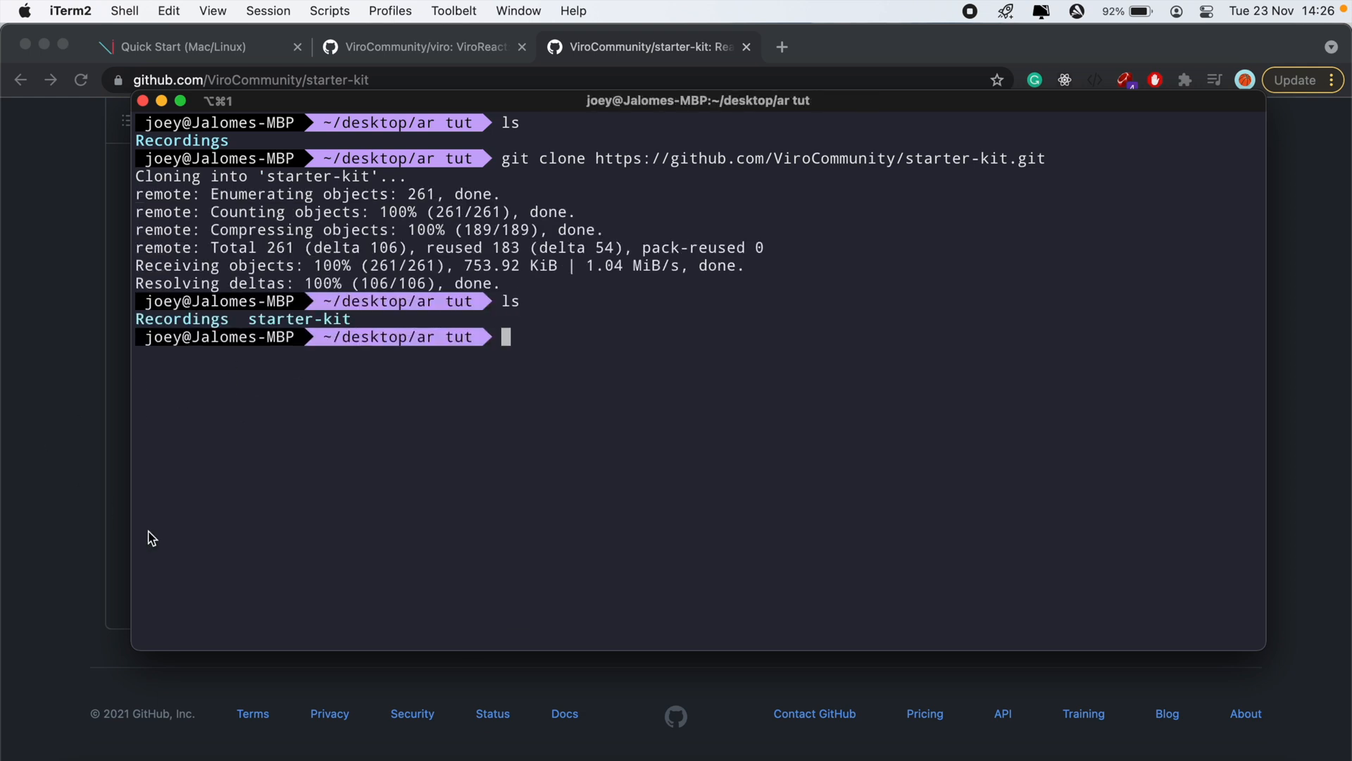
Move into the starter-kit folder and reveal it in Finder with open
type("cd start")
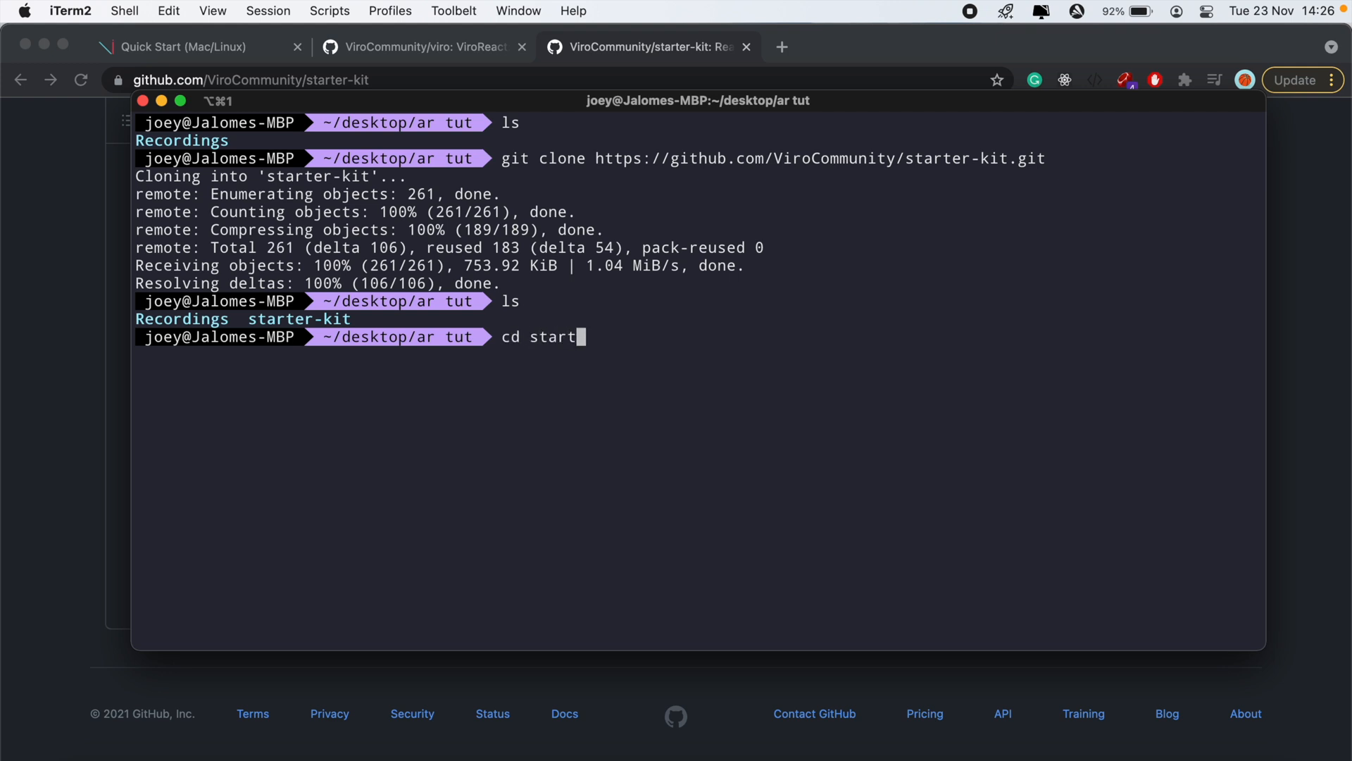
type("er-")
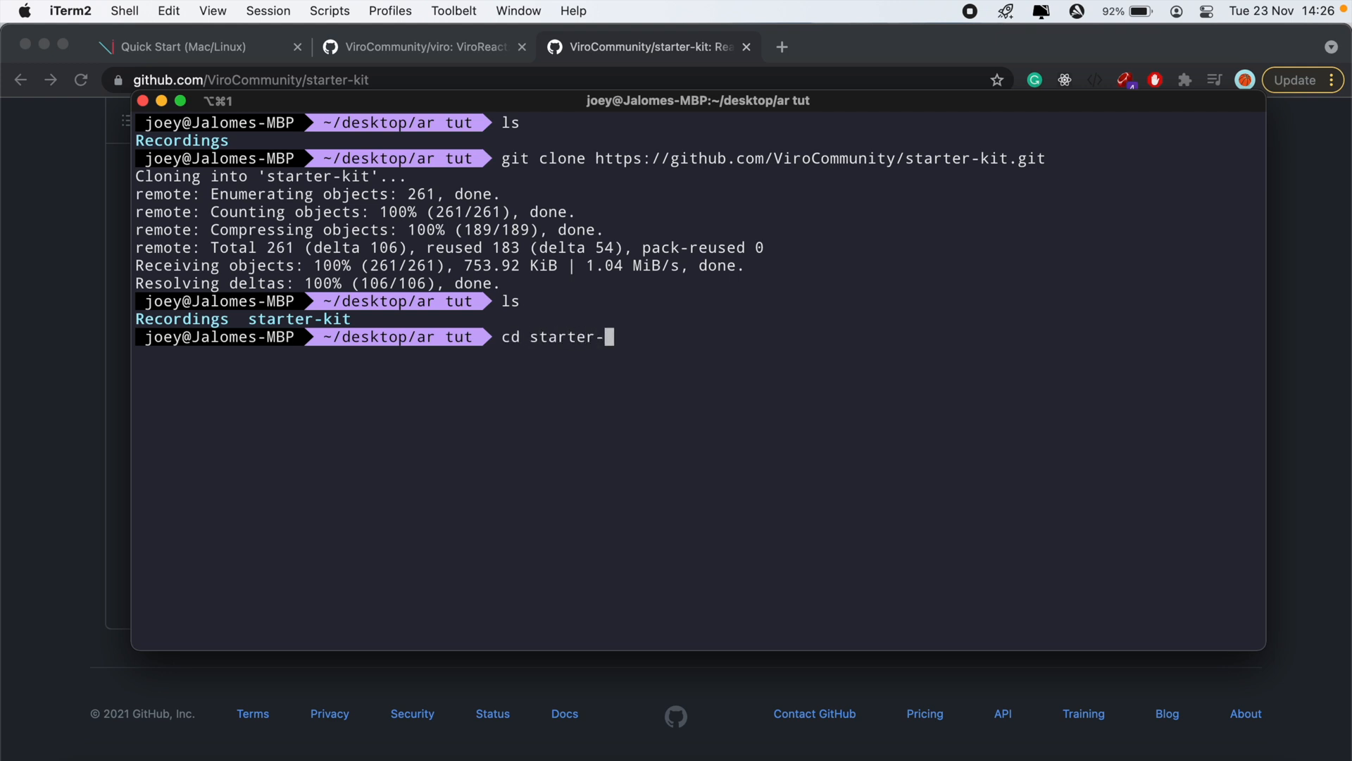
key("Return")
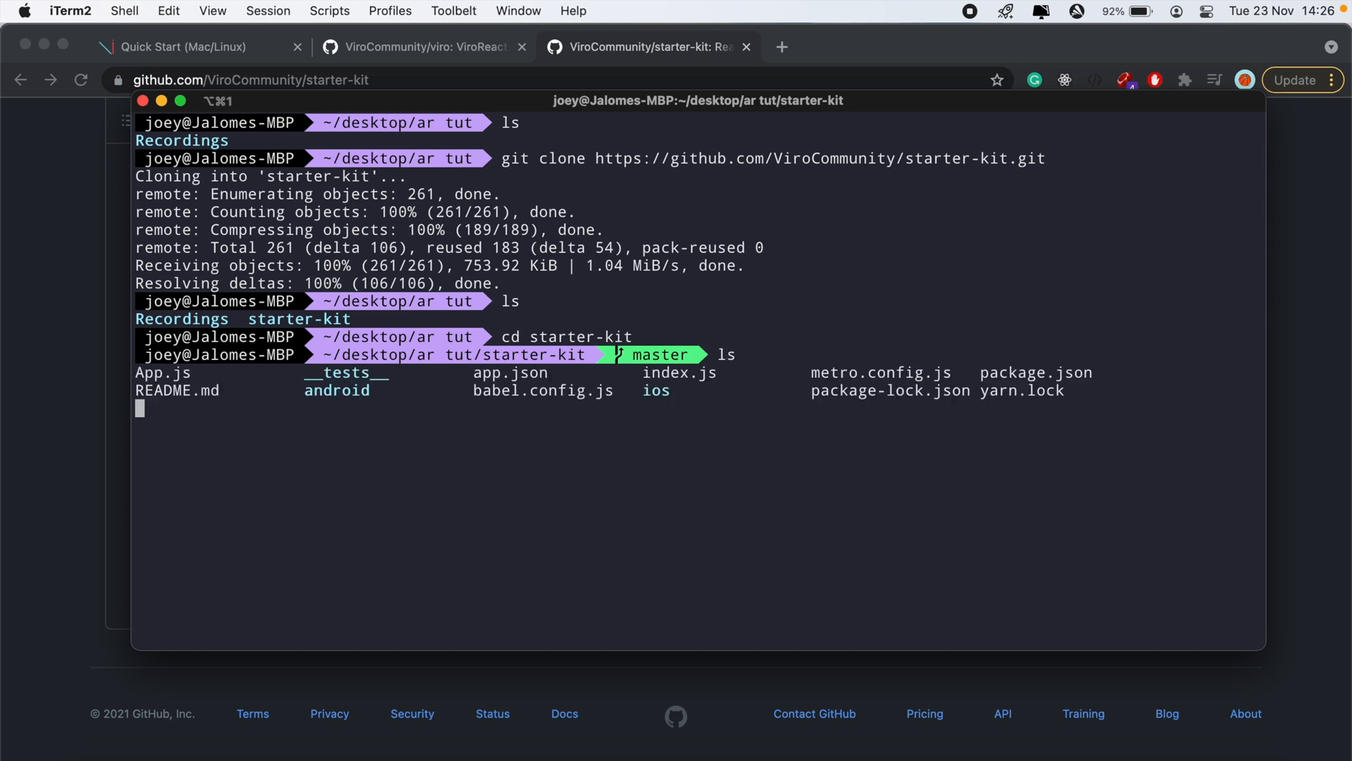
type("open")
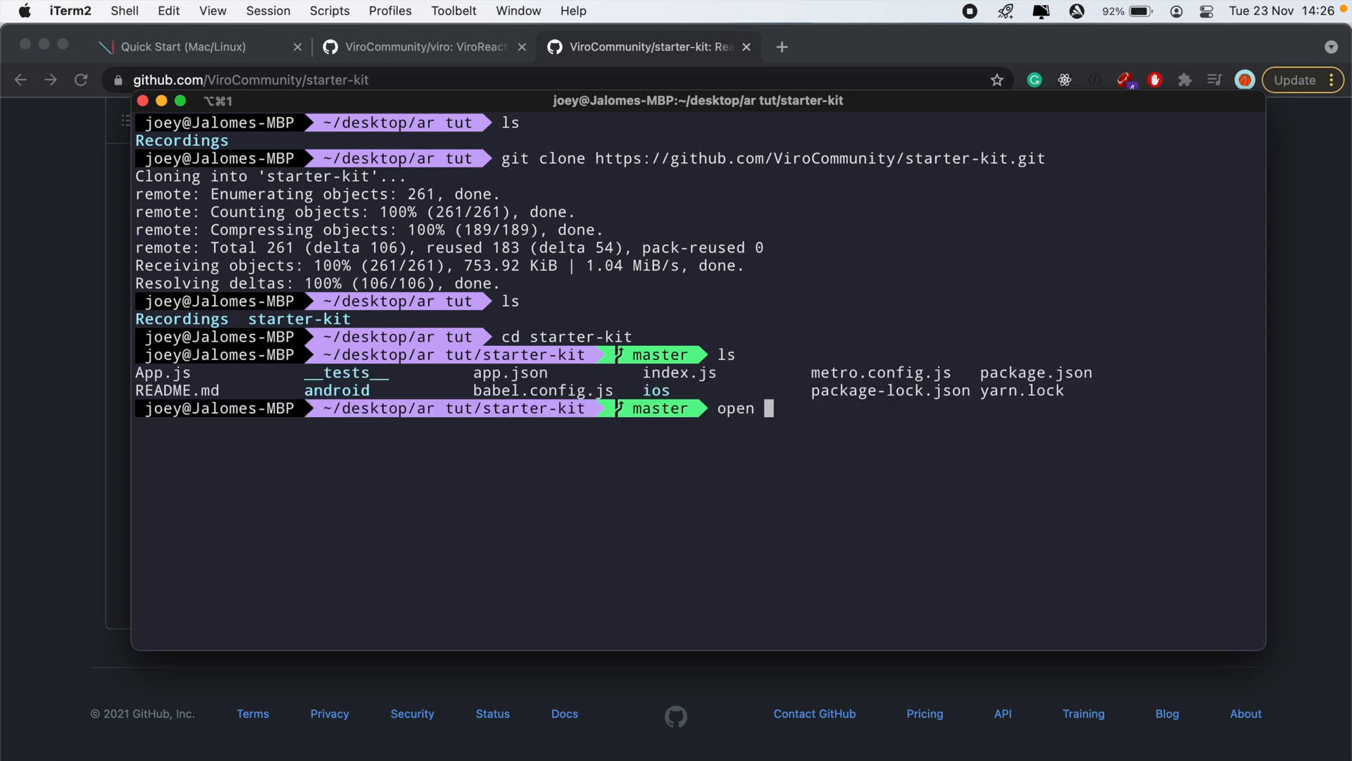
key("Return")
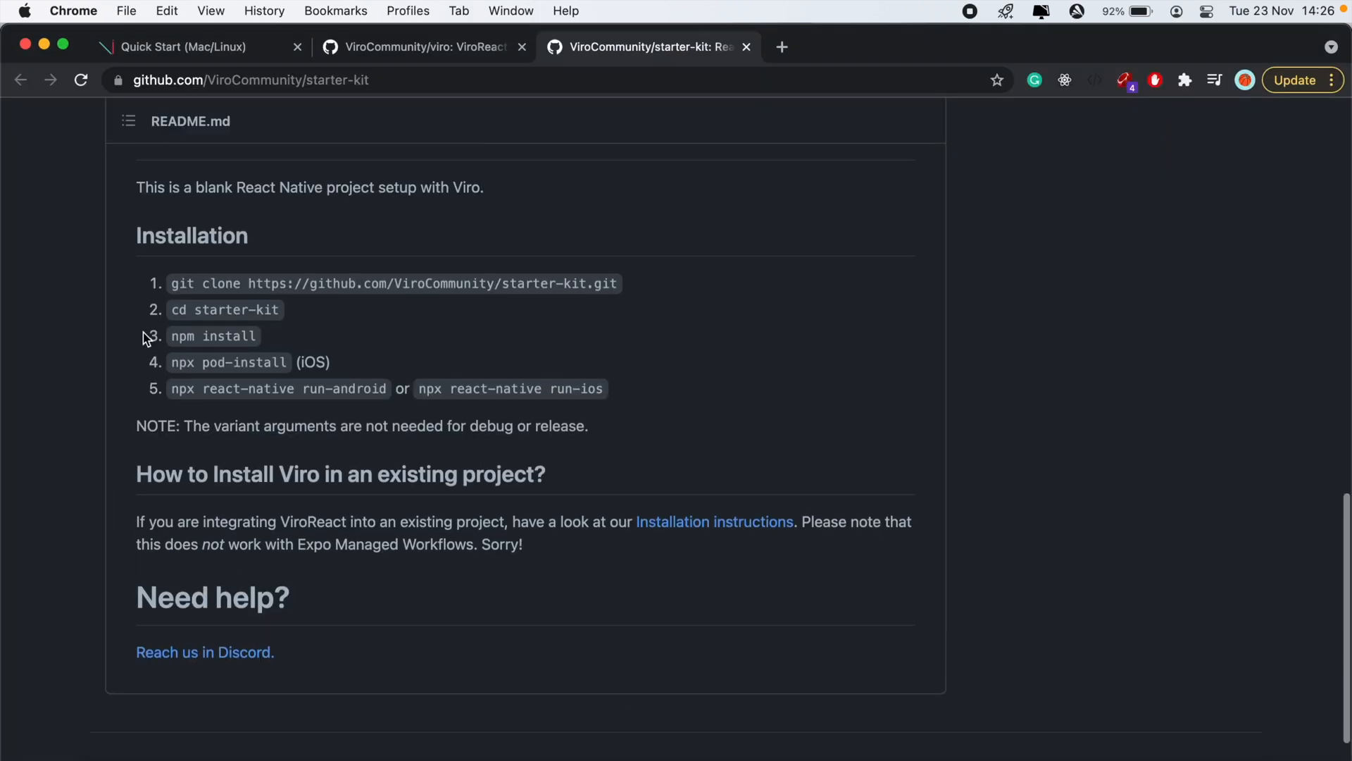
Run npm install in the starter-kit directory to install its packages
scroll("up", 3)
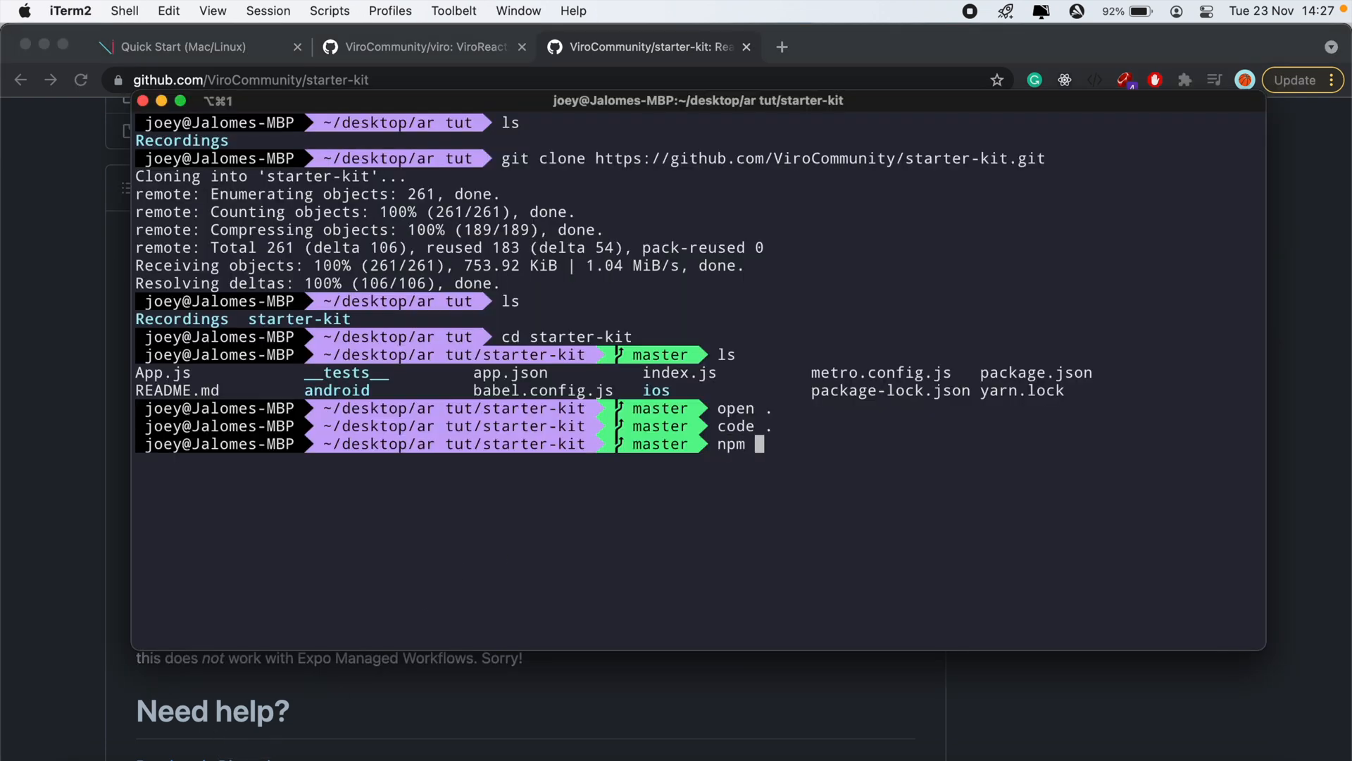
type("install")
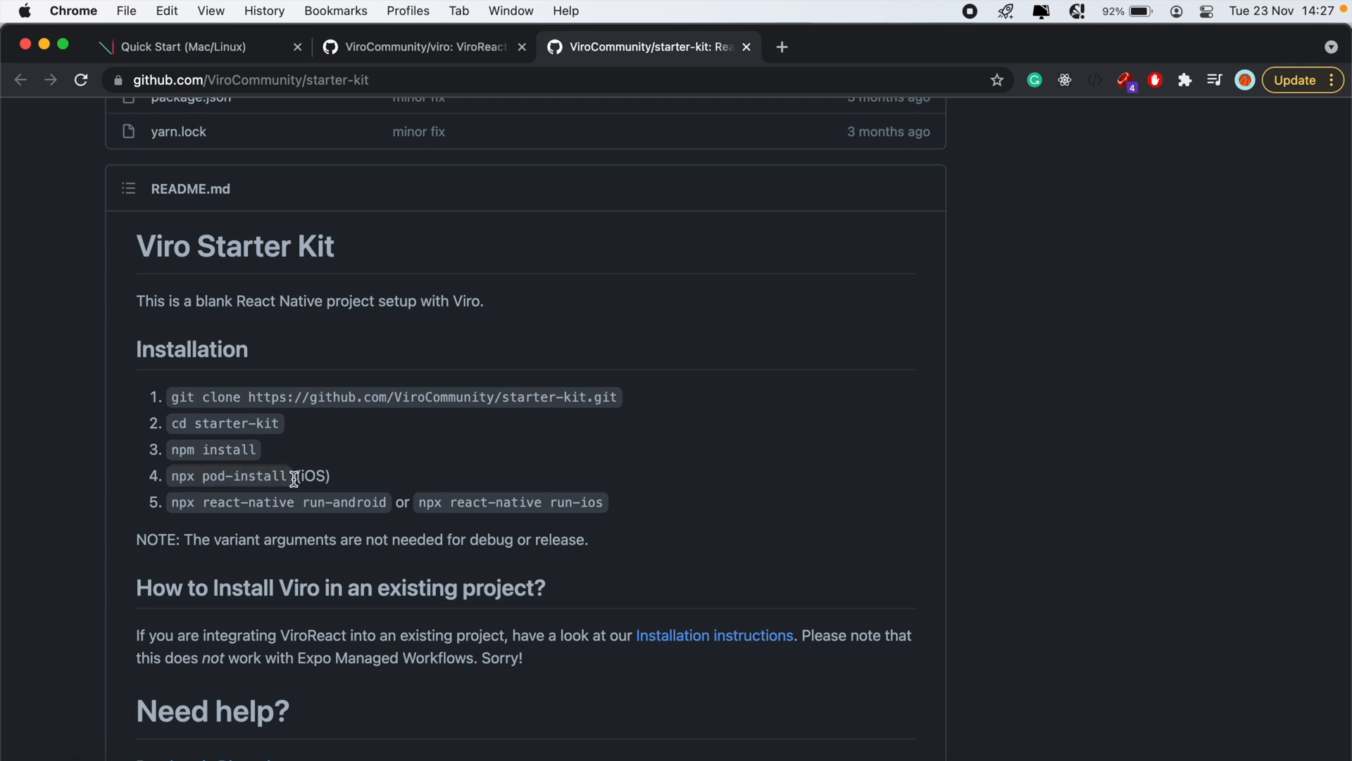
mouse_move(371, 503)
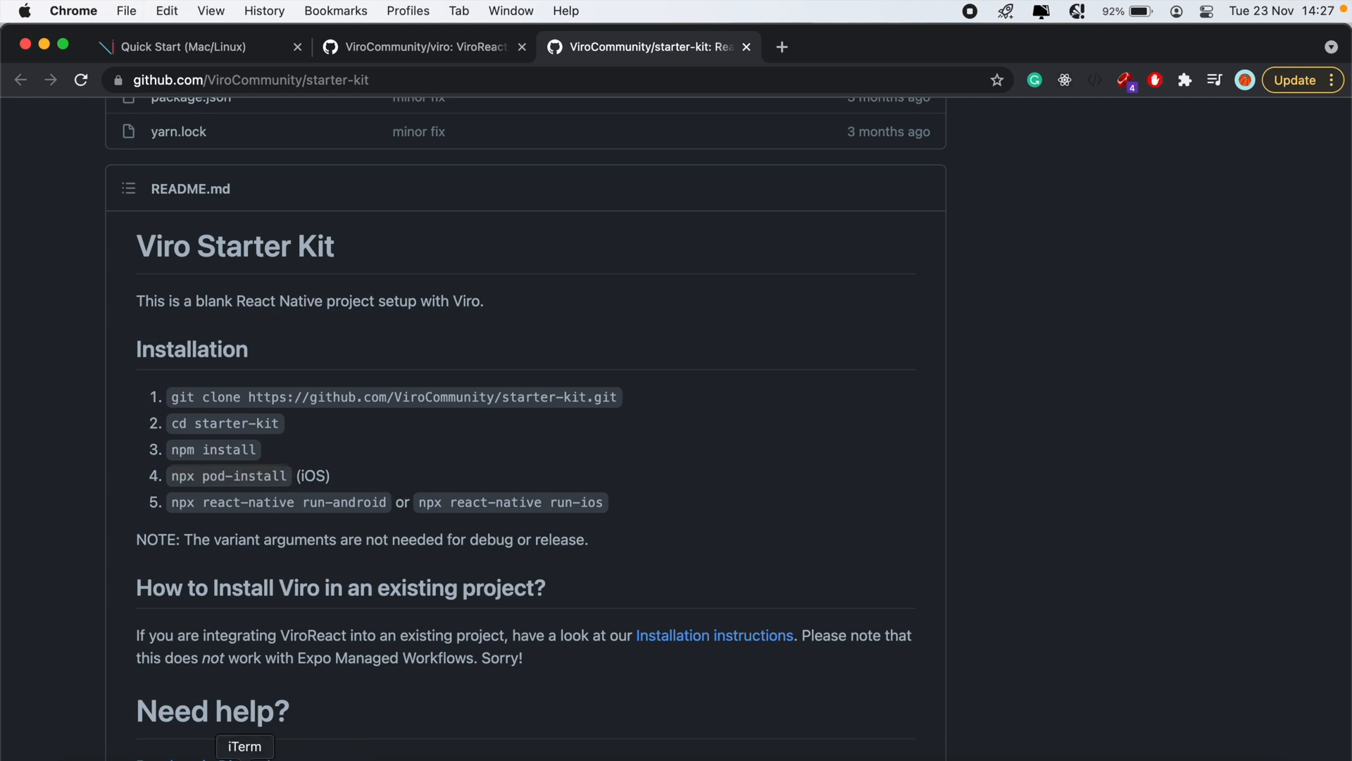
left_click(244, 746)
type("npx pod-install")
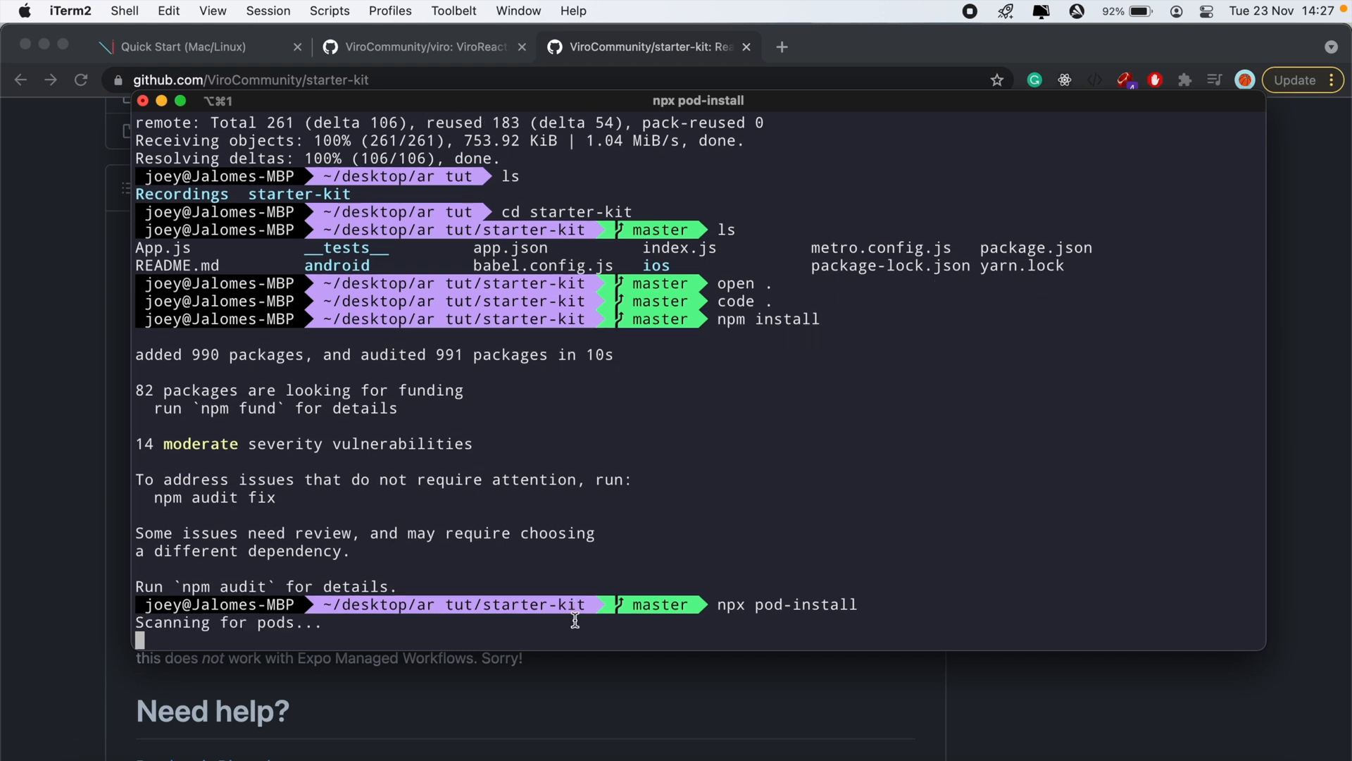
mouse_move(369, 125)
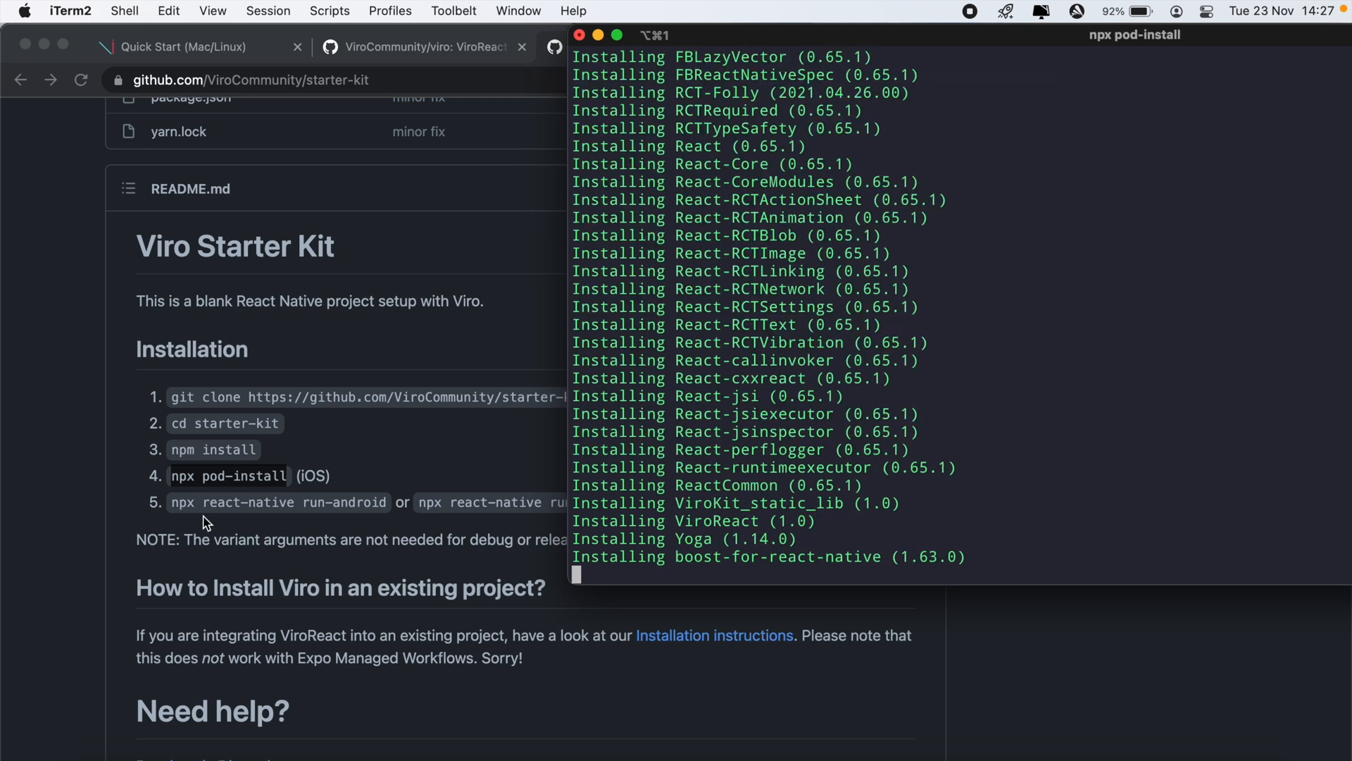
mouse_move(232, 513)
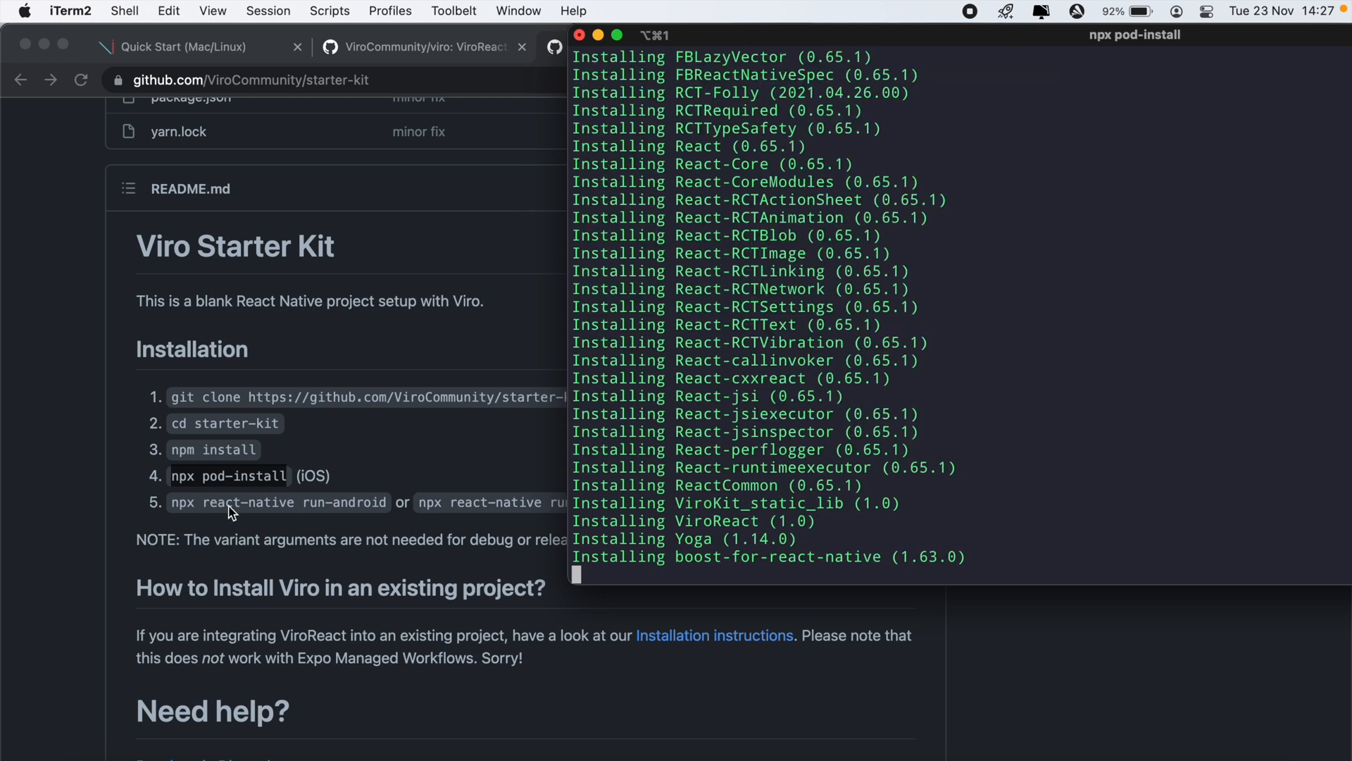
mouse_move(357, 506)
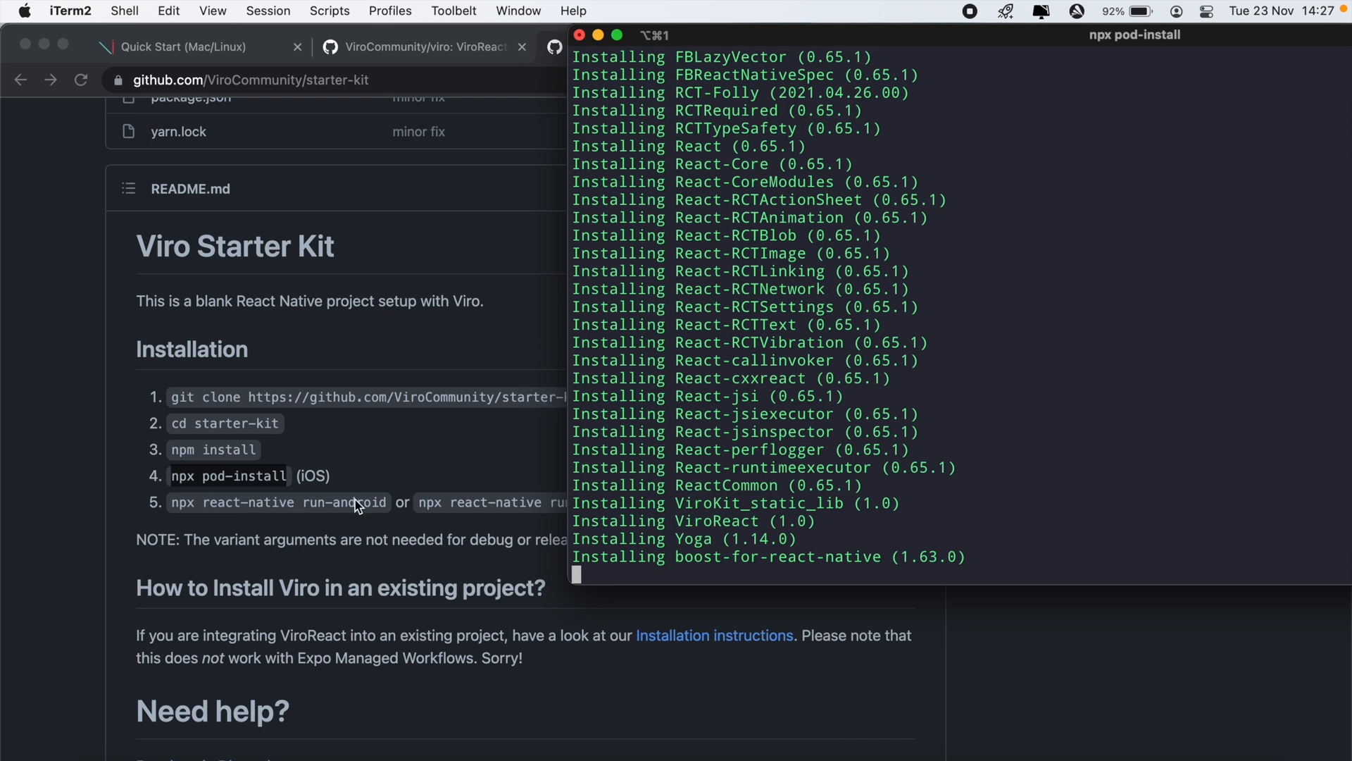
mouse_move(326, 567)
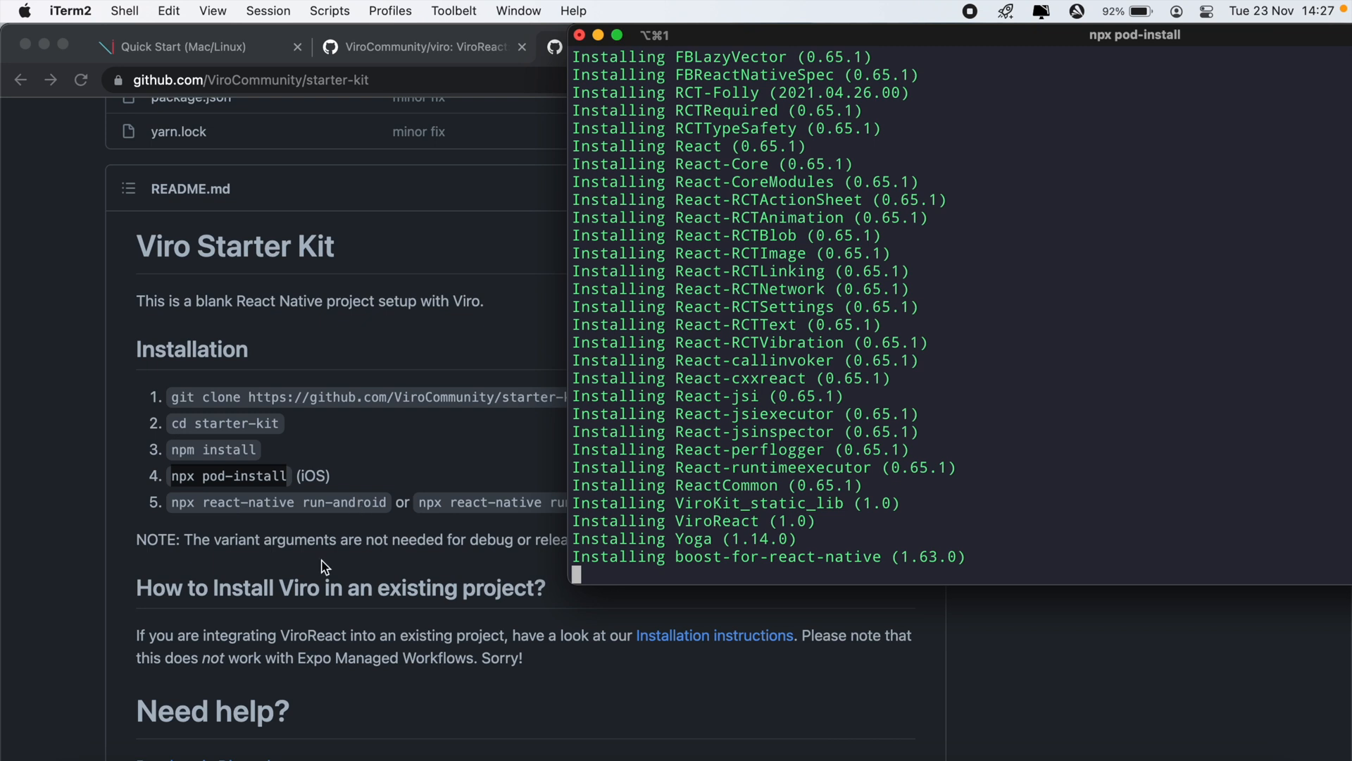
mouse_move(852, 50)
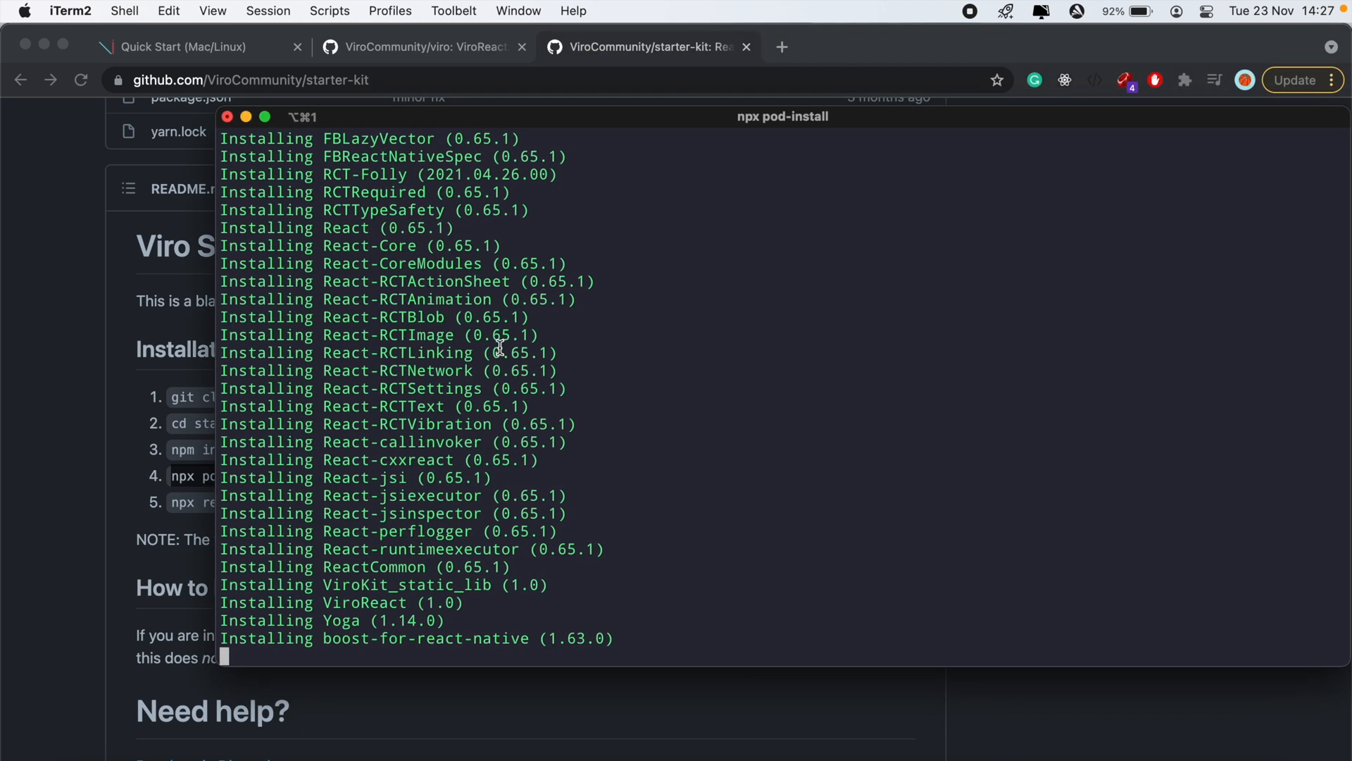
mouse_move(566, 130)
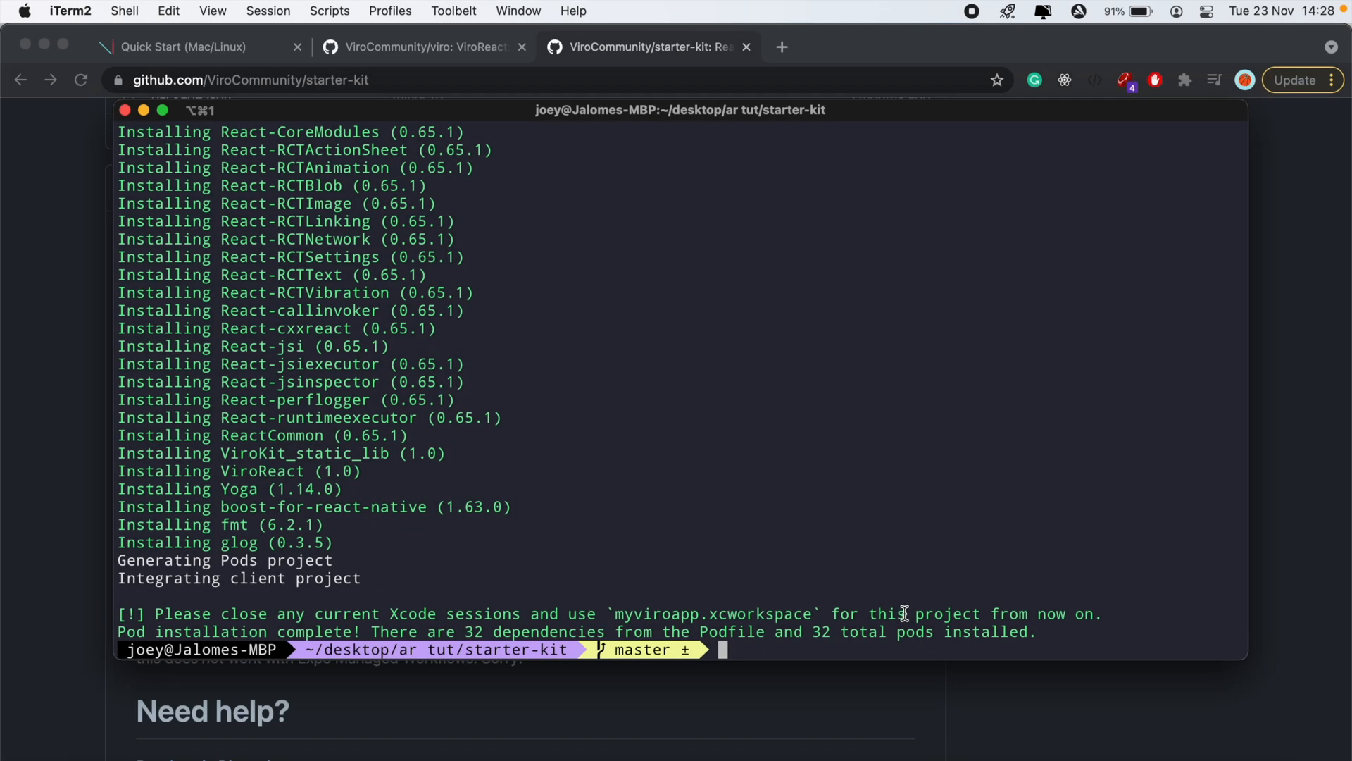
mouse_move(351, 514)
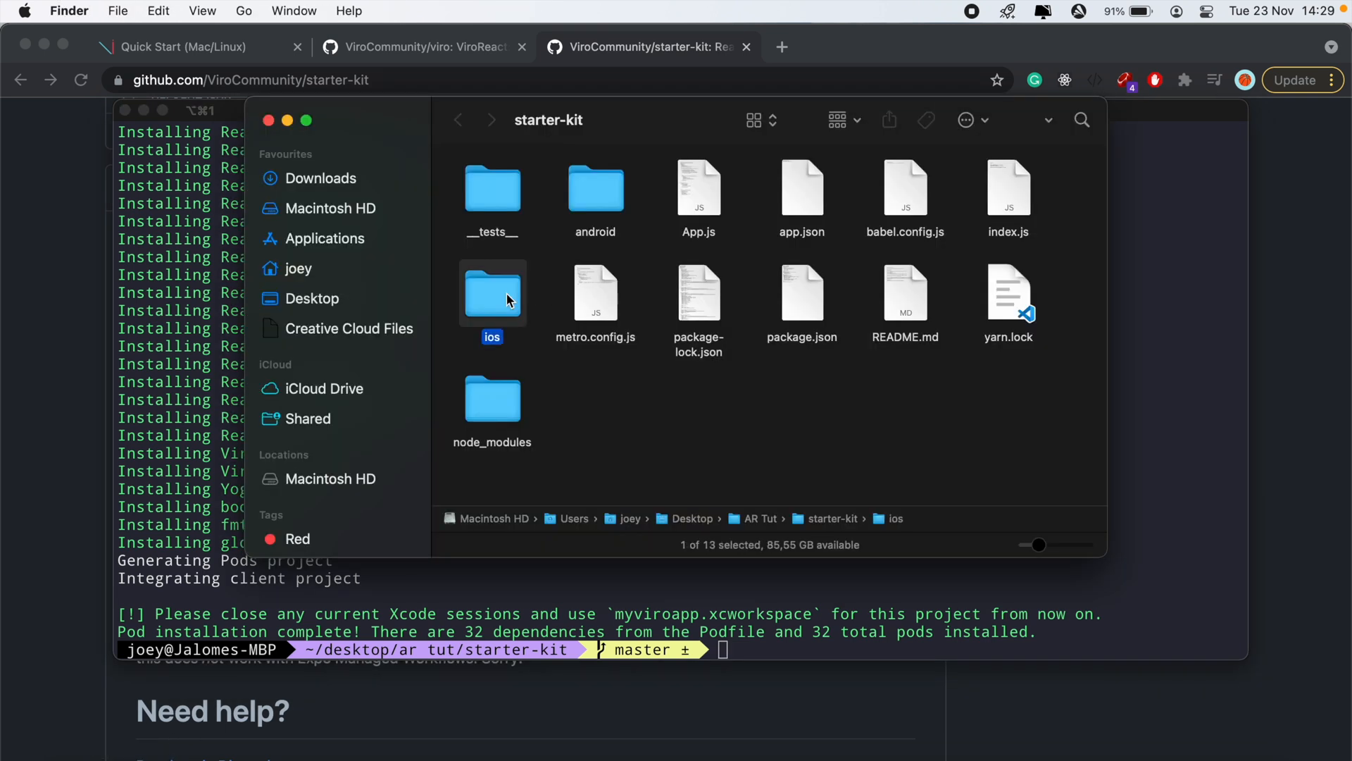
Launch myviroapp.xcworkspace from the starter kit's ios folder into Xcode
double_click(491, 293)
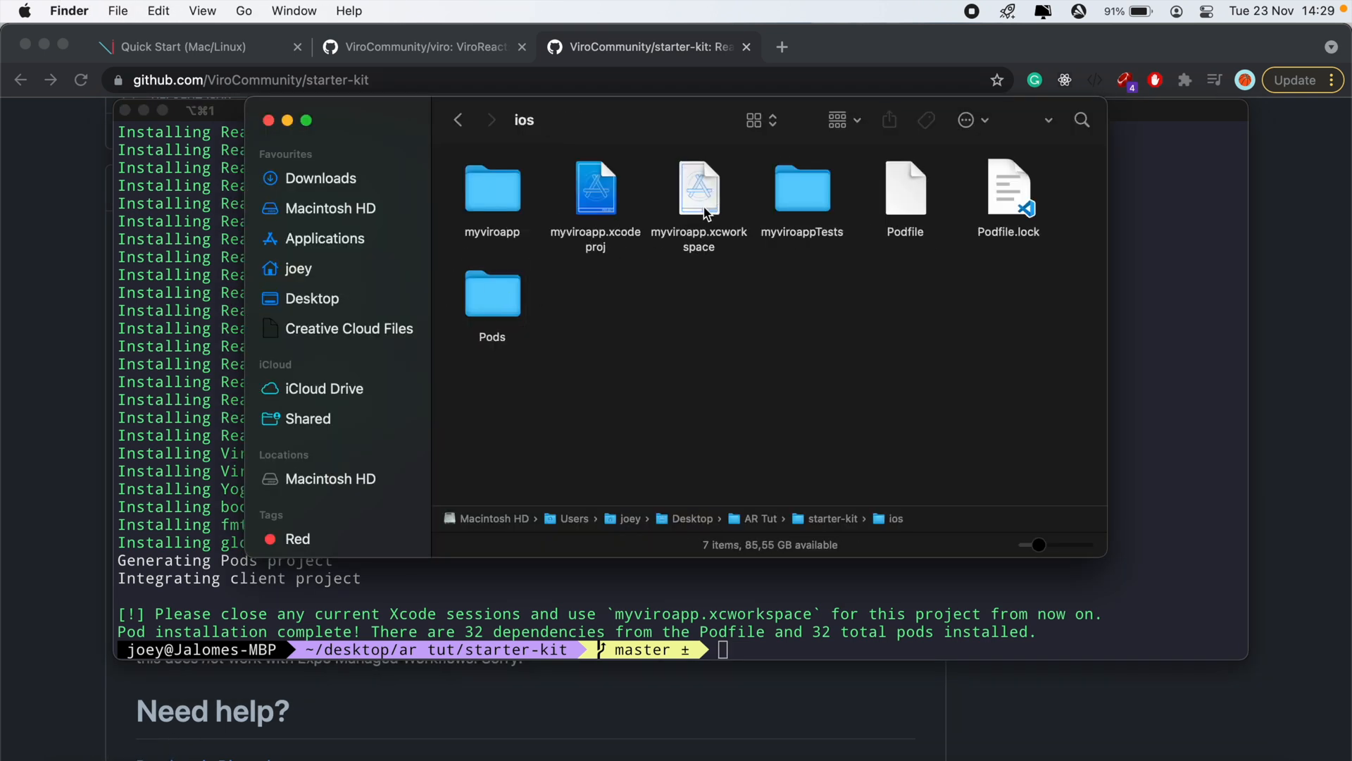
left_click(699, 188)
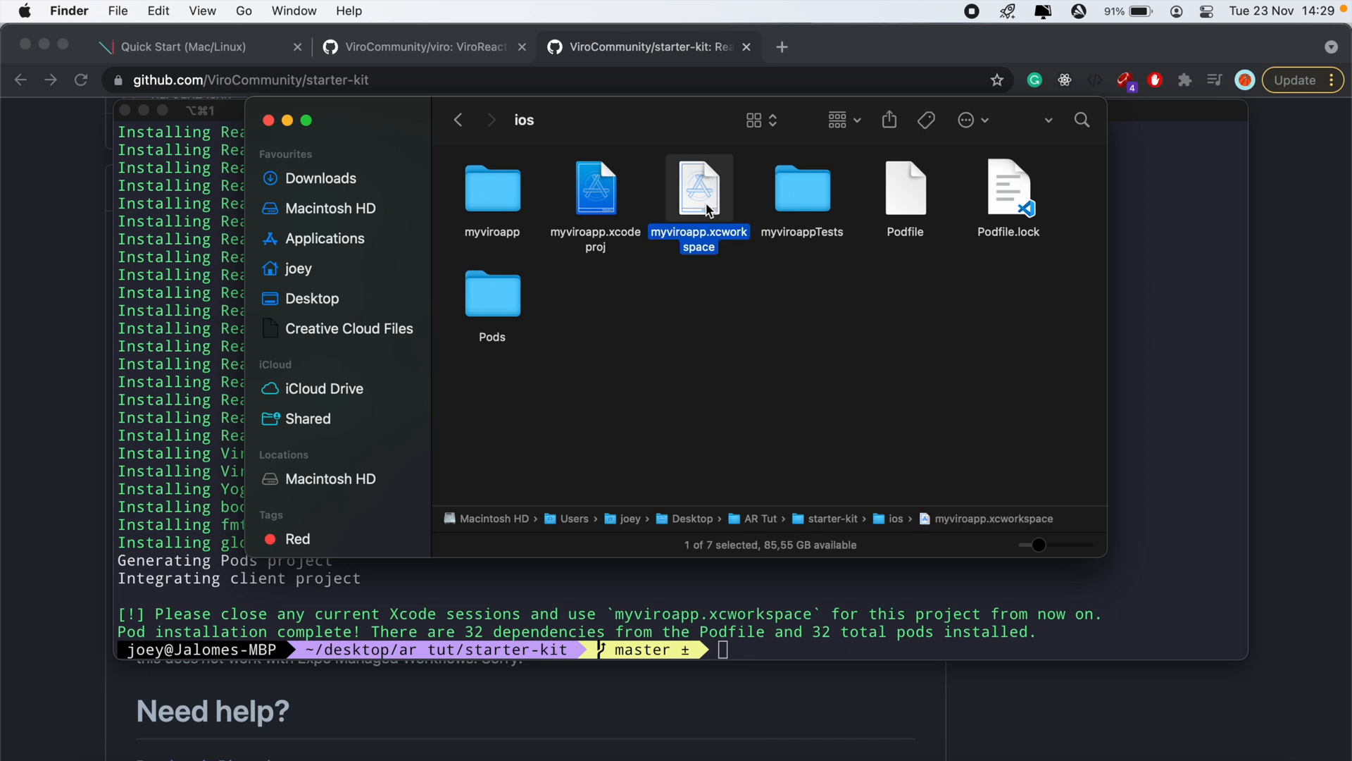
double_click(700, 187)
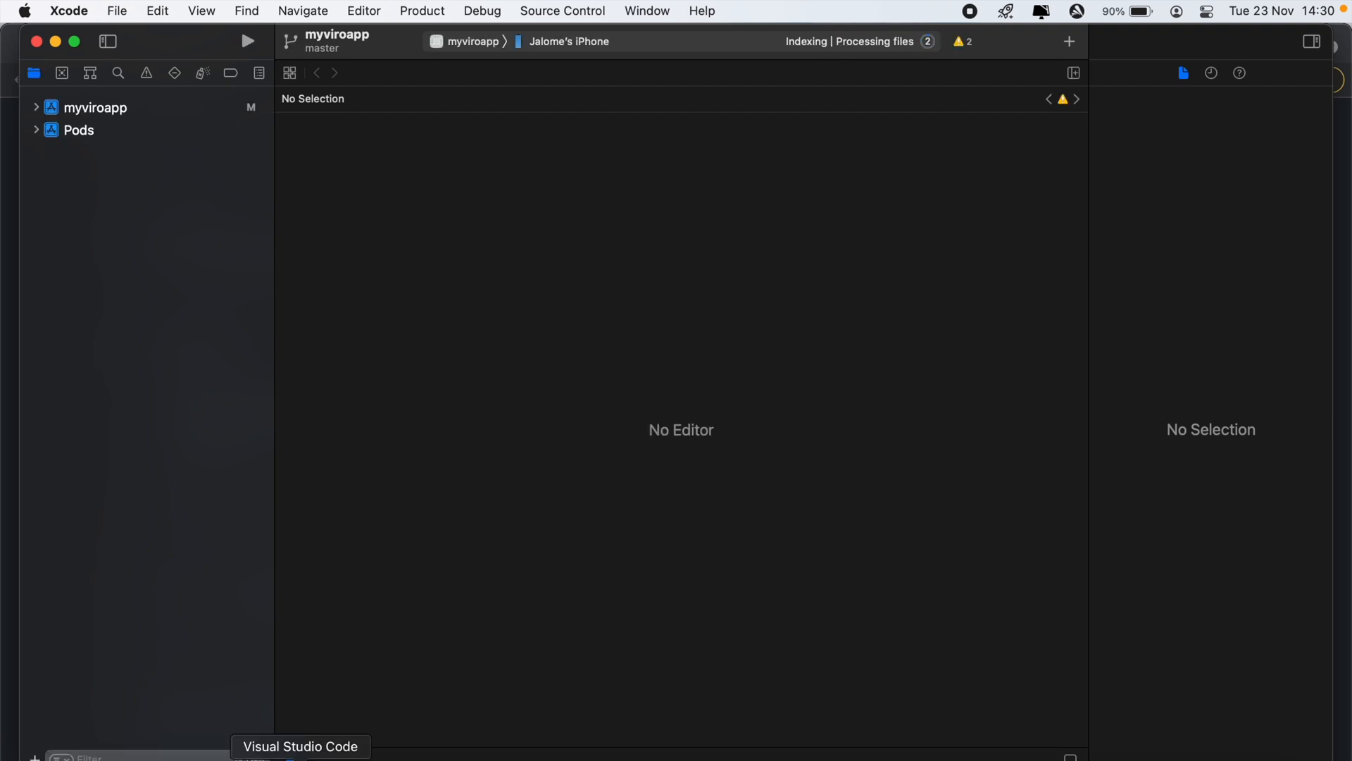
Review App.js in VS Code, the Hello World AR scene, and inspect the onInitialized reference
left_click(300, 746)
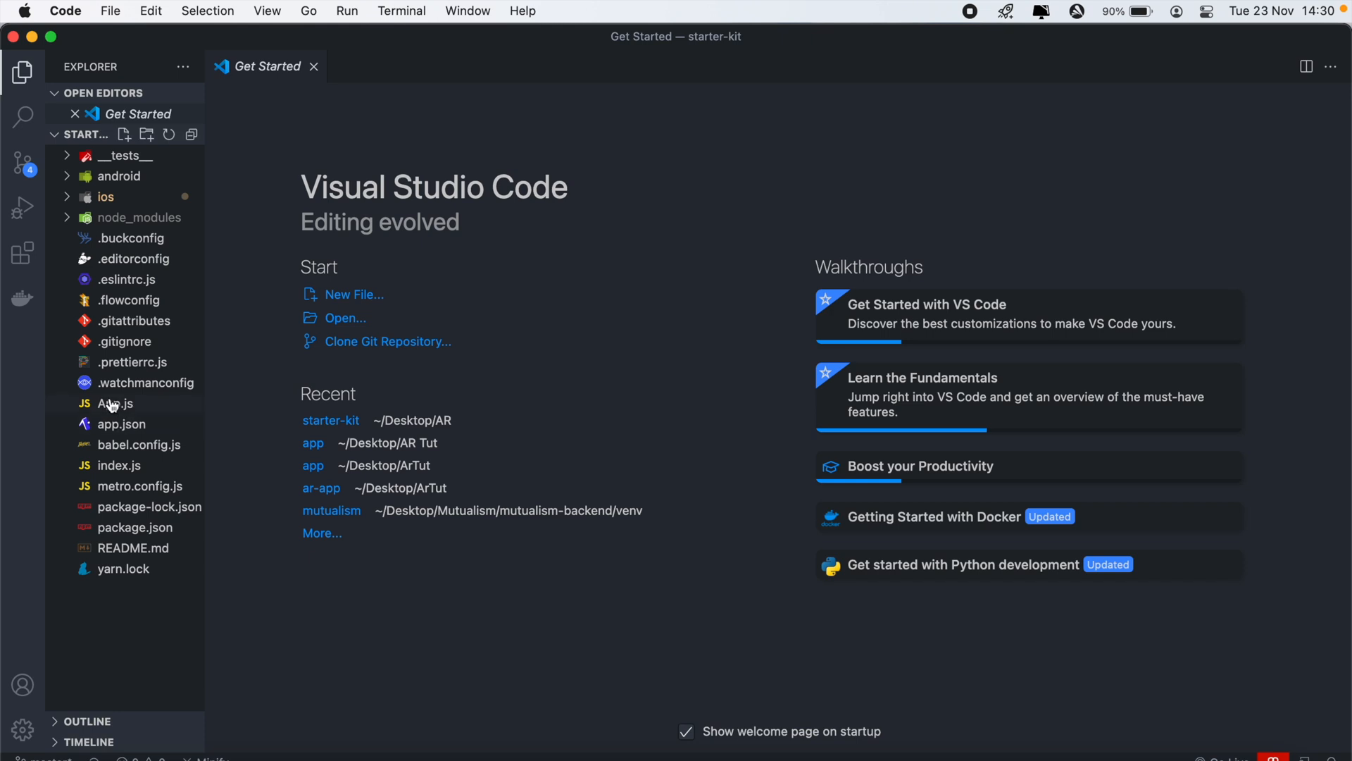
left_click(114, 403)
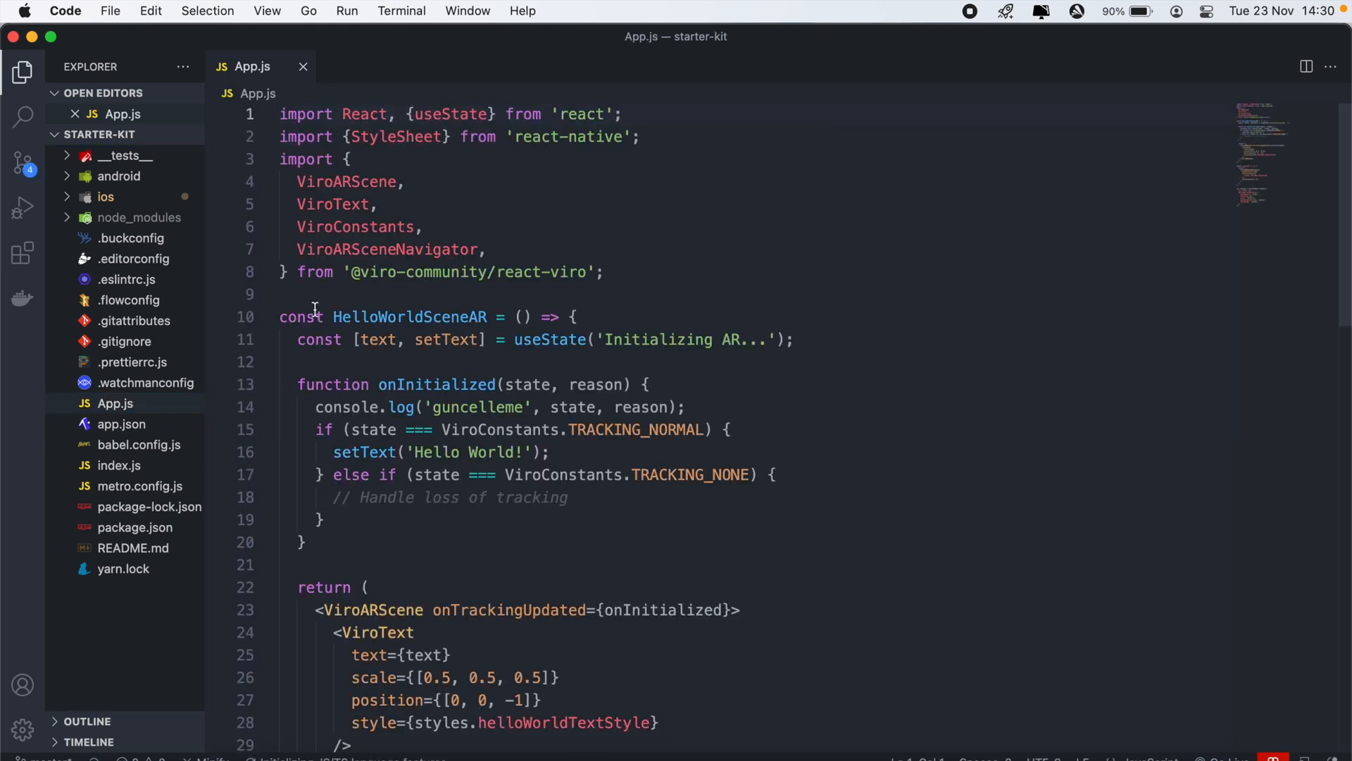
scroll("down", 3)
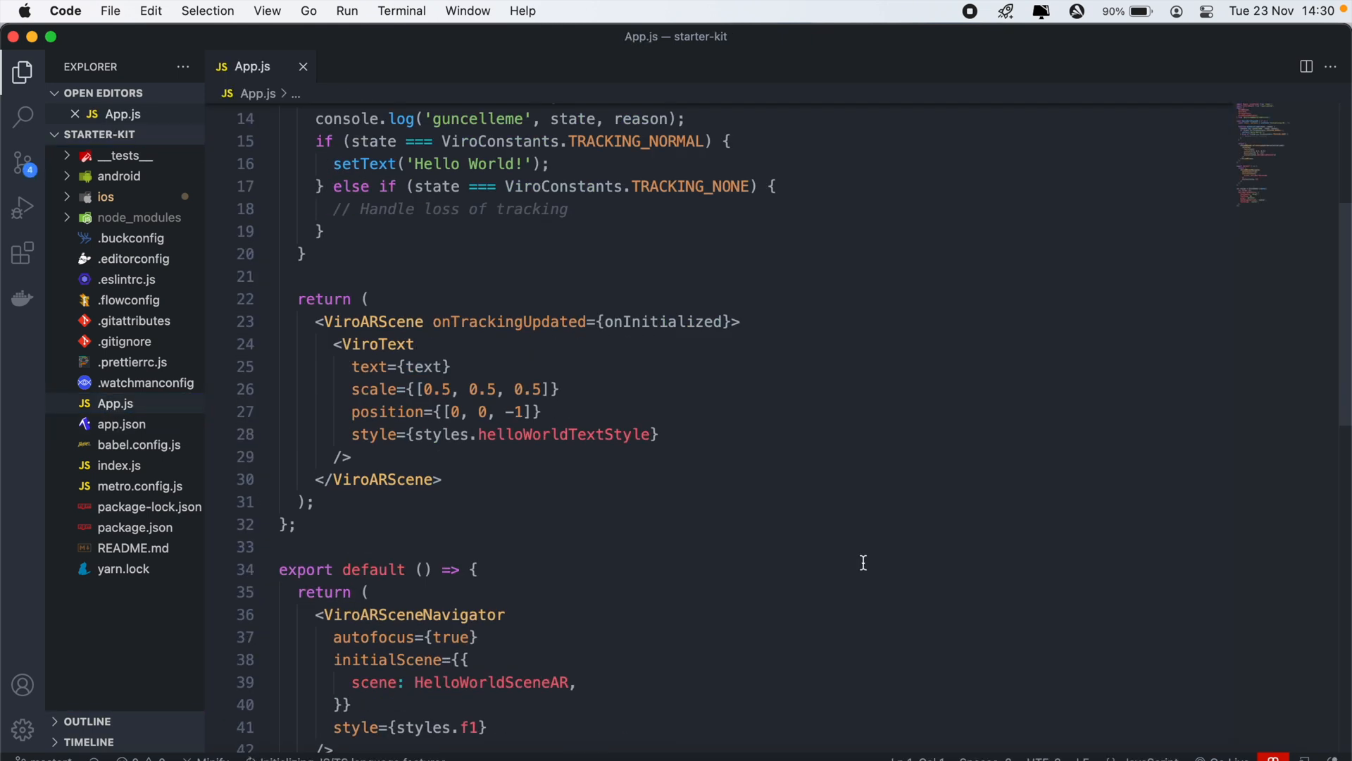
scroll("up", 3)
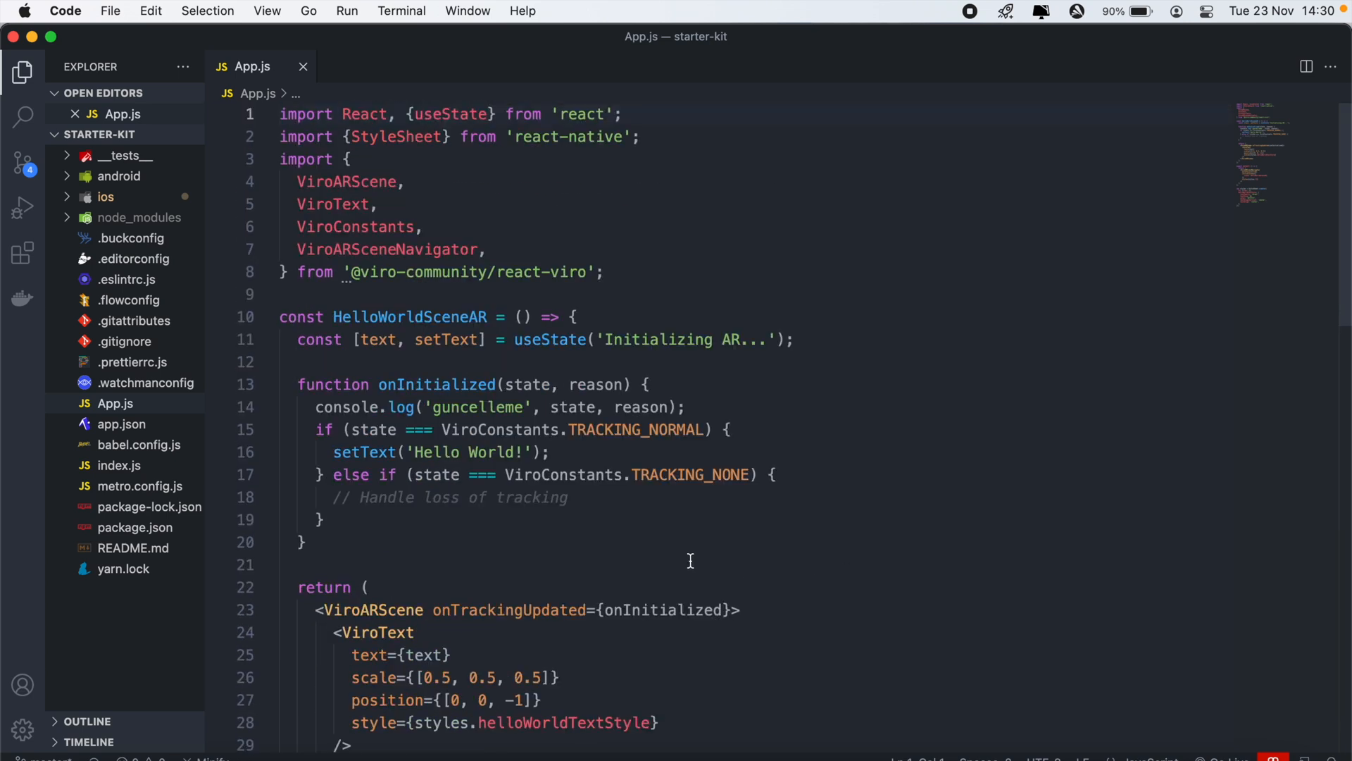
mouse_move(352, 450)
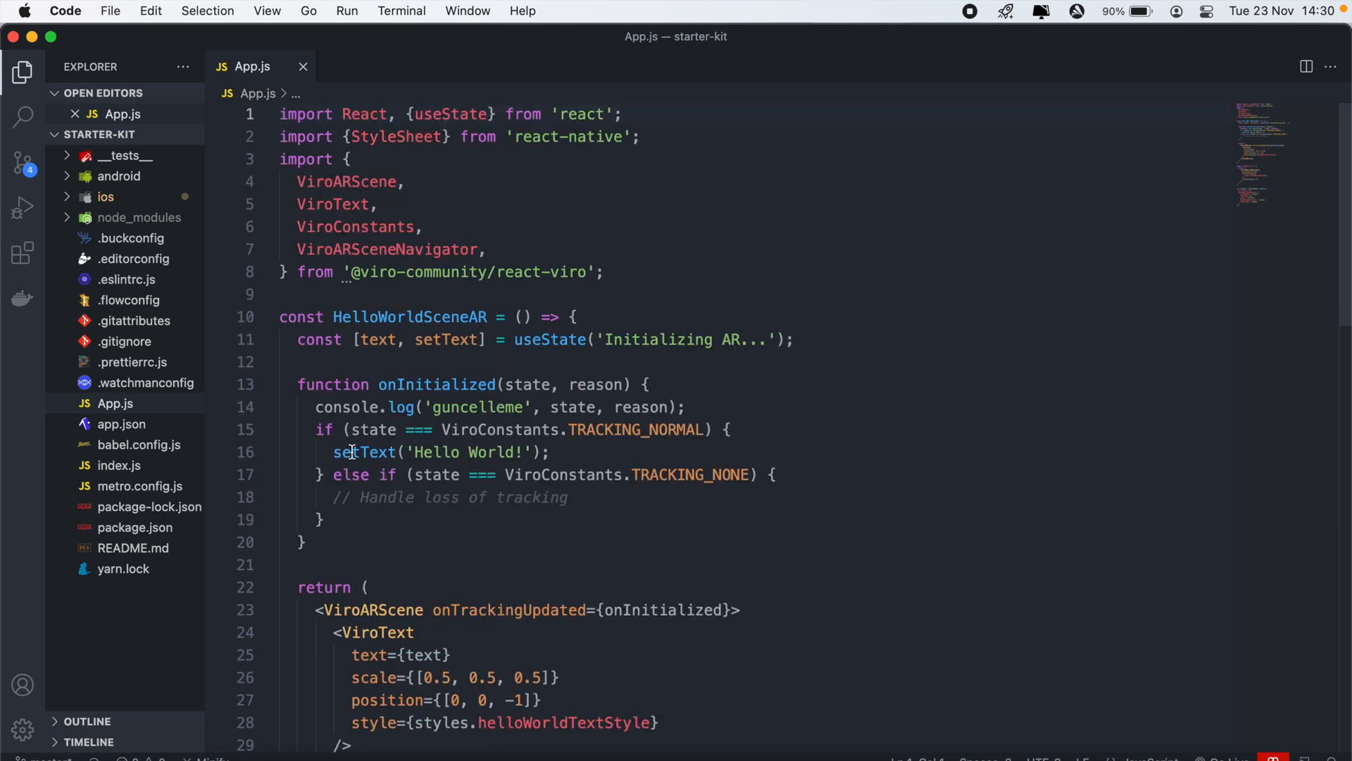
mouse_move(590, 544)
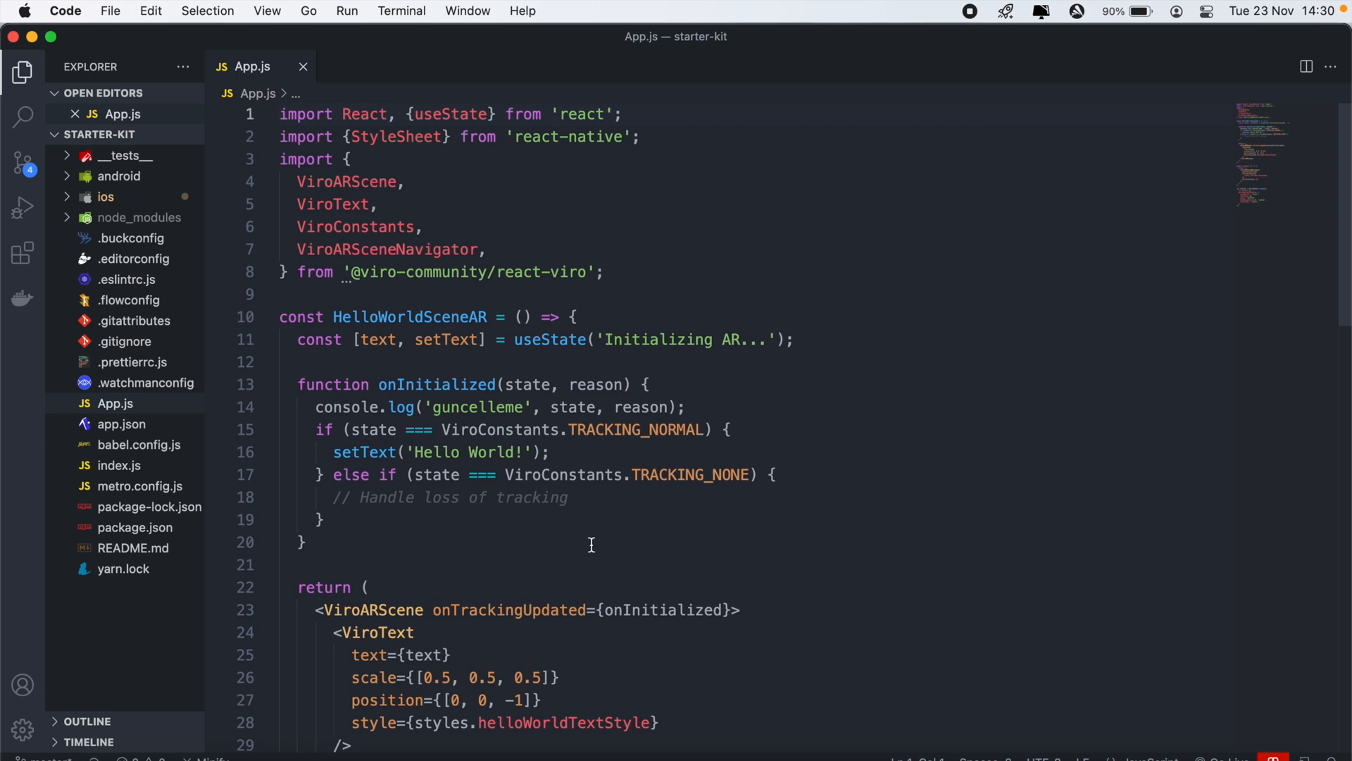
scroll("down", 3)
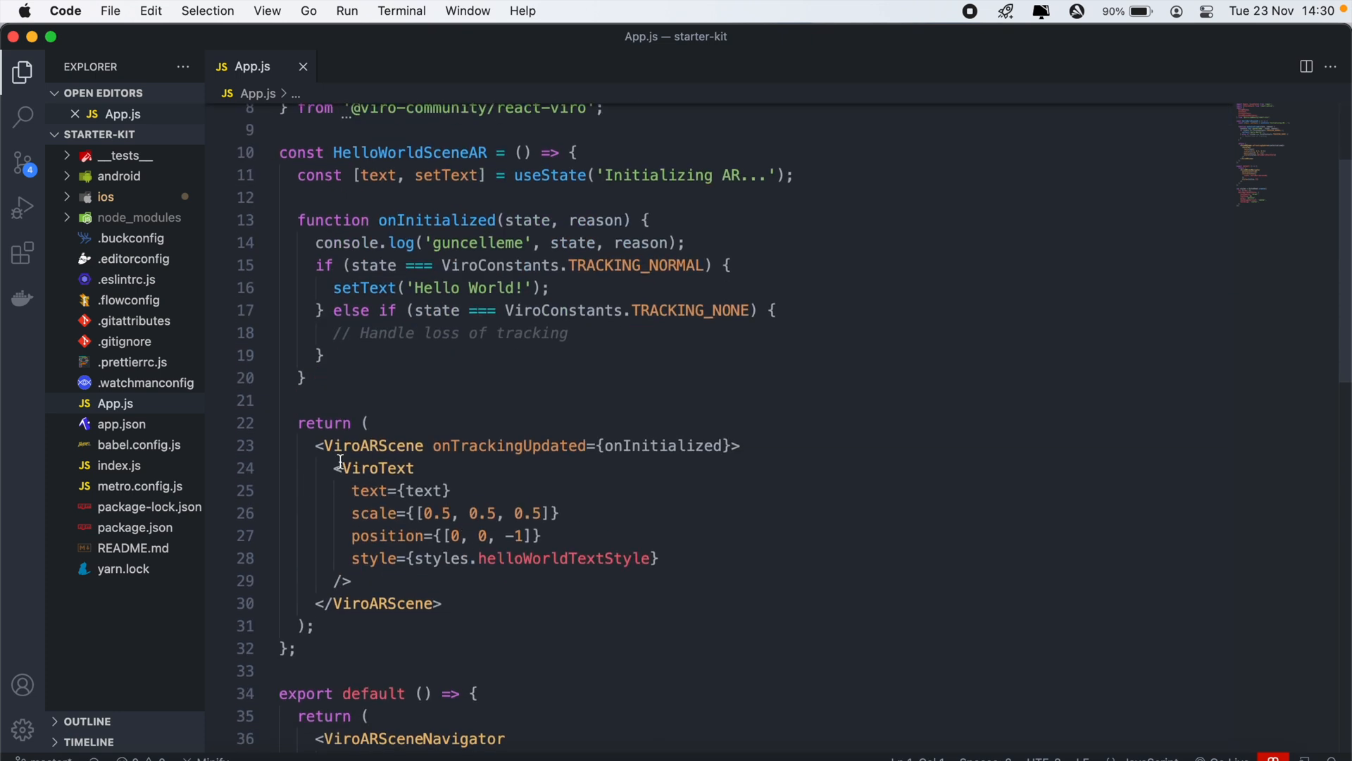
mouse_move(417, 540)
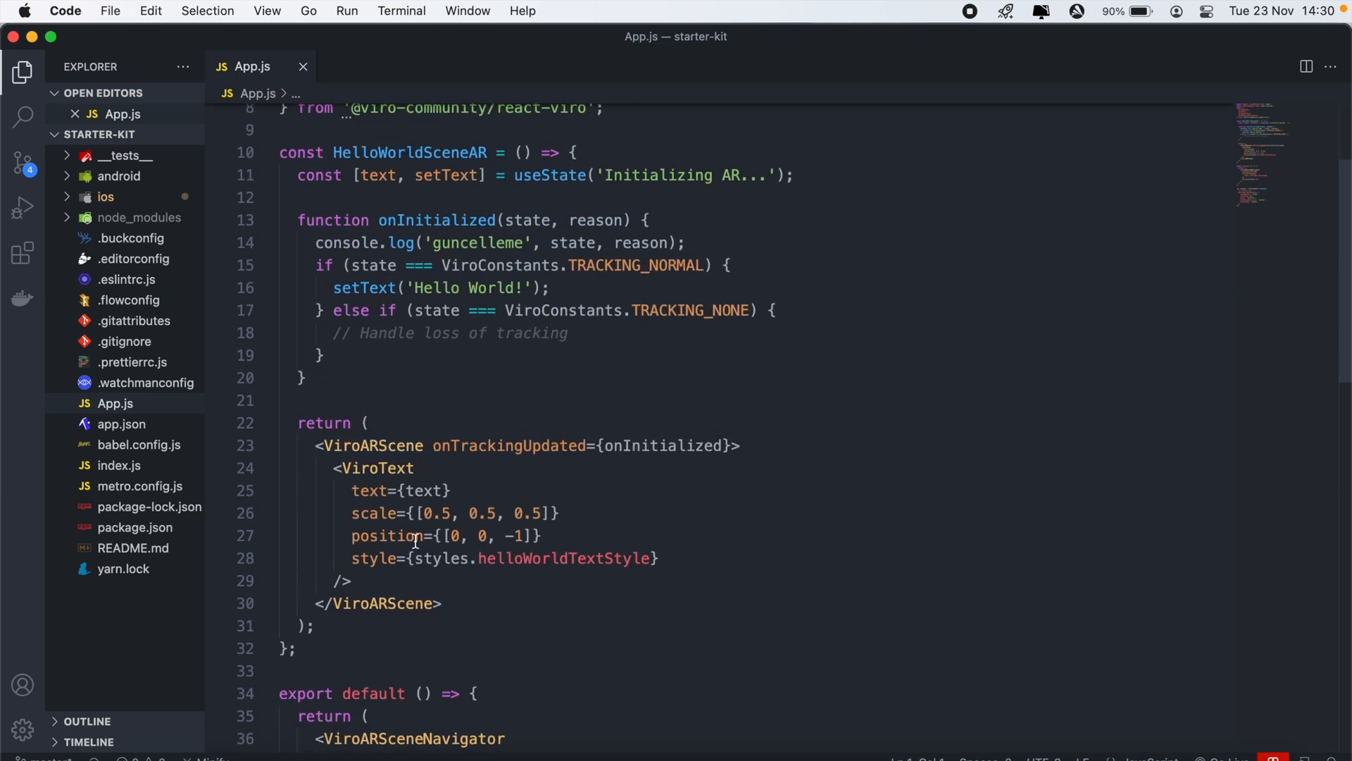
scroll("down", 3)
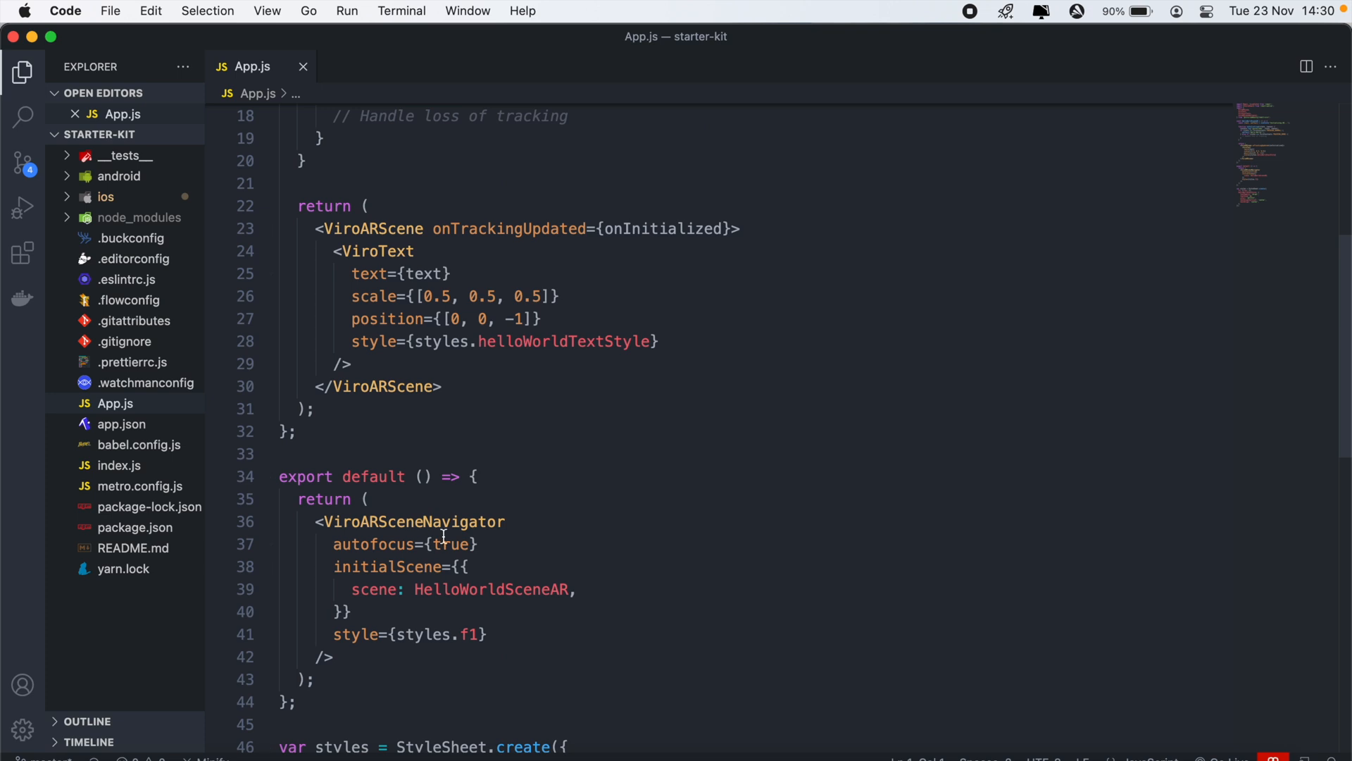
mouse_move(425, 521)
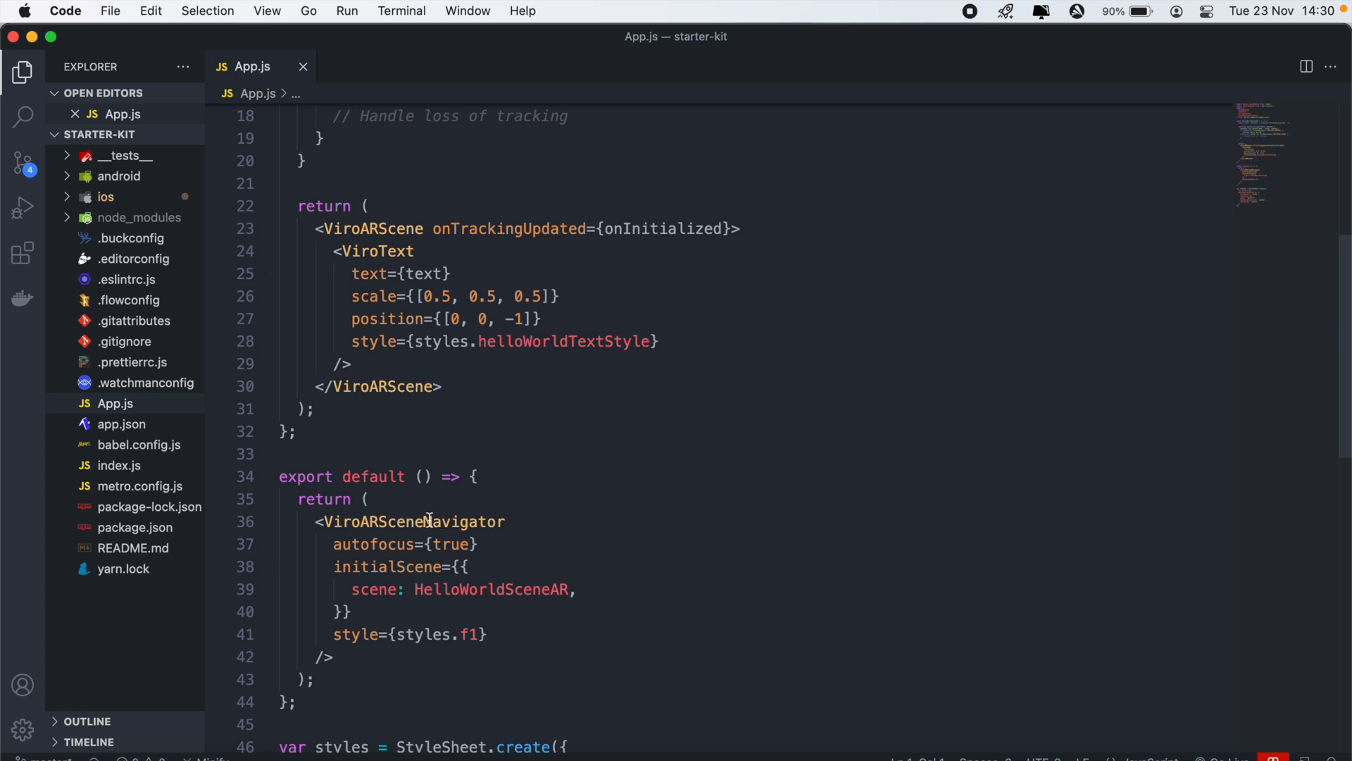
mouse_move(587, 496)
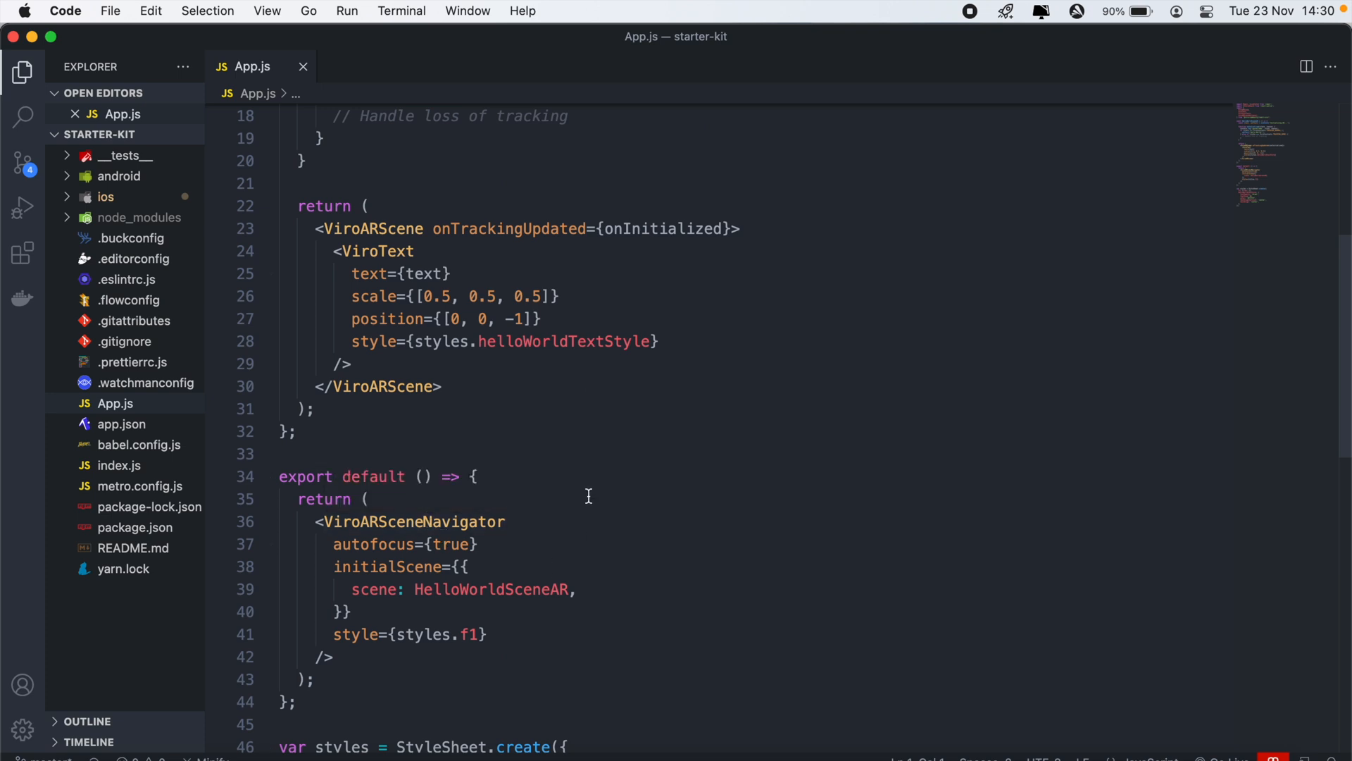
scroll("up", 3)
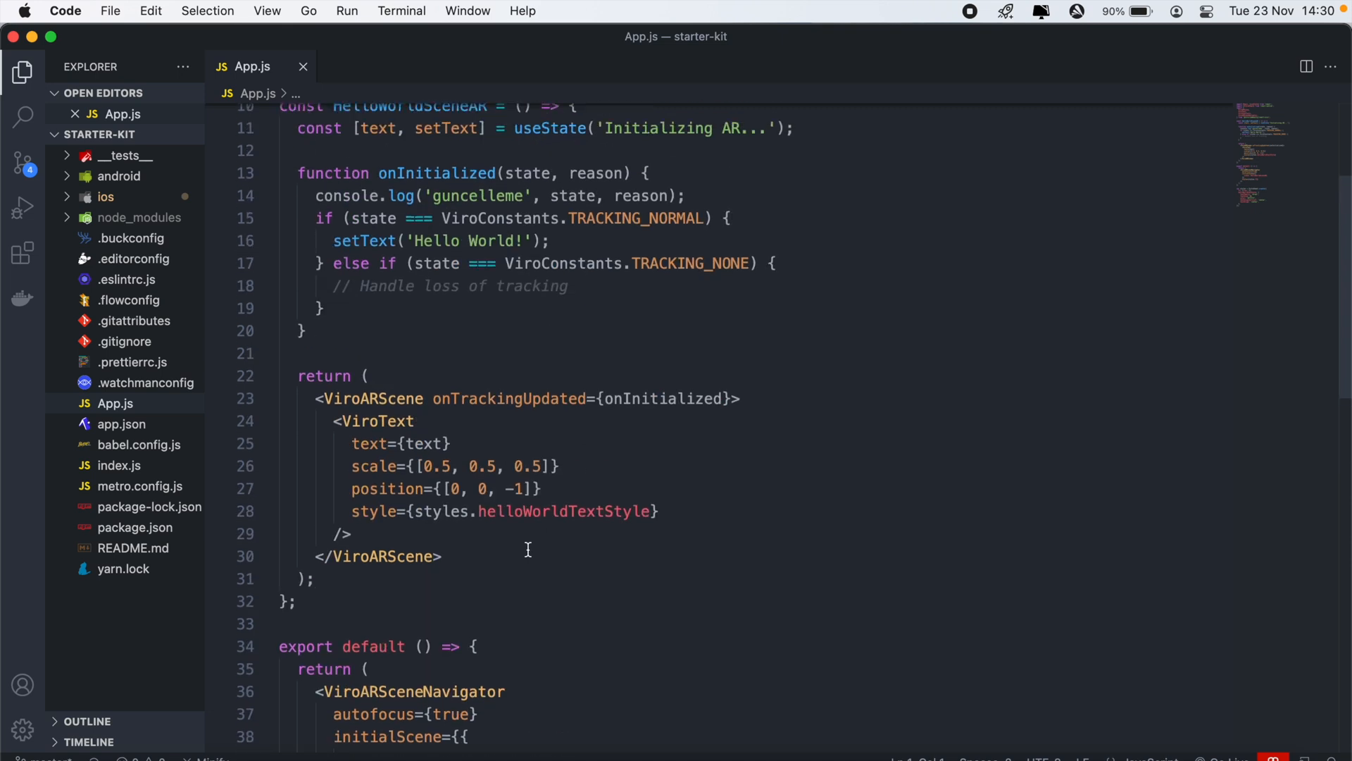
scroll("up", 3)
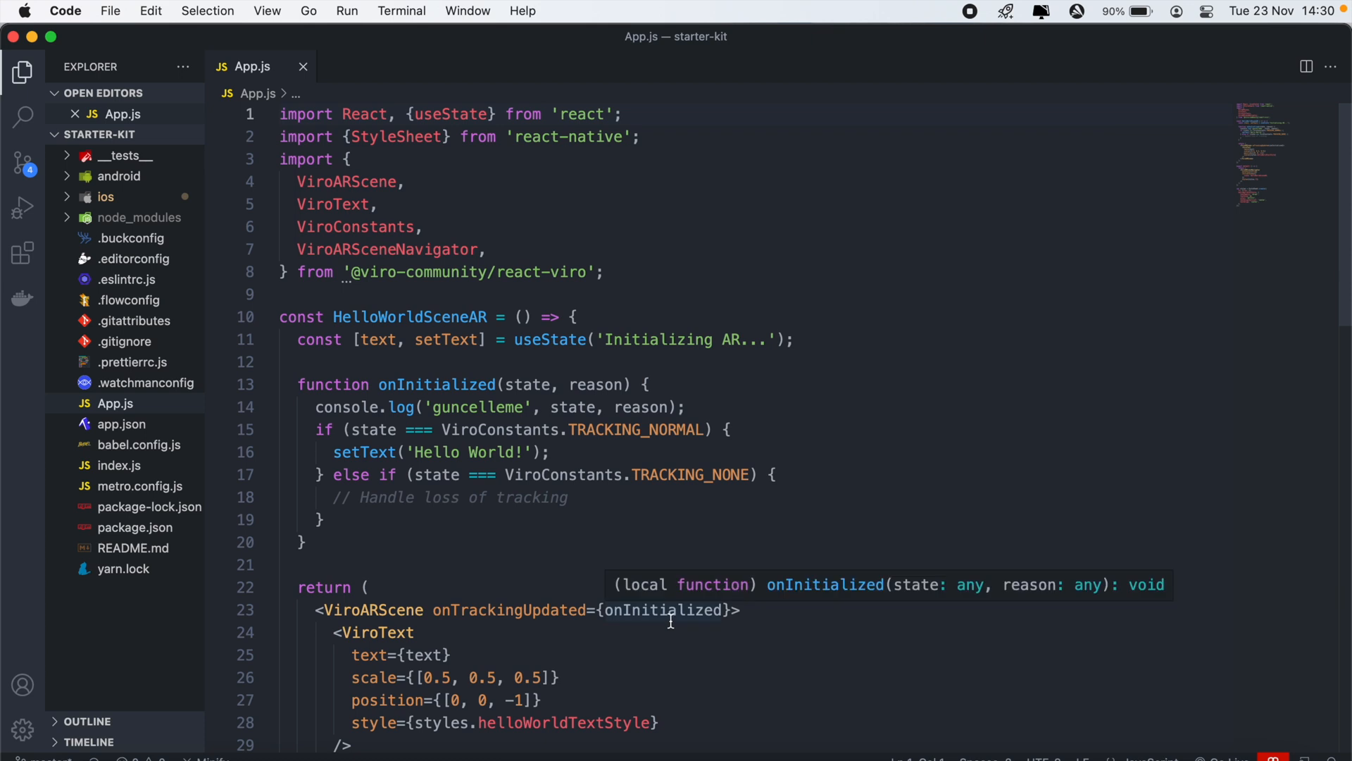
left_click(279, 114)
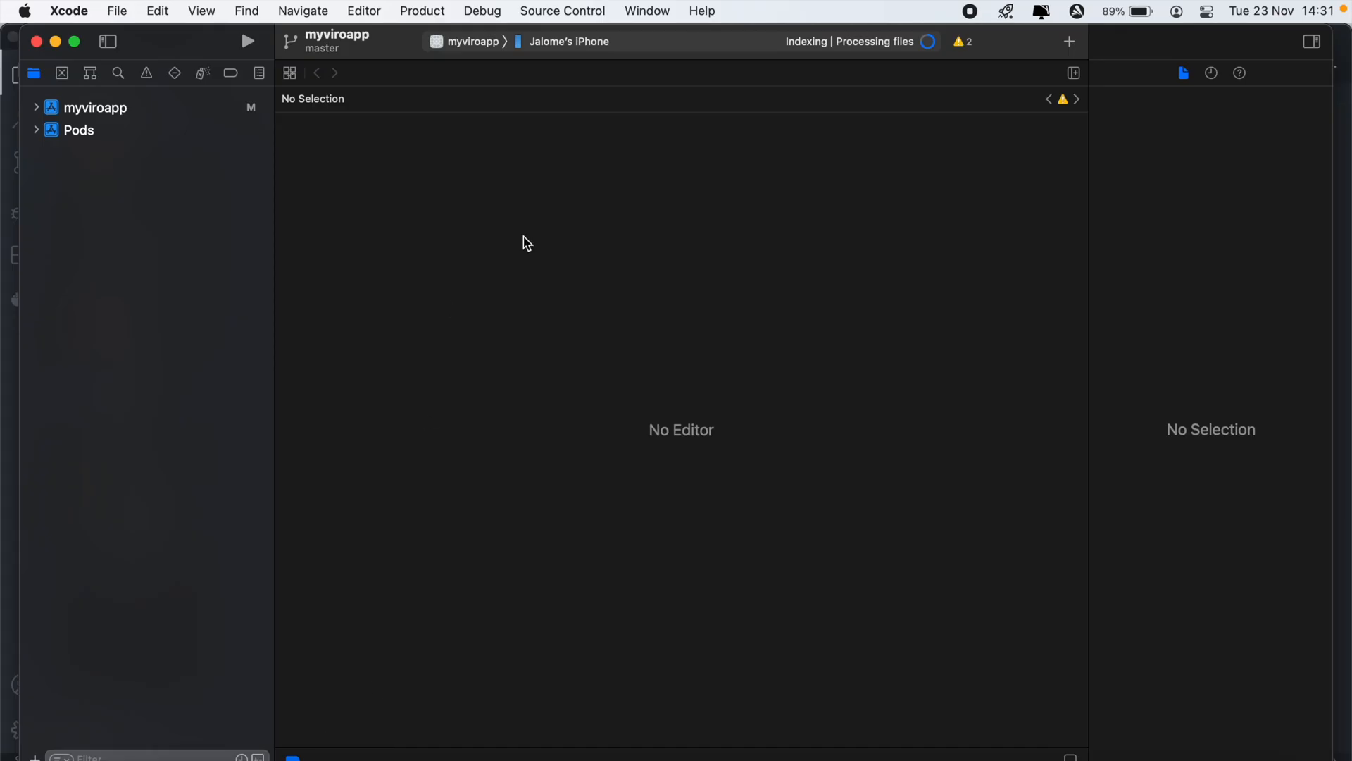
mouse_move(422, 14)
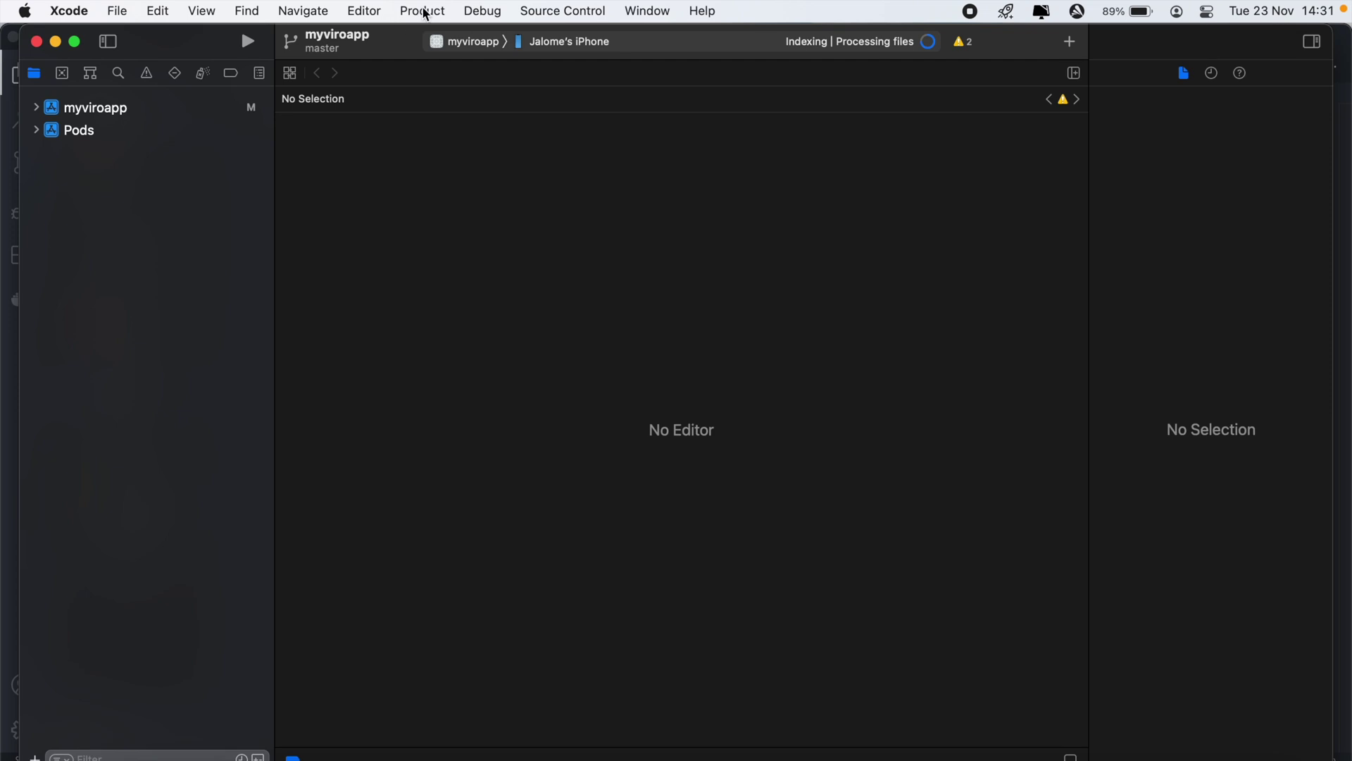
Clean the myviroapp build folder twice from the Product menu before rebuilding
left_click(421, 10)
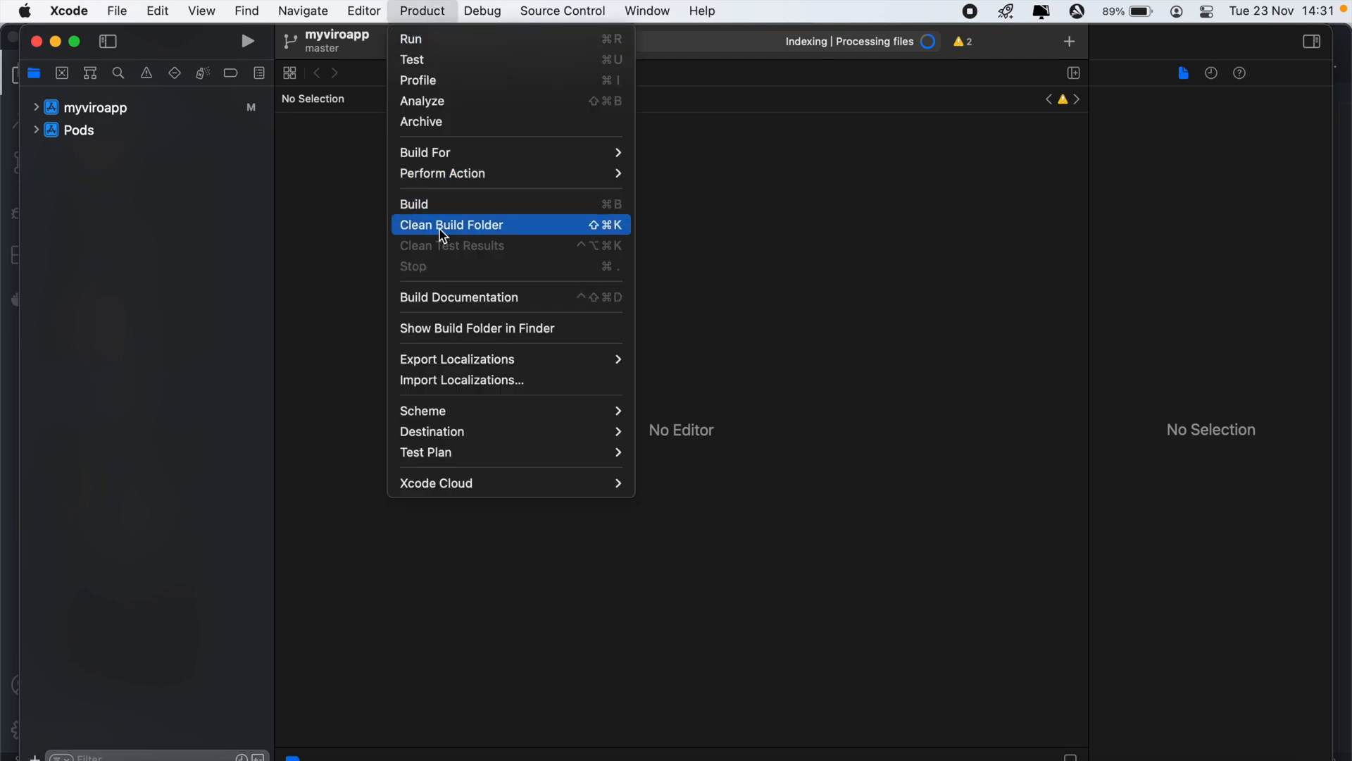
left_click(451, 224)
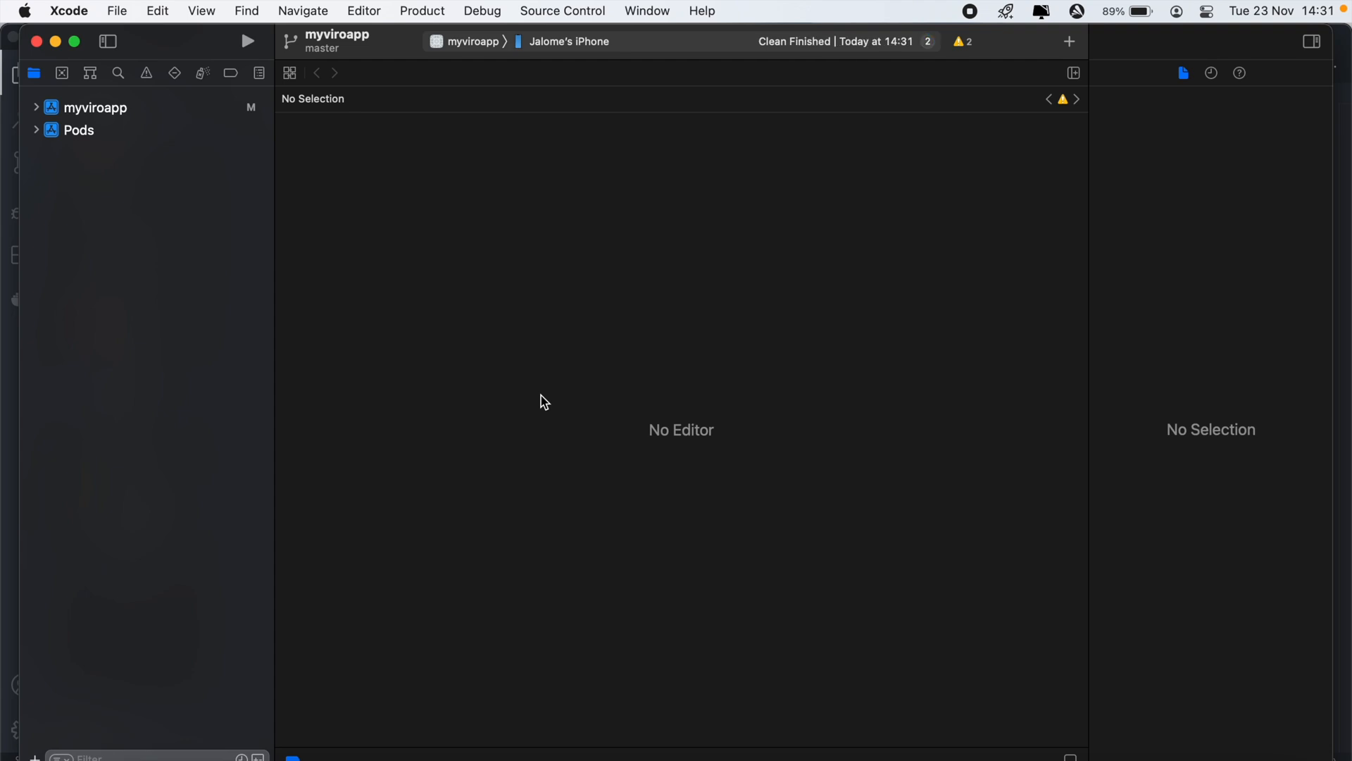
left_click(421, 12)
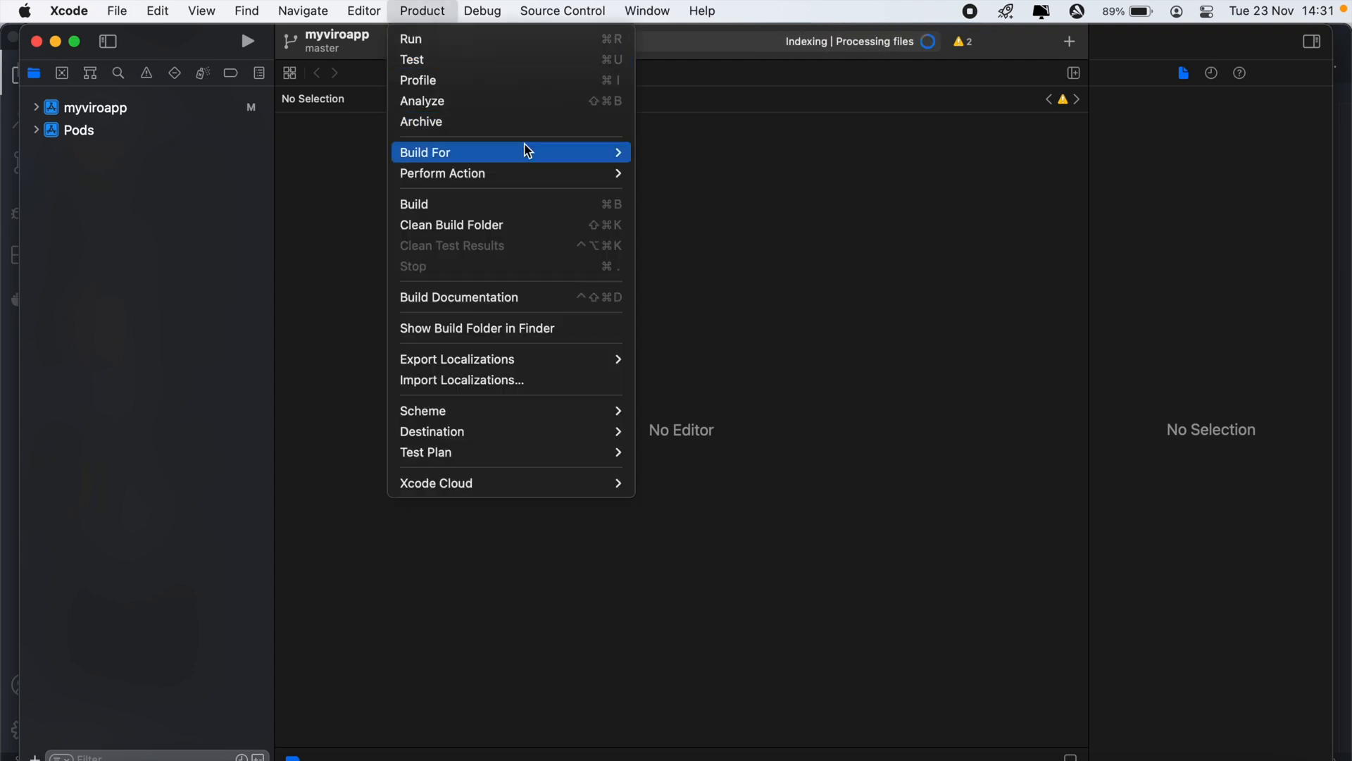
mouse_move(513, 230)
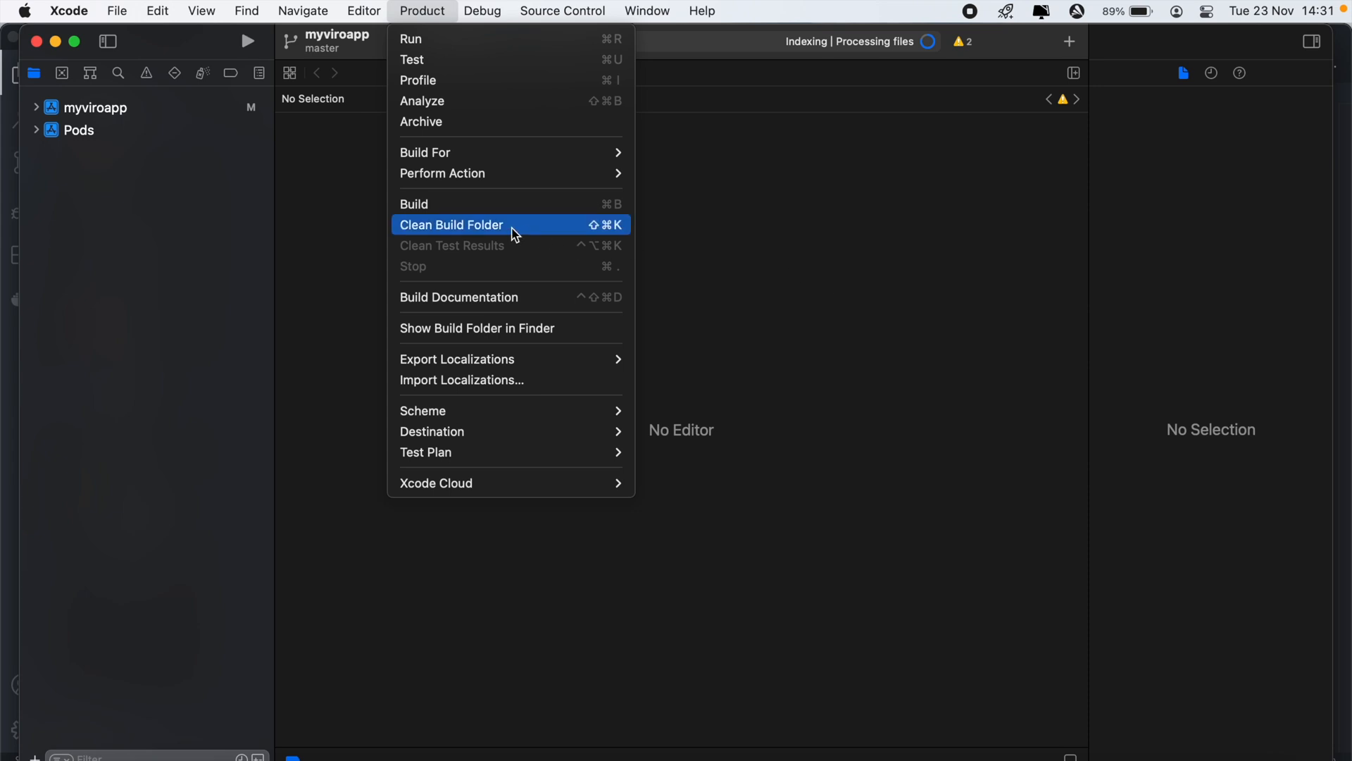
left_click(450, 224)
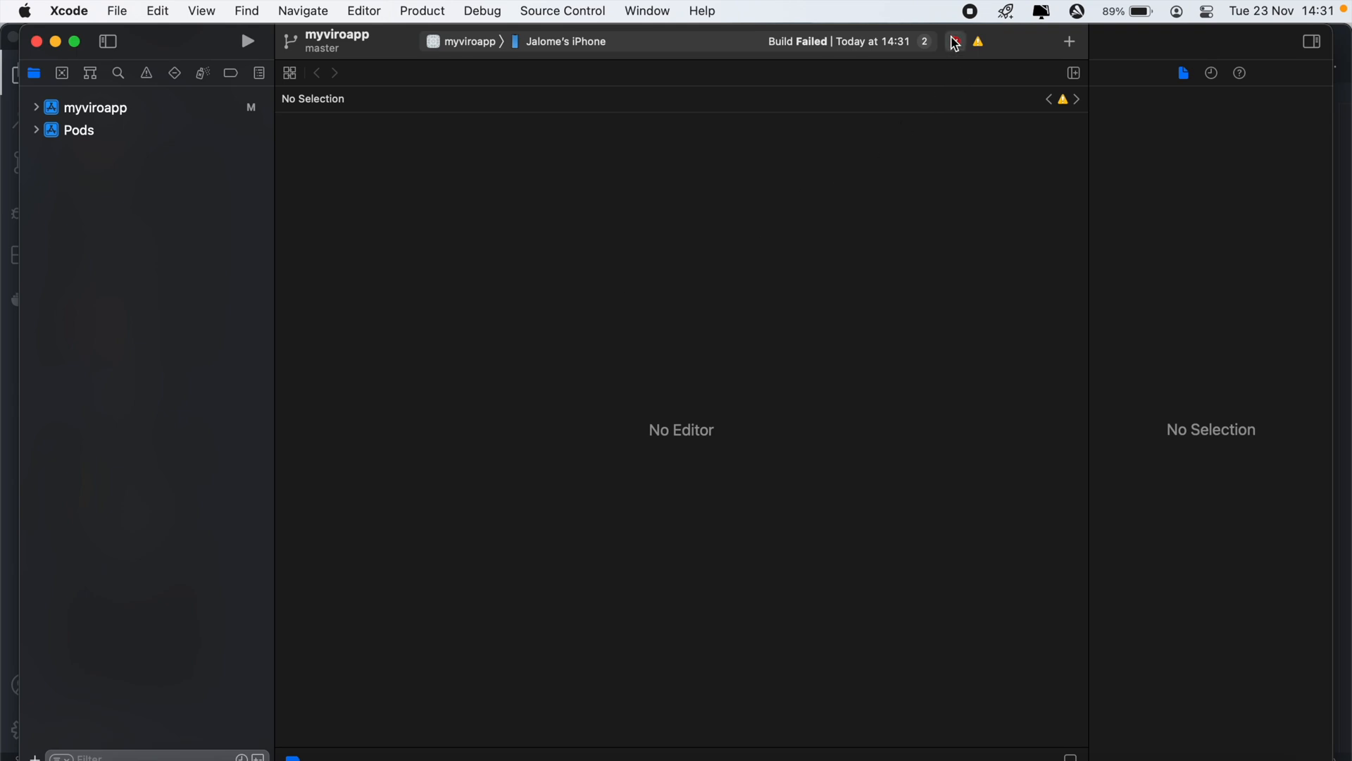
left_click(145, 72)
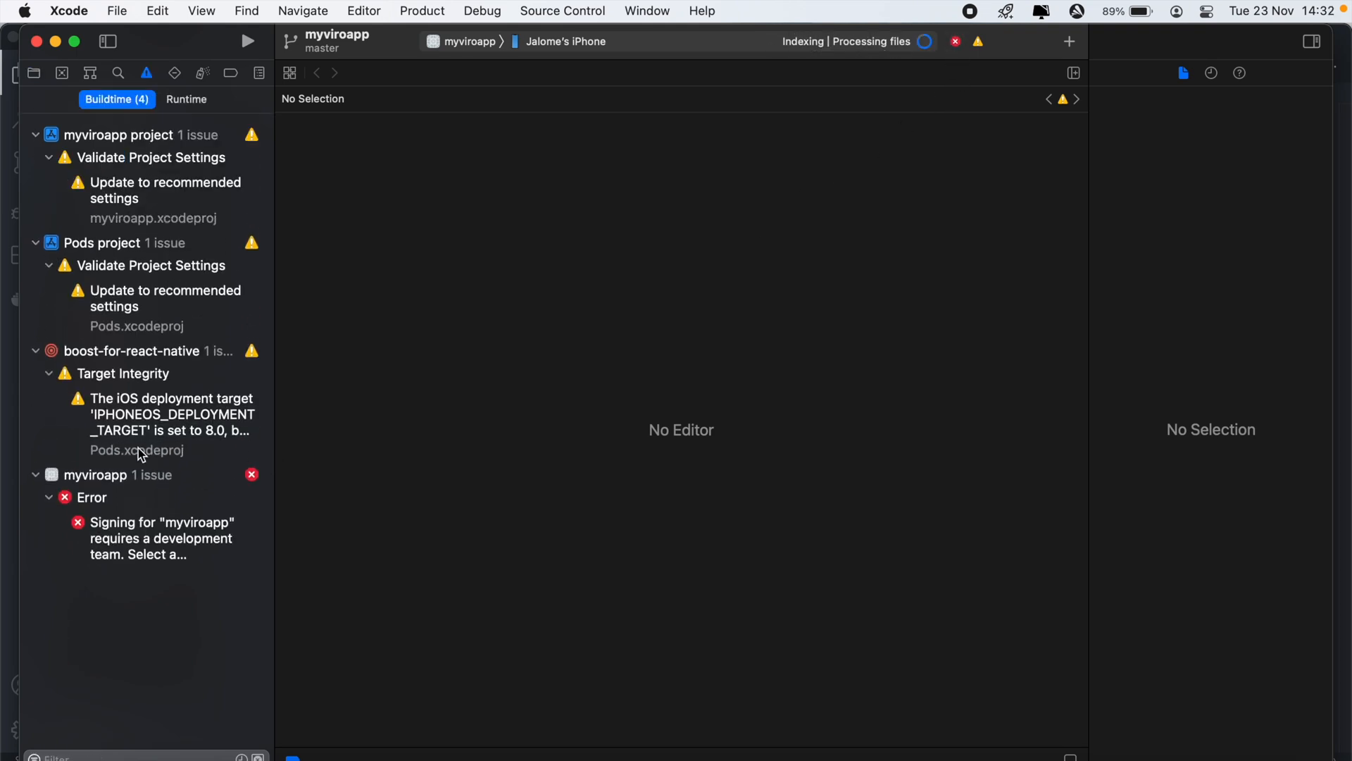
mouse_move(211, 475)
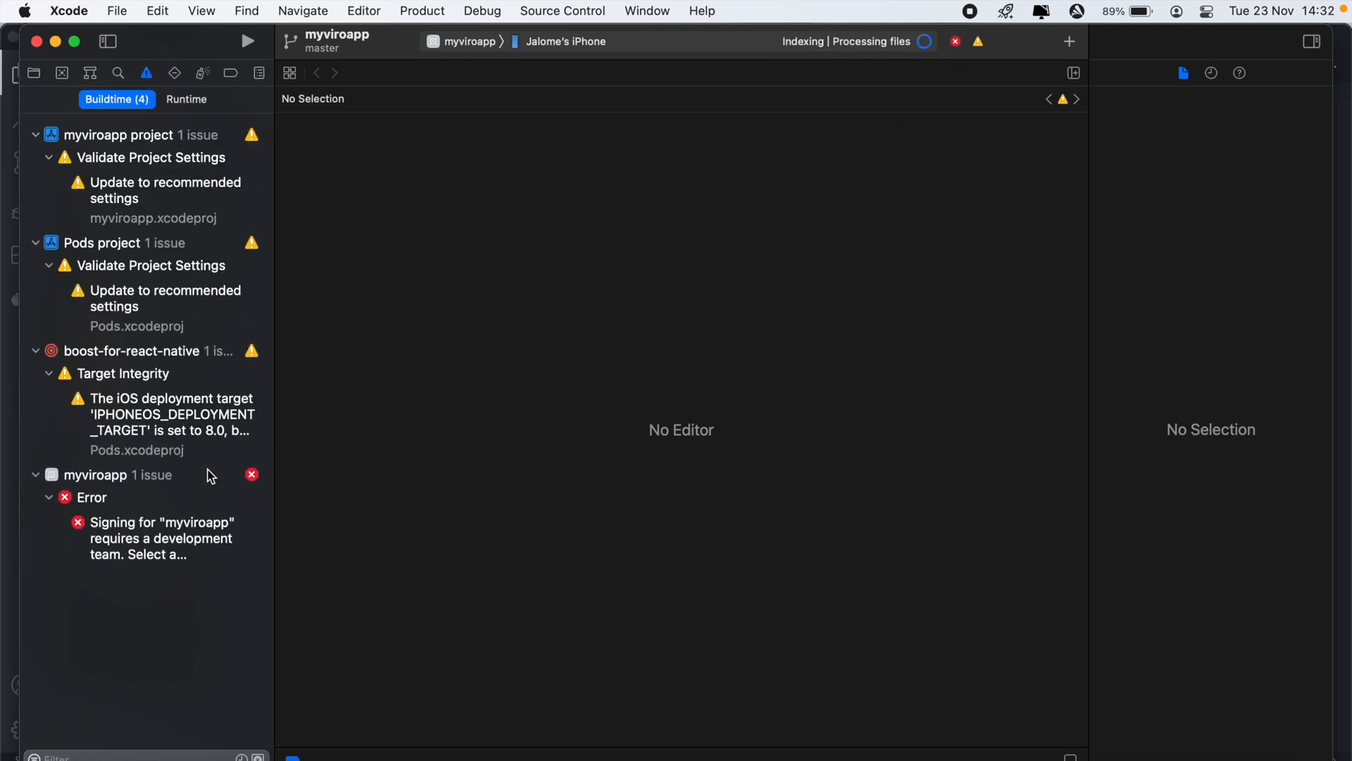
mouse_move(179, 435)
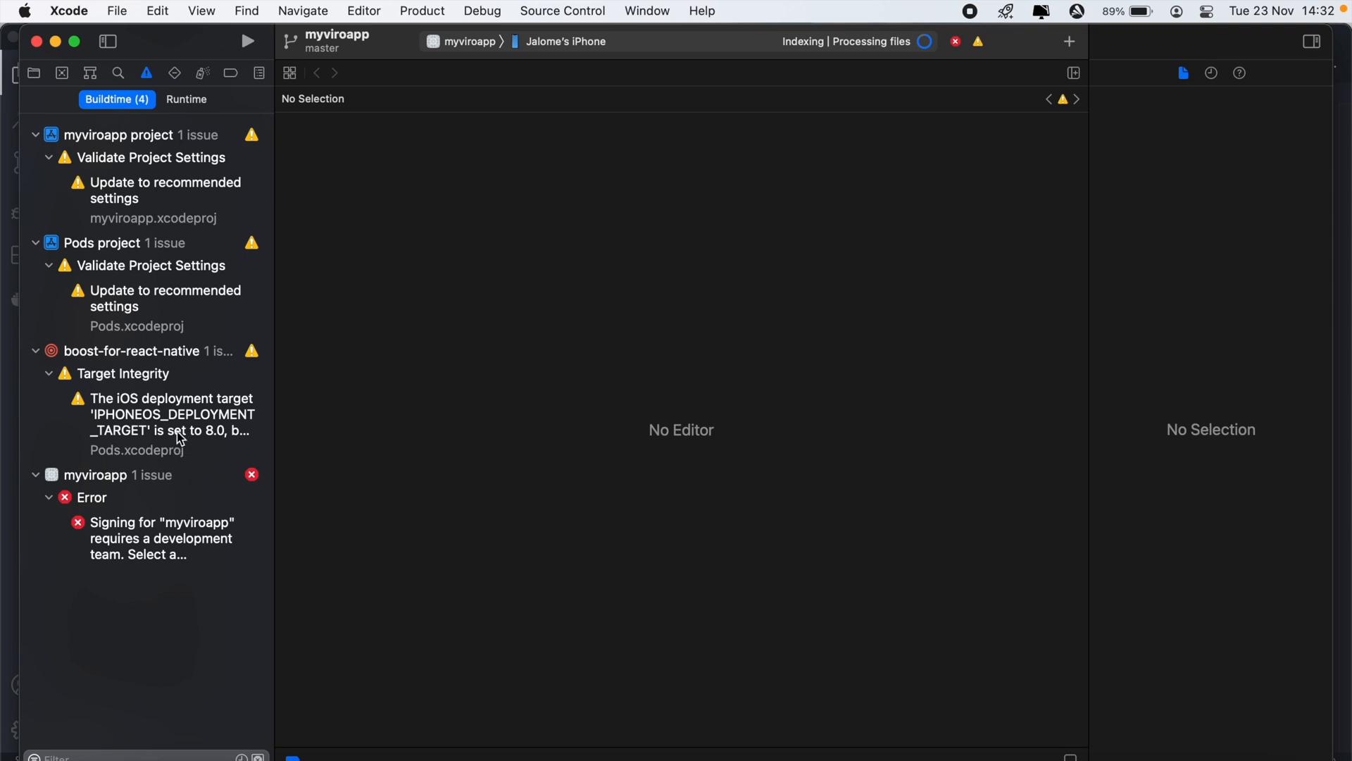
mouse_move(154, 406)
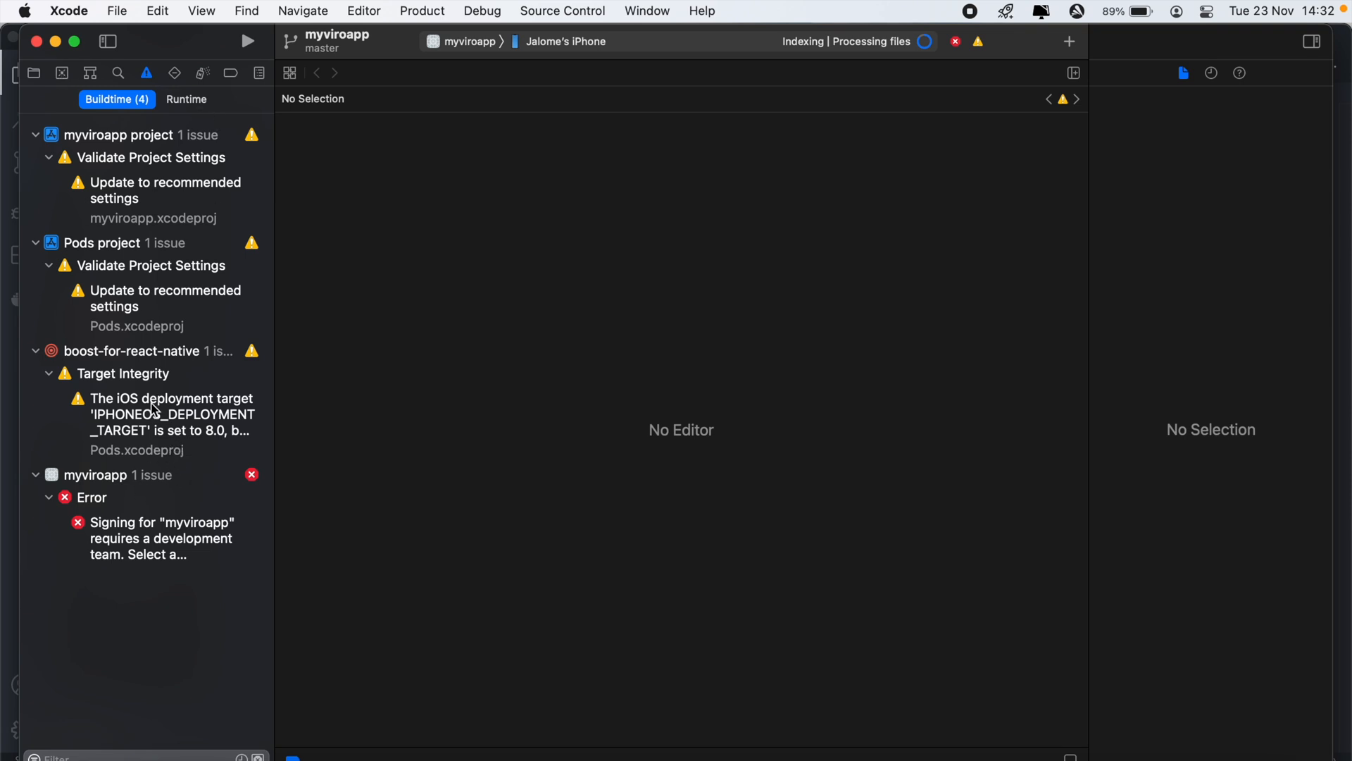
mouse_move(32, 73)
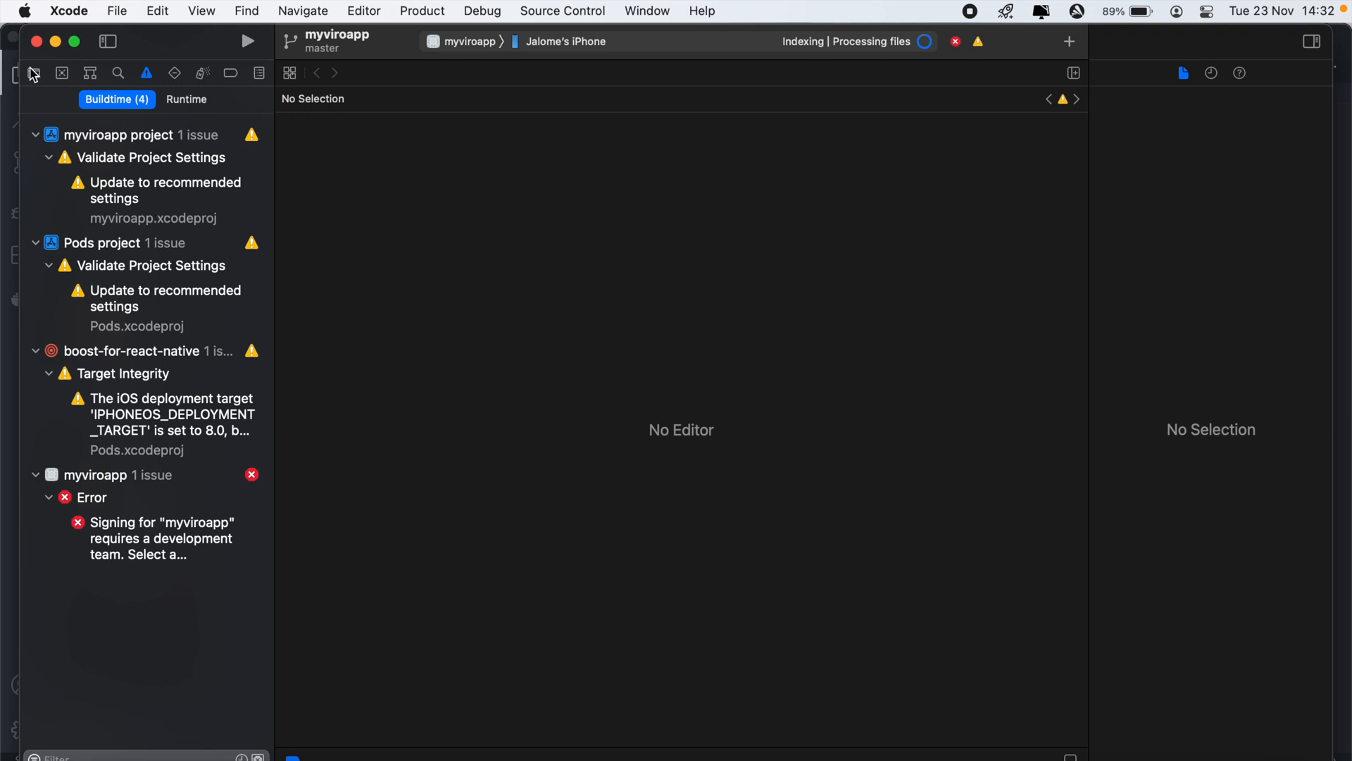
mouse_move(32, 72)
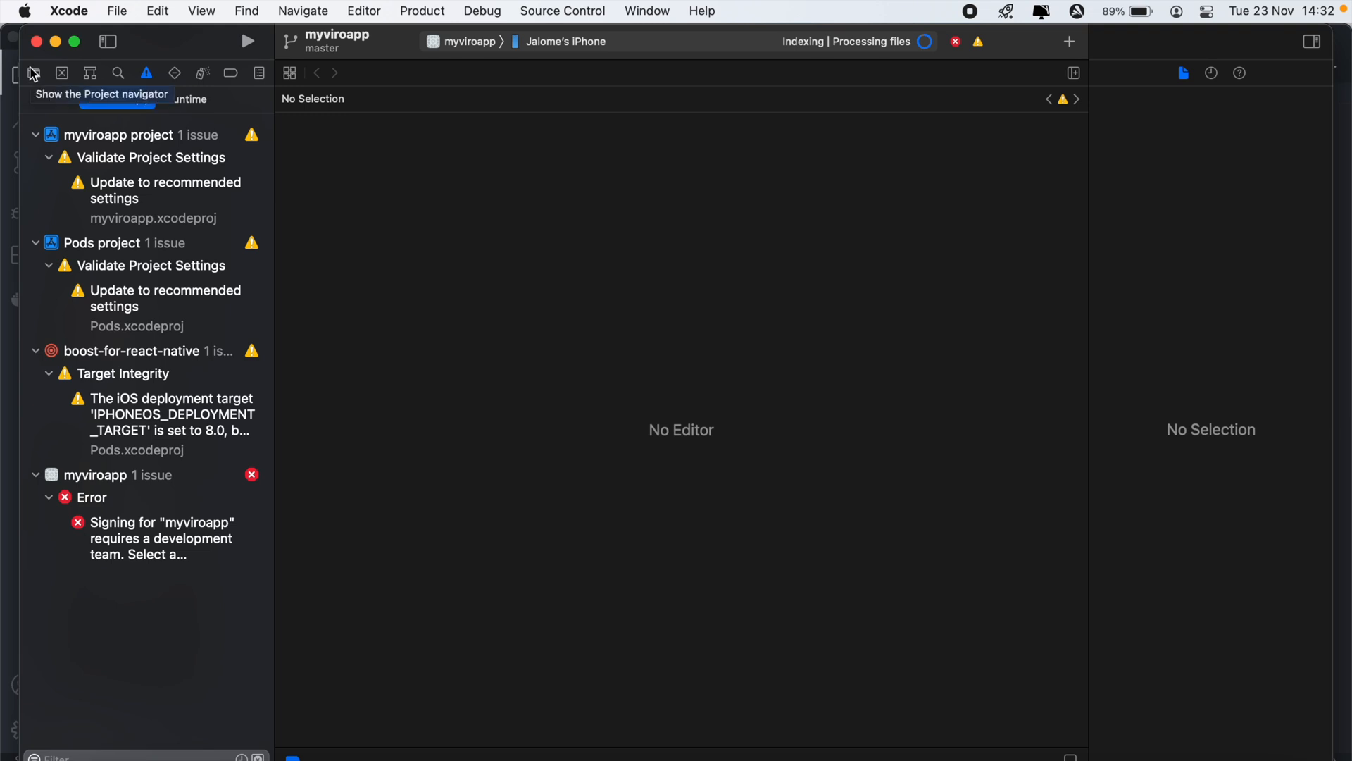
left_click(34, 72)
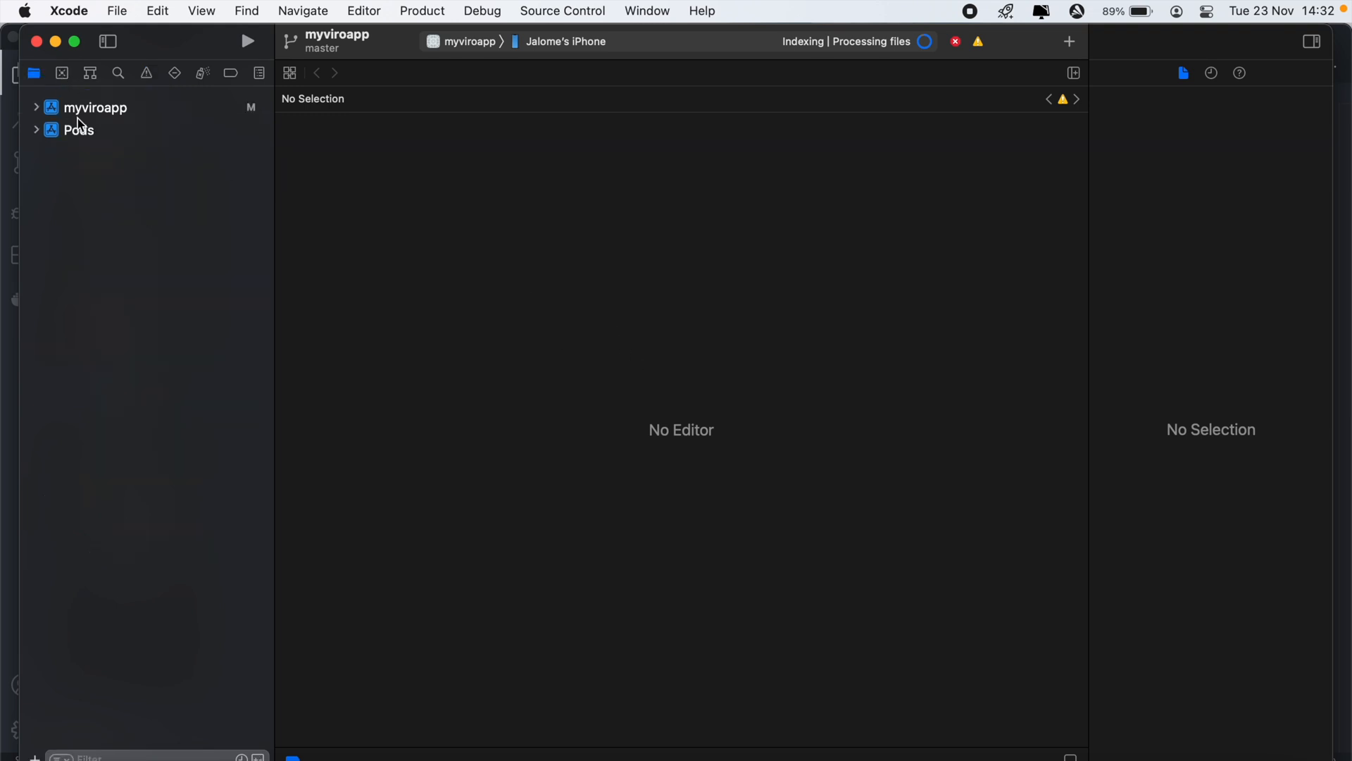
Assign a development team under Signing & Capabilities for the myviroapp target
left_click(95, 107)
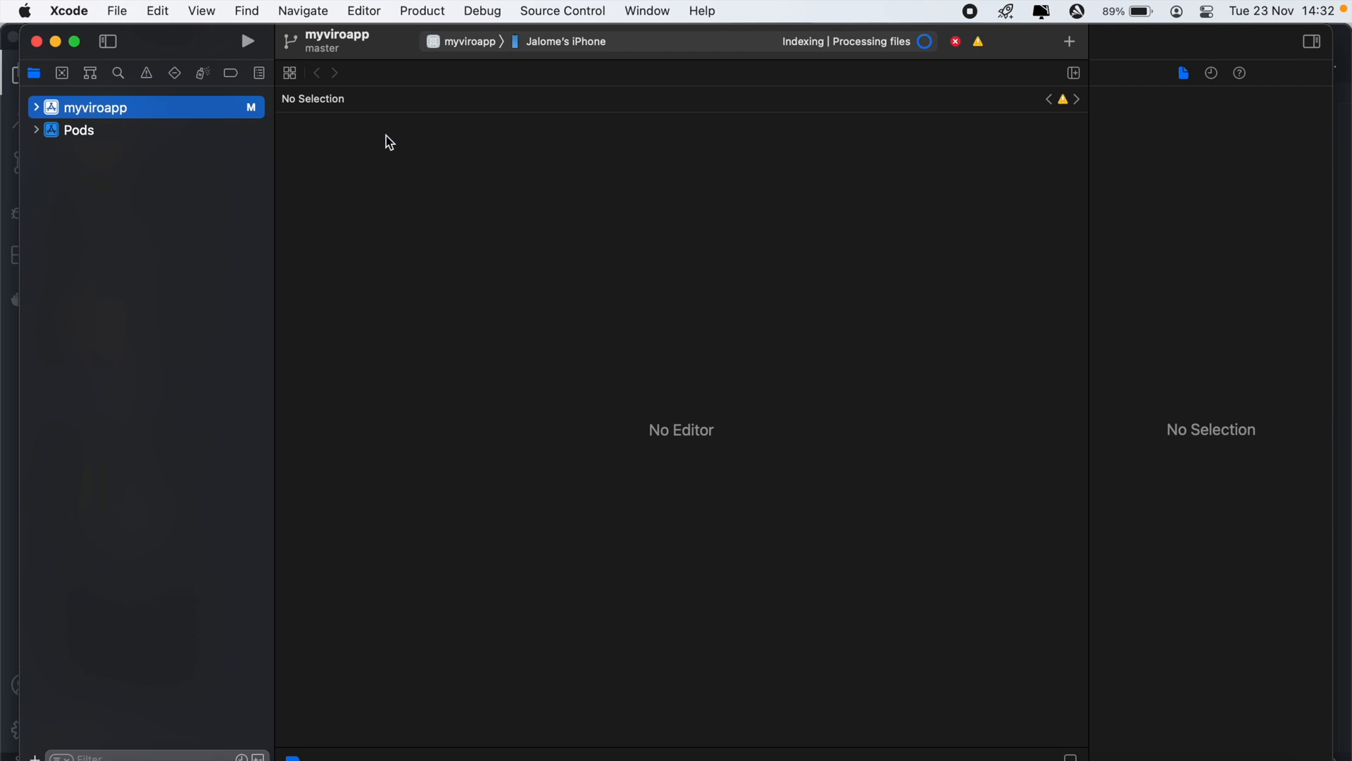
left_click(103, 108)
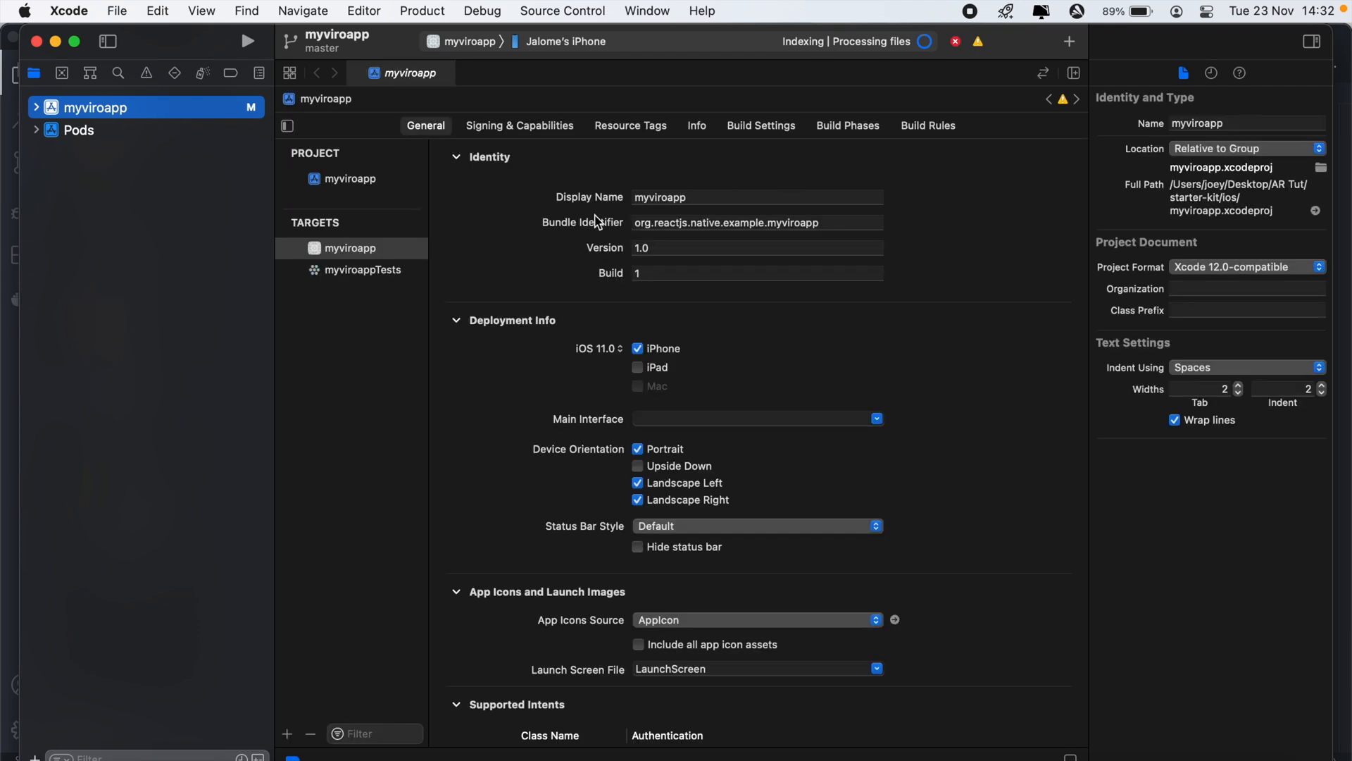
left_click(520, 126)
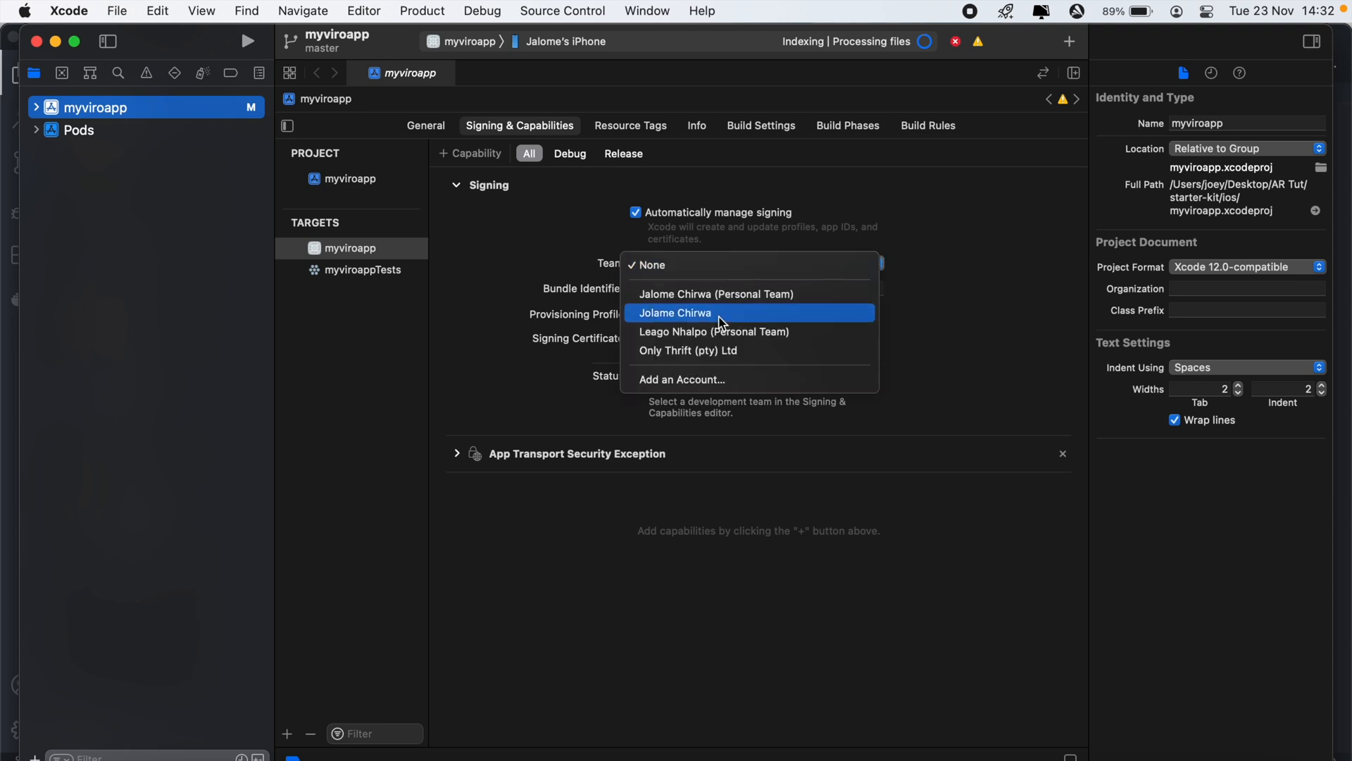
left_click(675, 313)
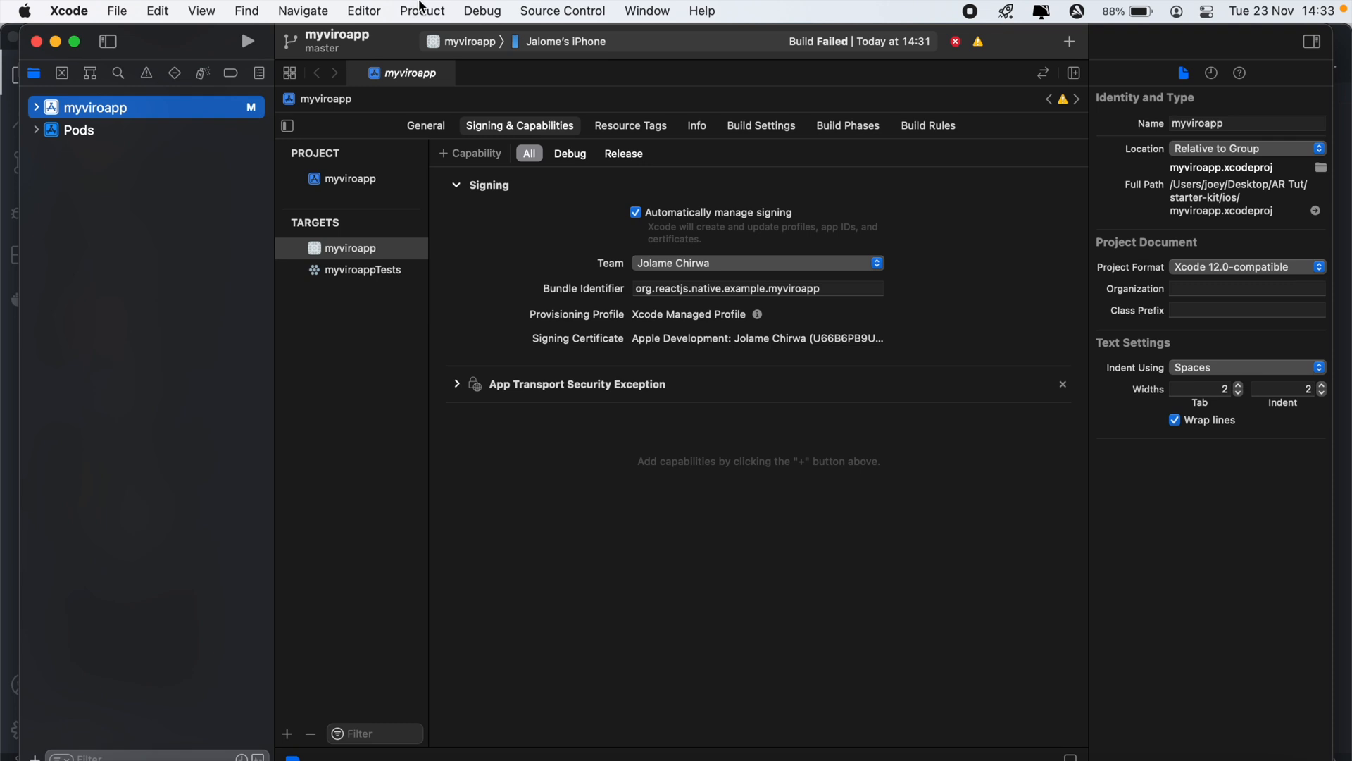
mouse_move(452, 228)
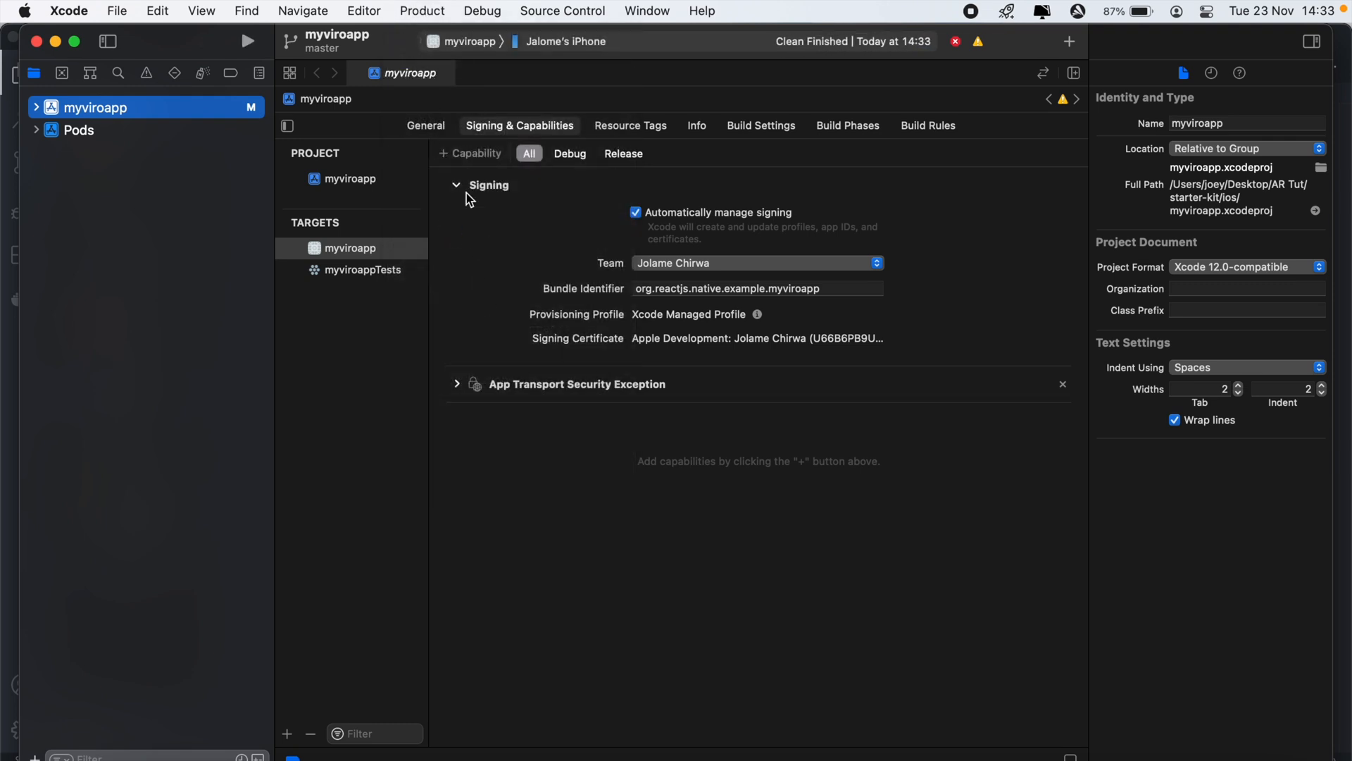
Clean the build folder again and start a fresh build and run of myviroapp
left_click(421, 10)
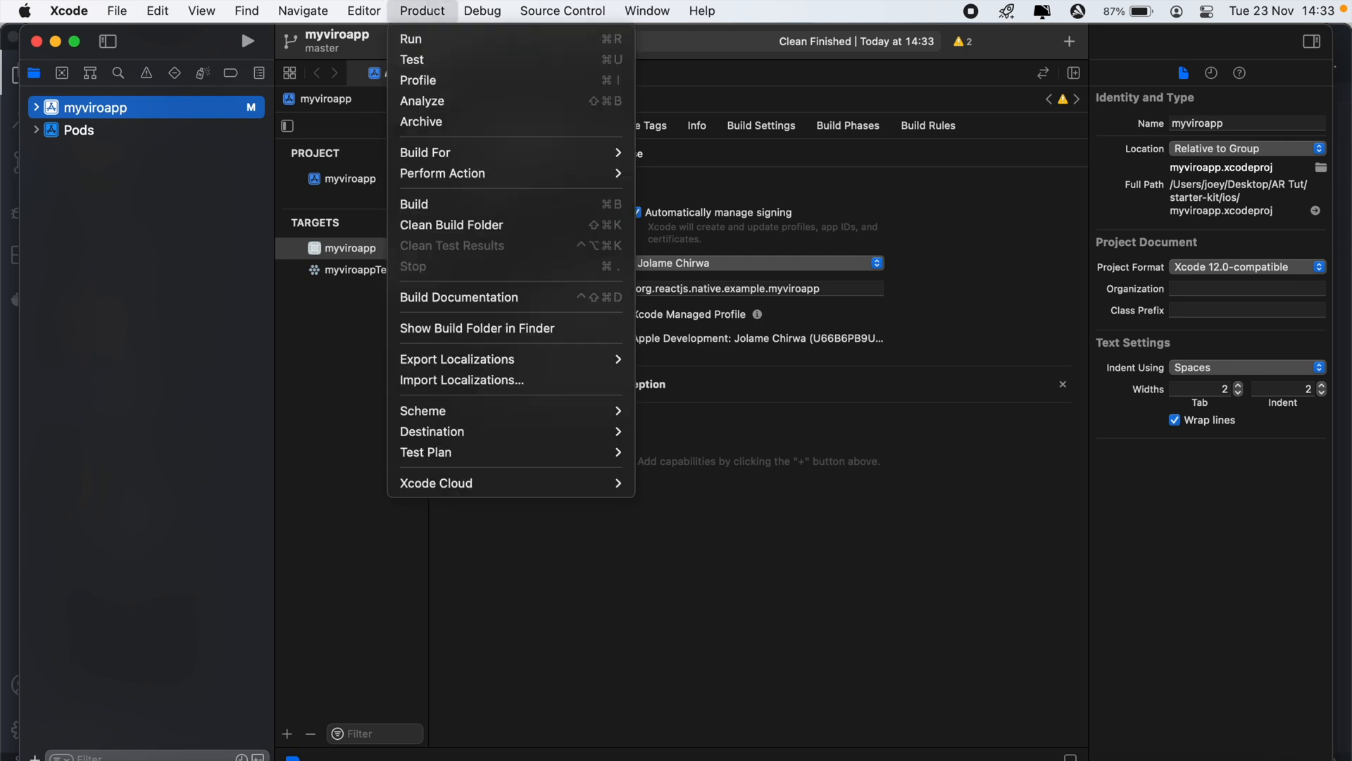
left_click(459, 209)
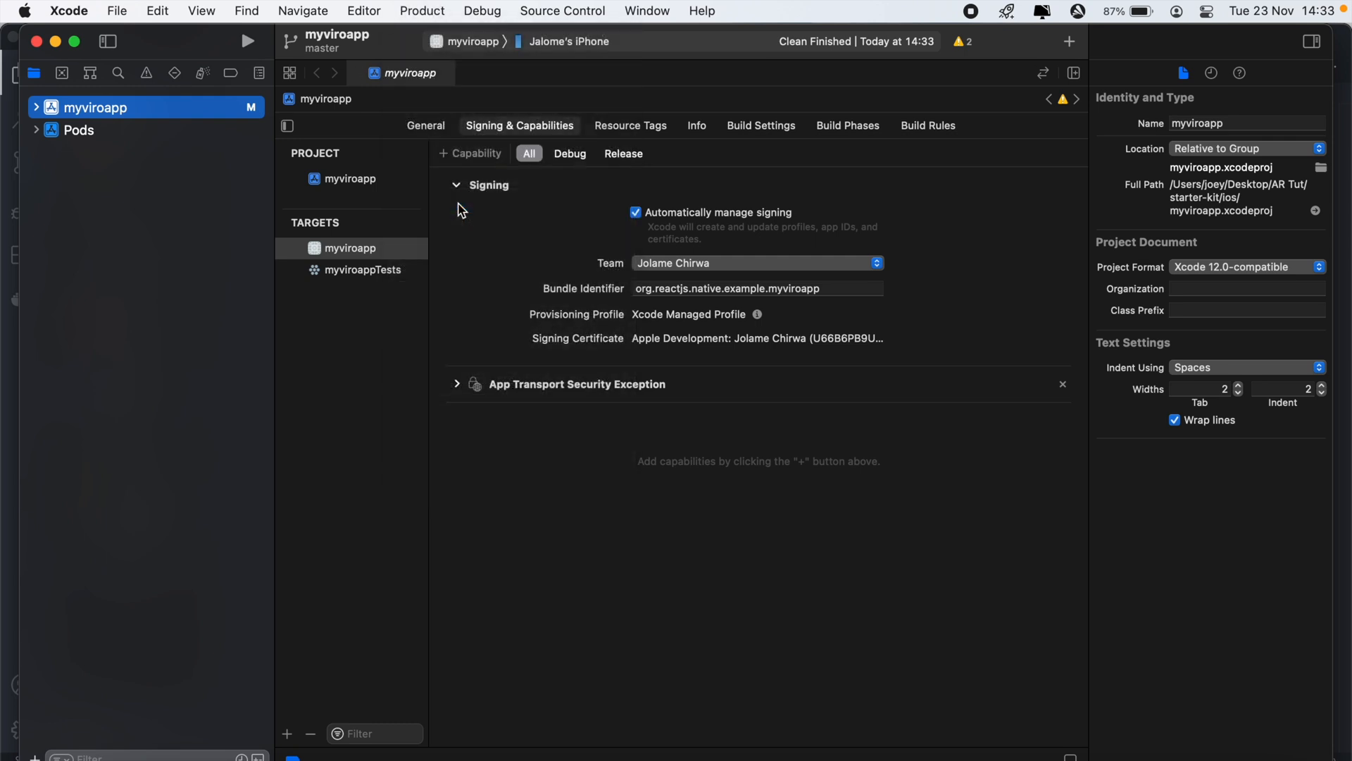
left_click(246, 41)
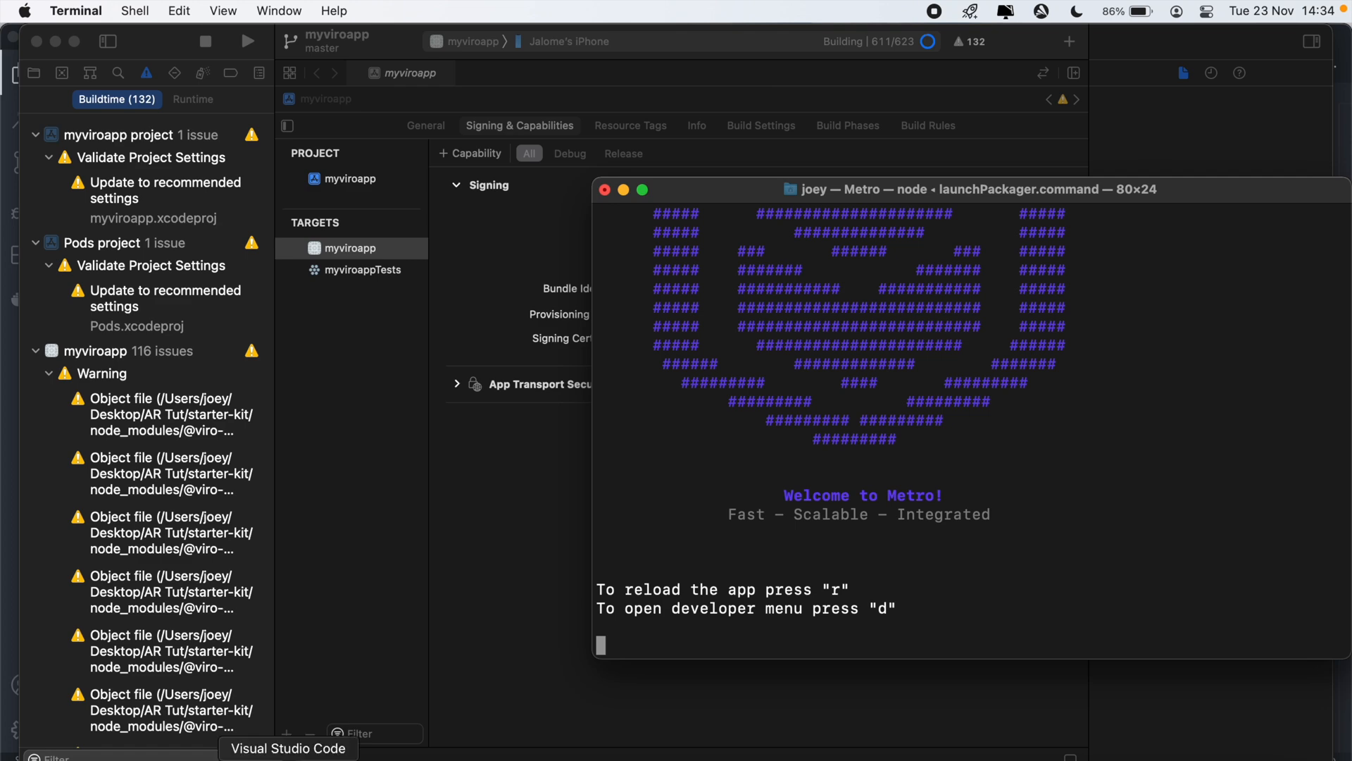
Show App.js in VS Code with ViroARSceneNavigator using HelloWorldSceneAR as initial scene
left_click(287, 748)
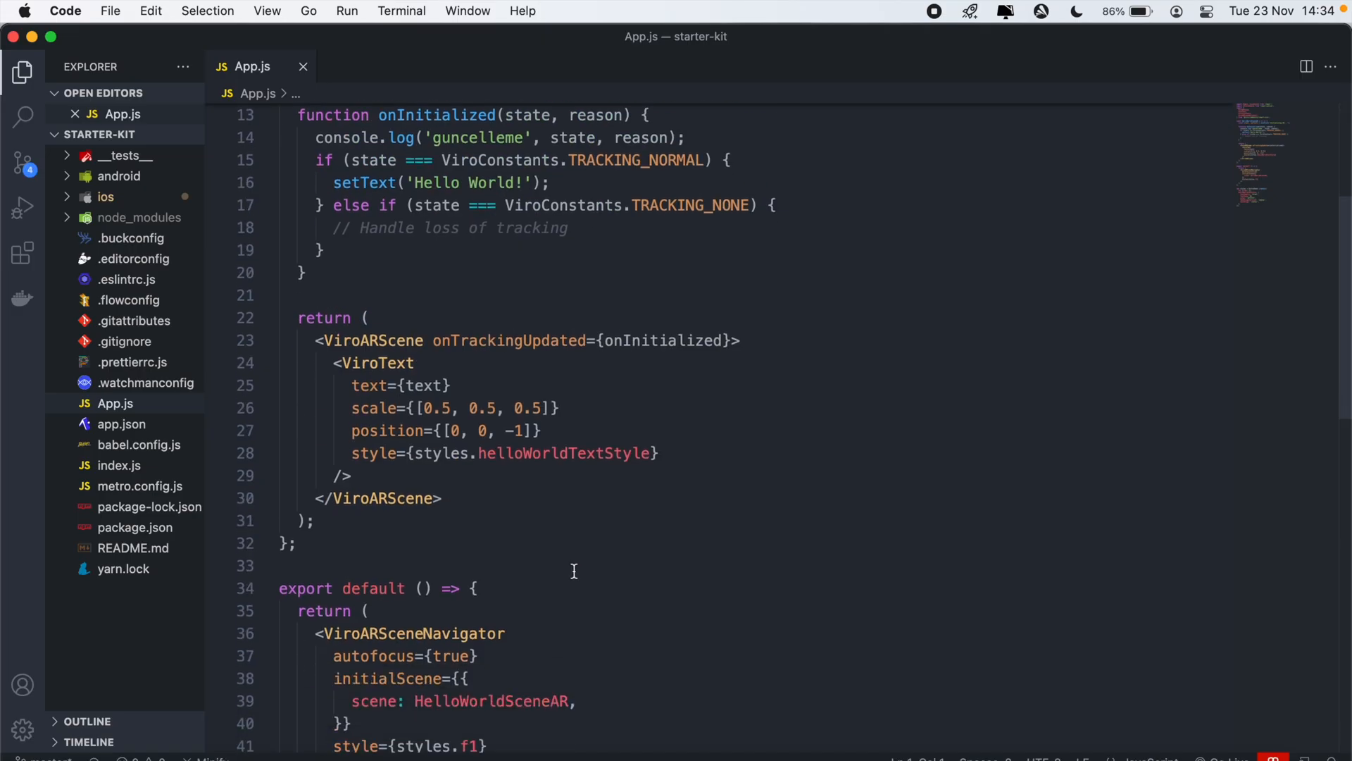
scroll("up", 3)
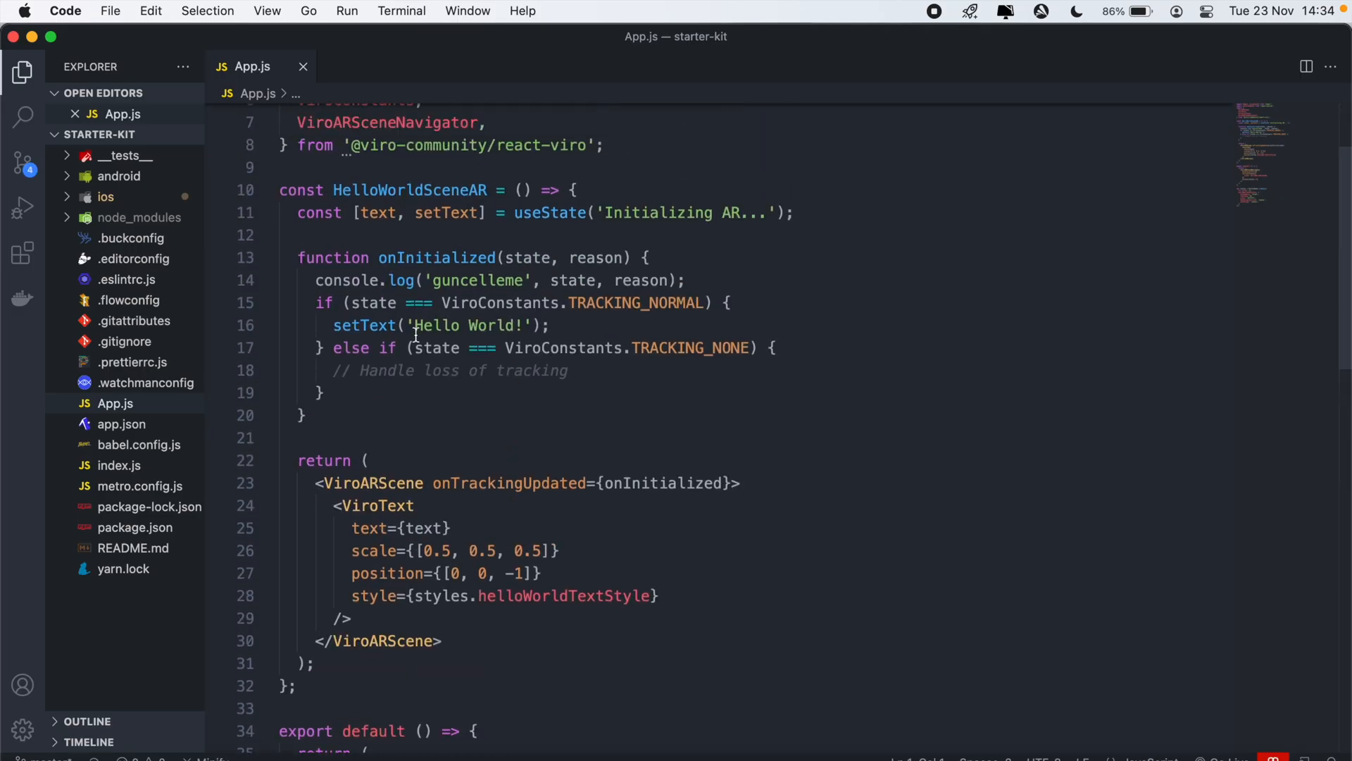
scroll("down", 3)
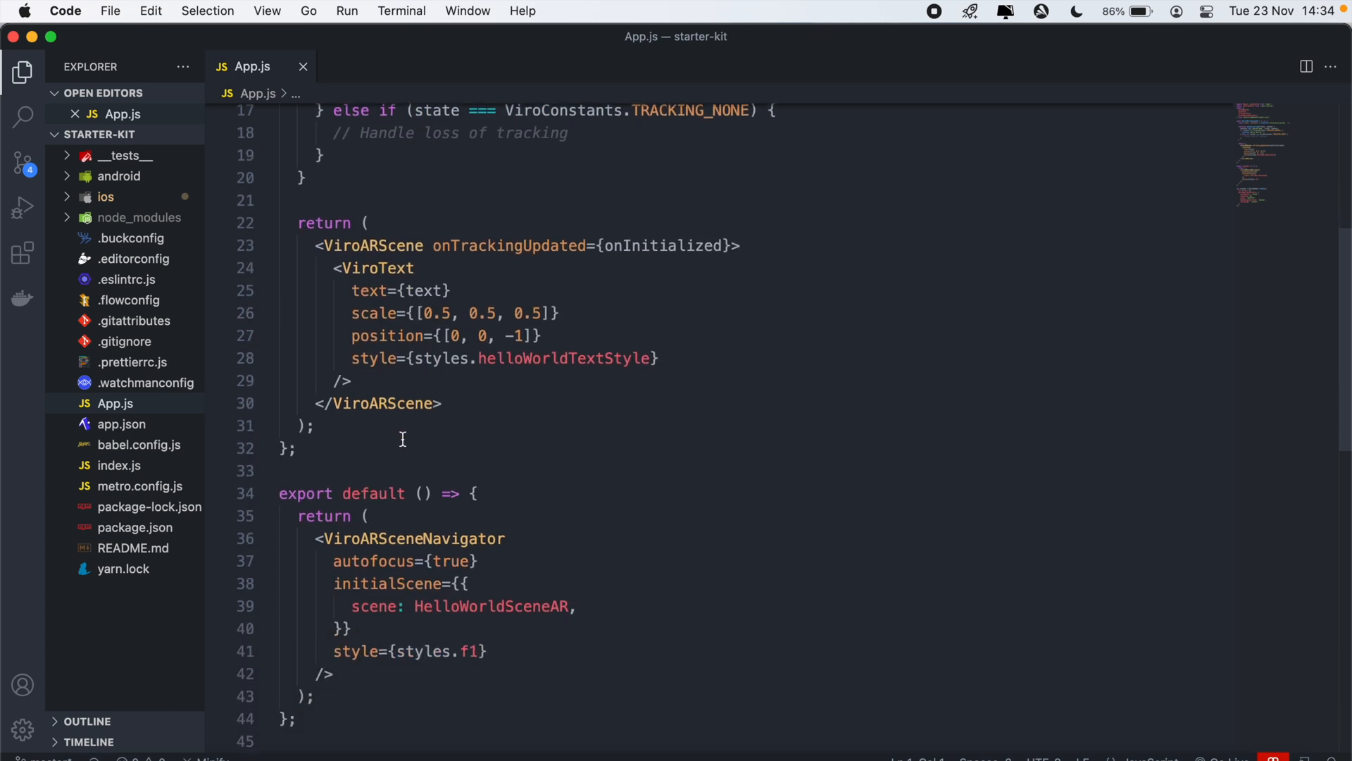
mouse_move(803, 619)
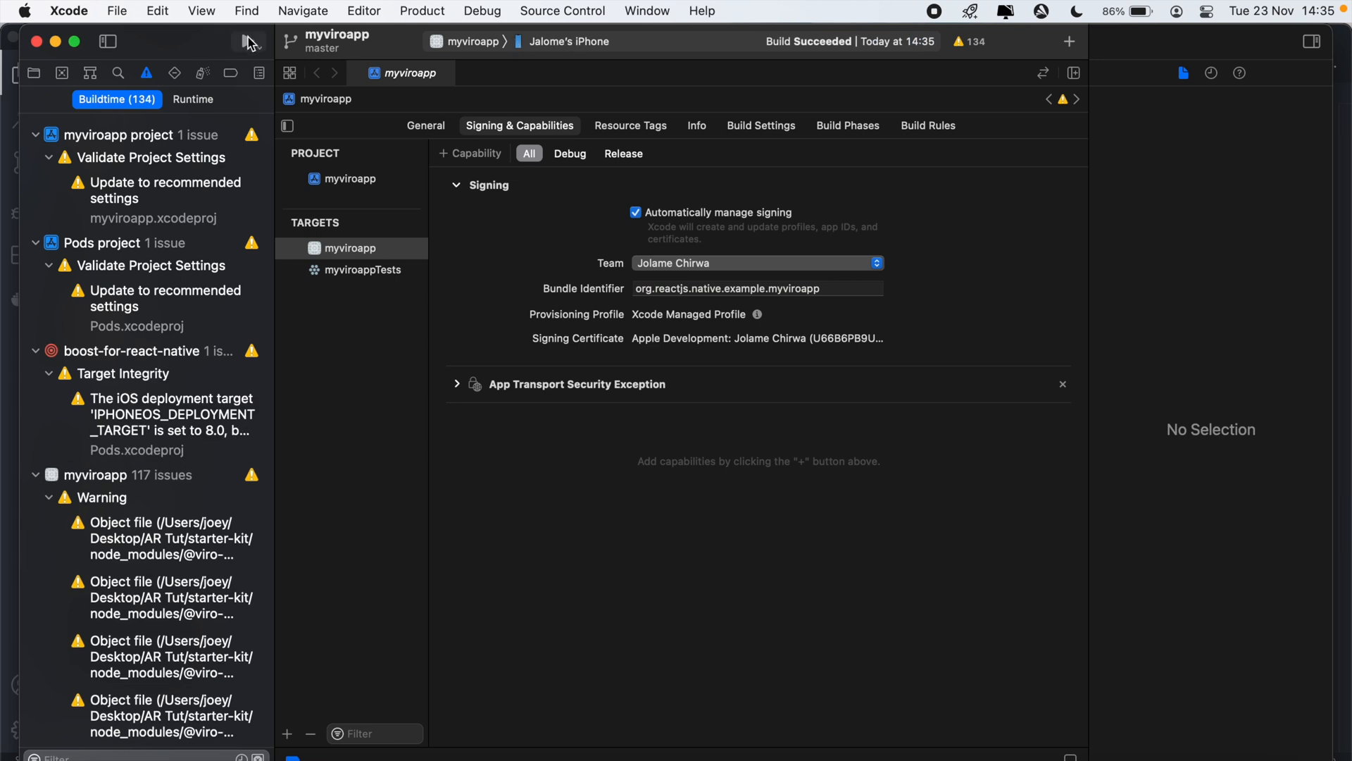
Run the successfully built myviroapp onto the connected iPhone
left_click(246, 41)
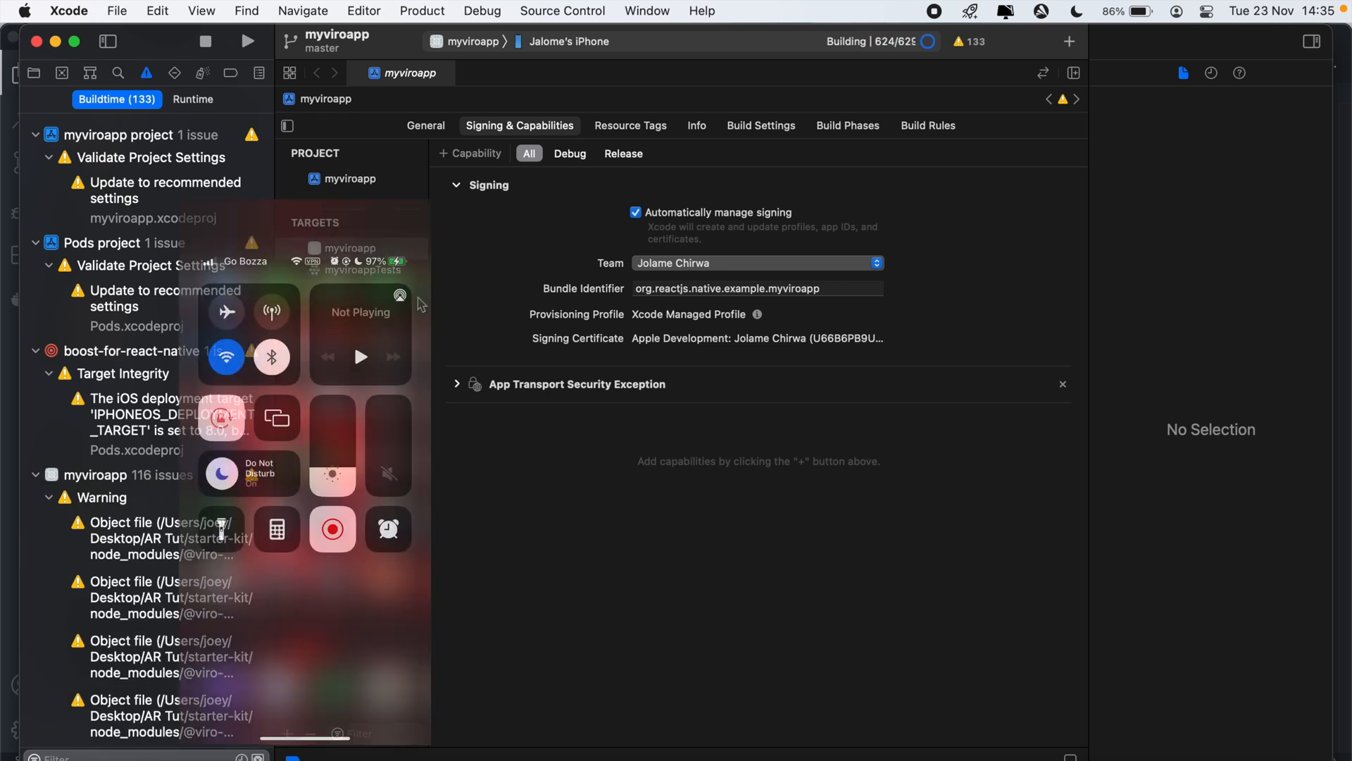